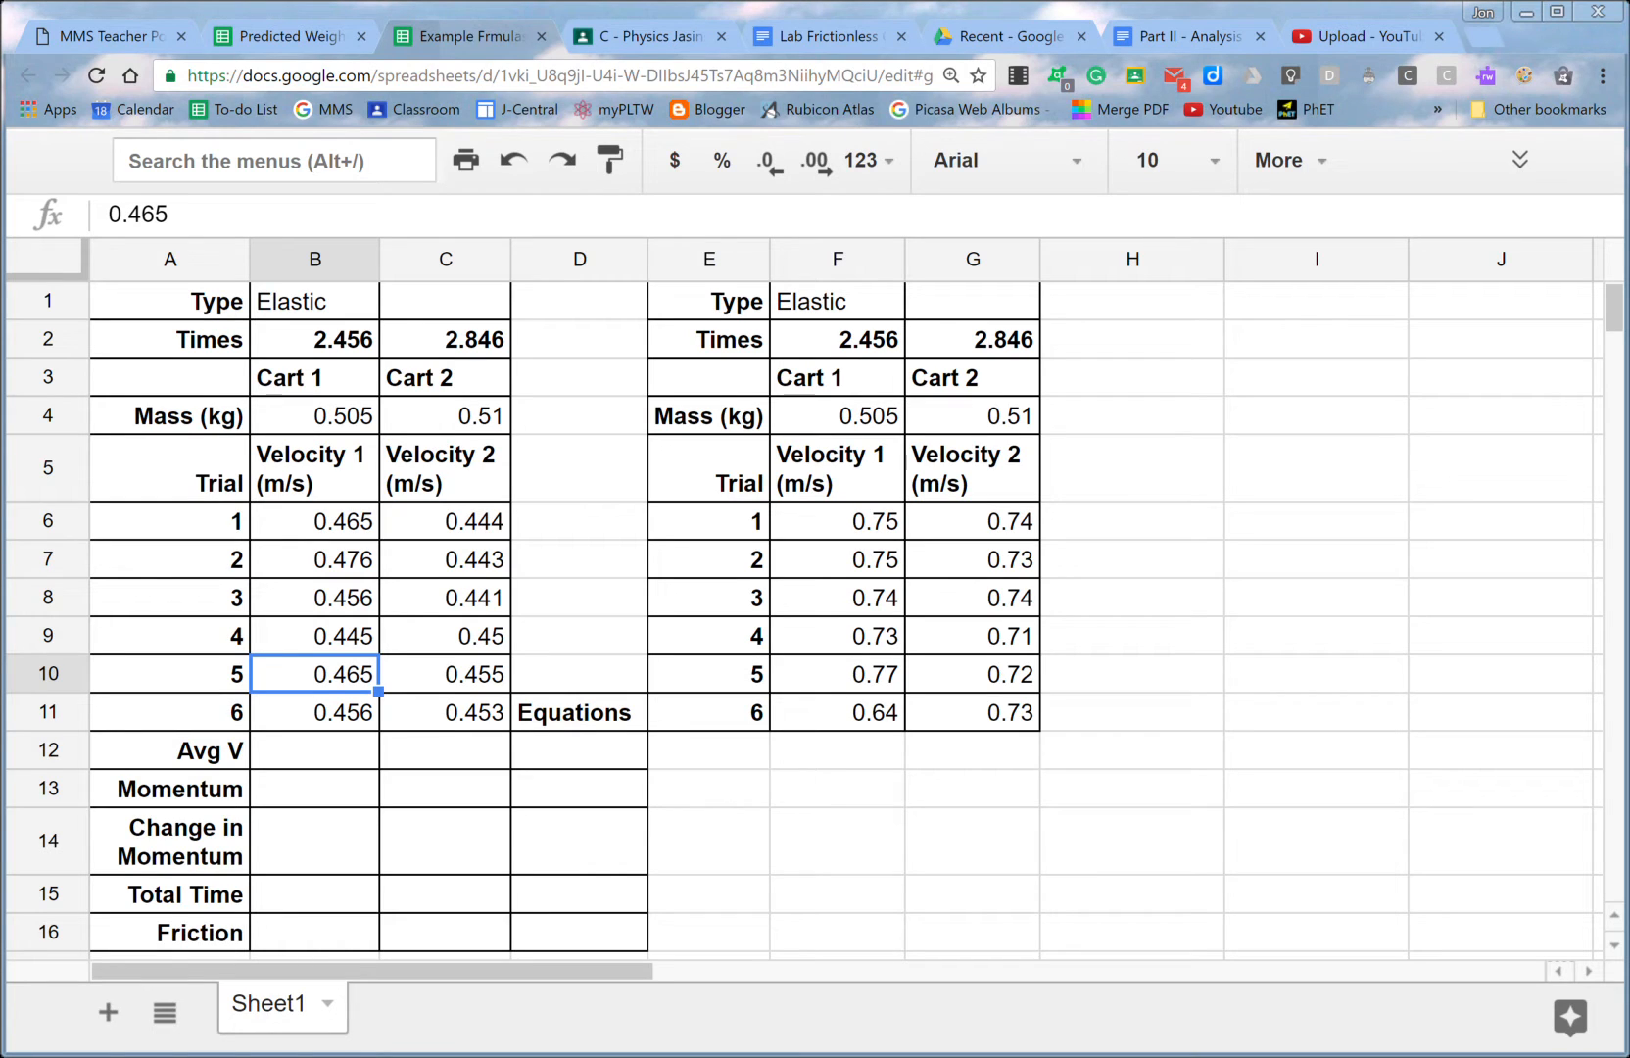
pyautogui.moveTo(735, 839)
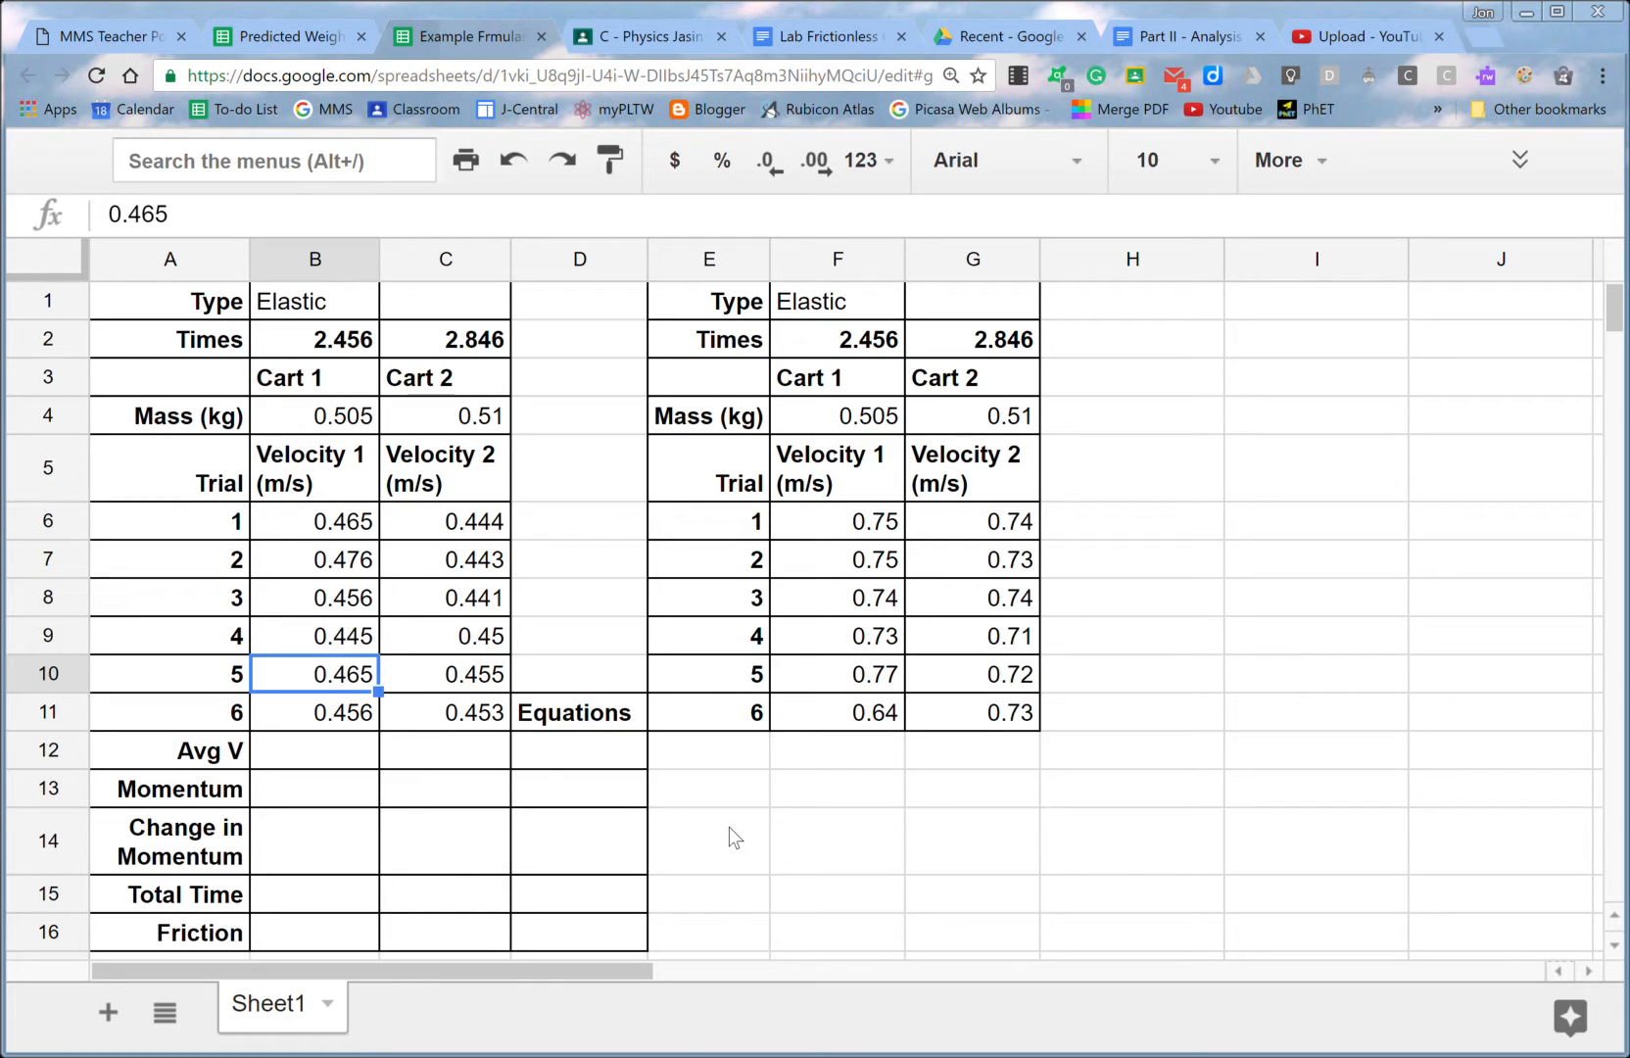
pyautogui.moveTo(273, 727)
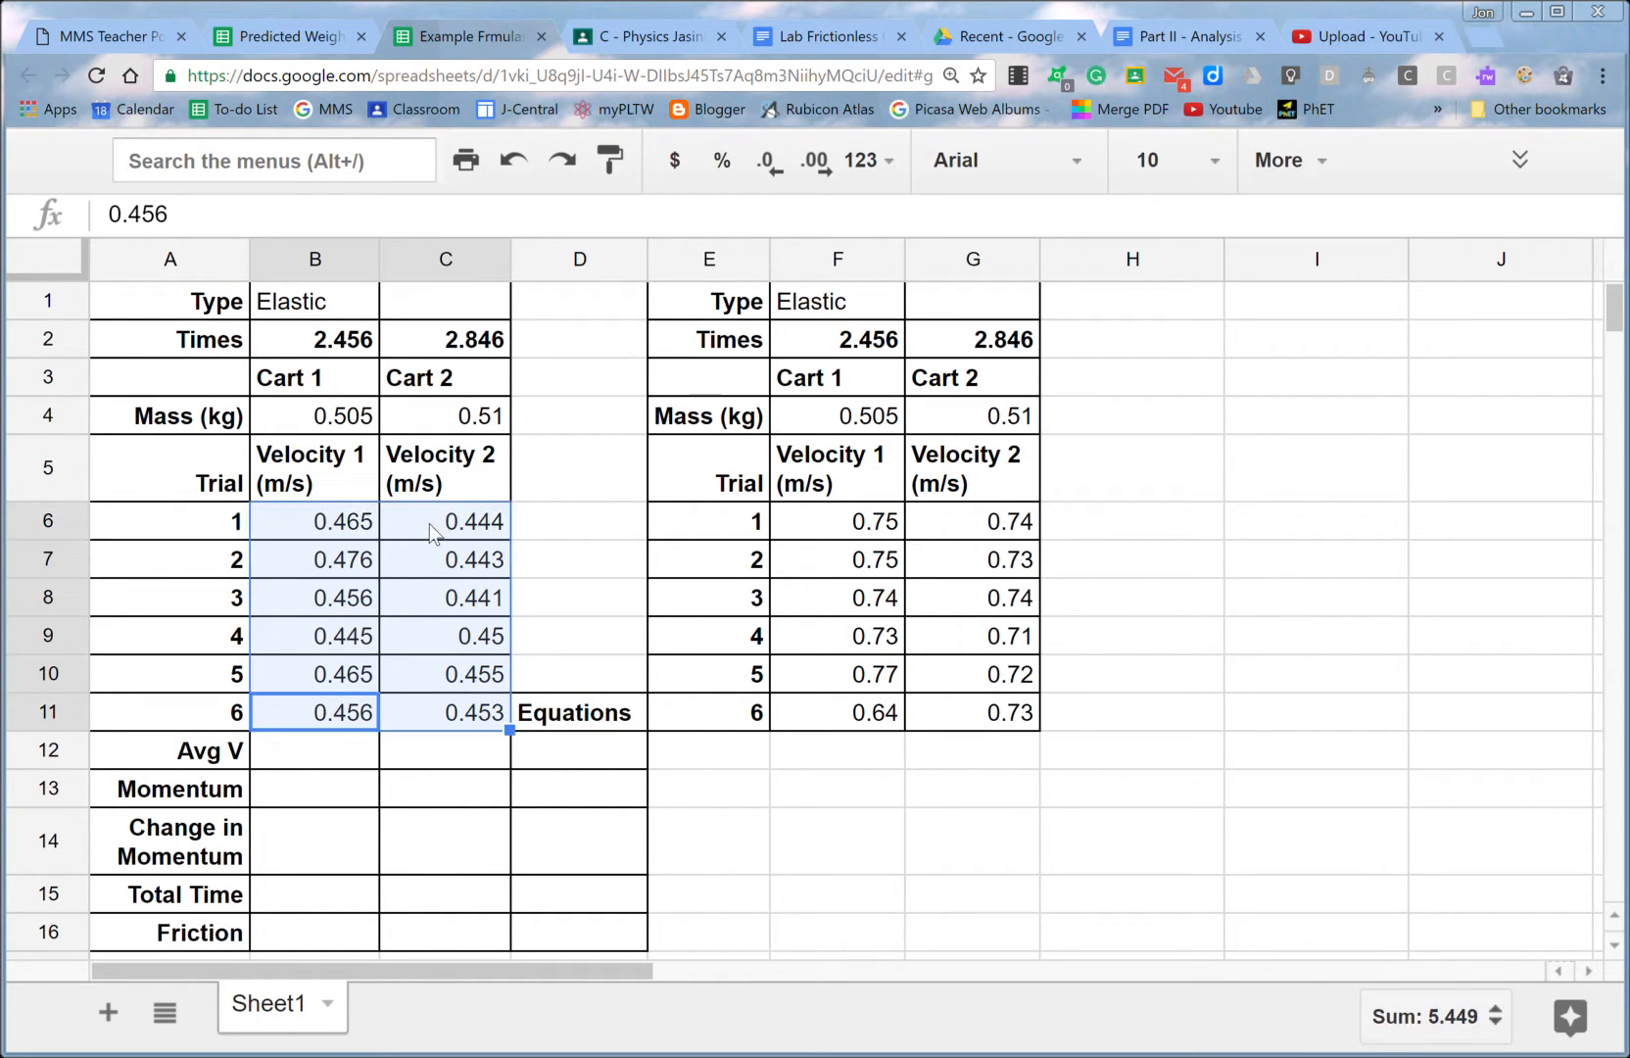
# Give Cart 1's Avg V an AVERAGE of its six trials (0.4605) and reselect it to copy across.
pyautogui.click(314, 749)
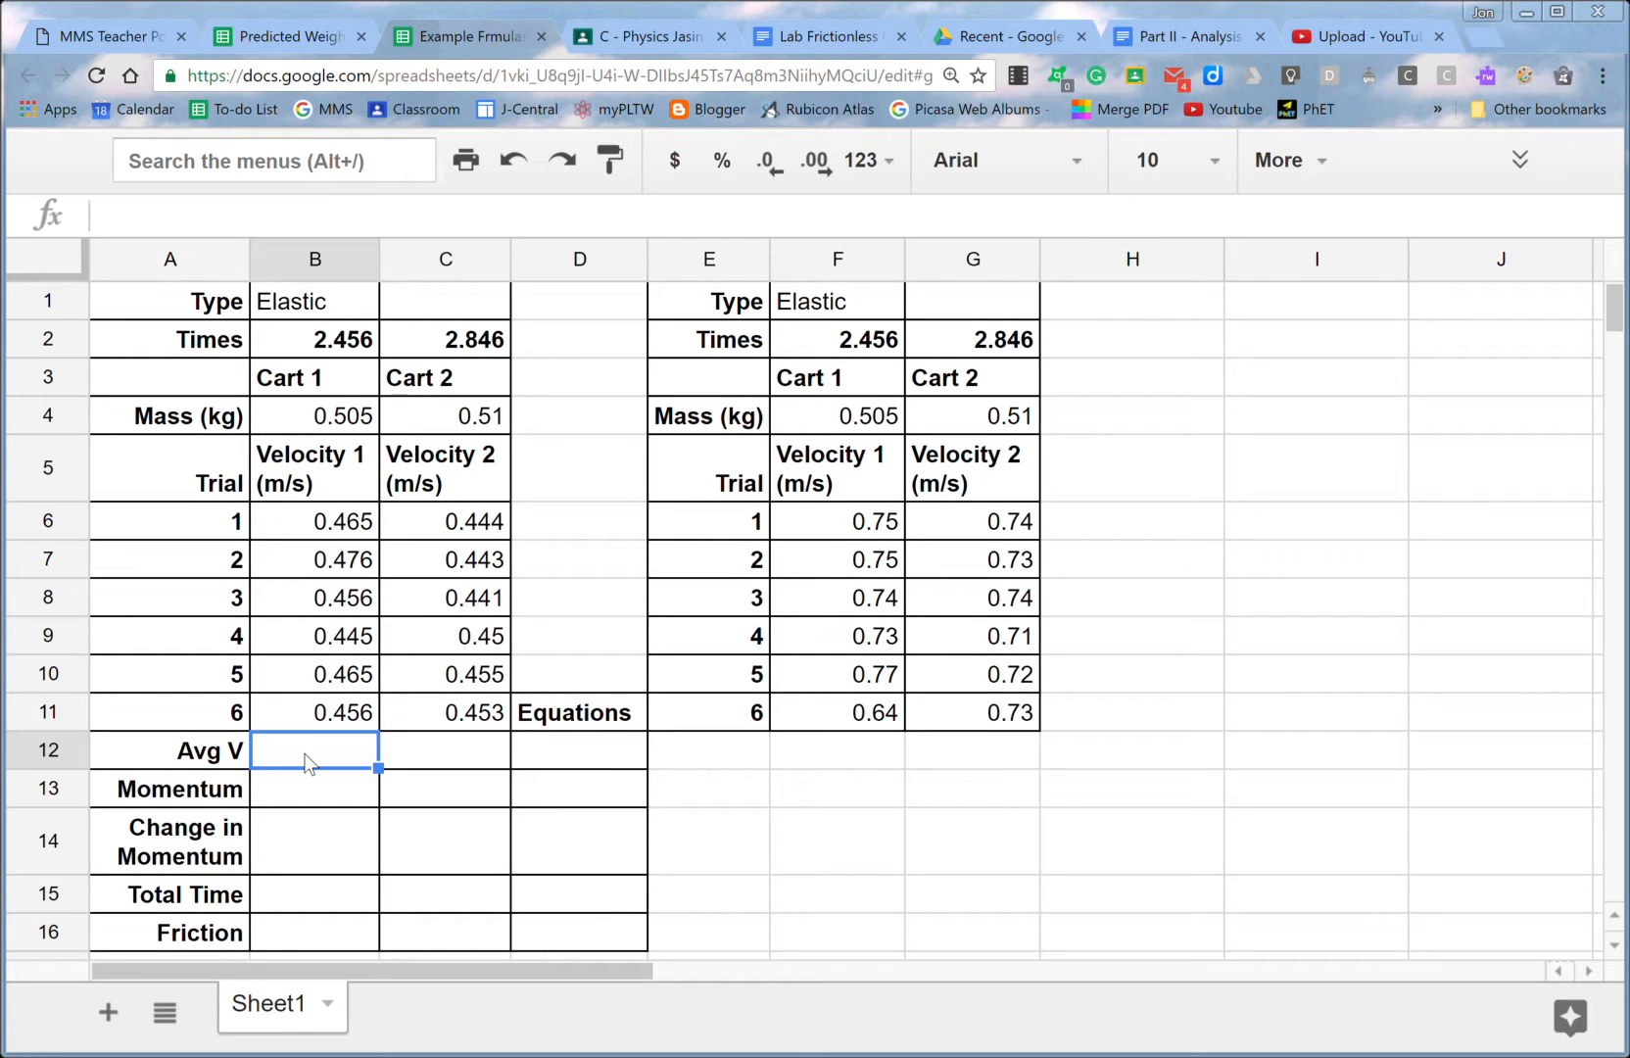
pyautogui.write('=')
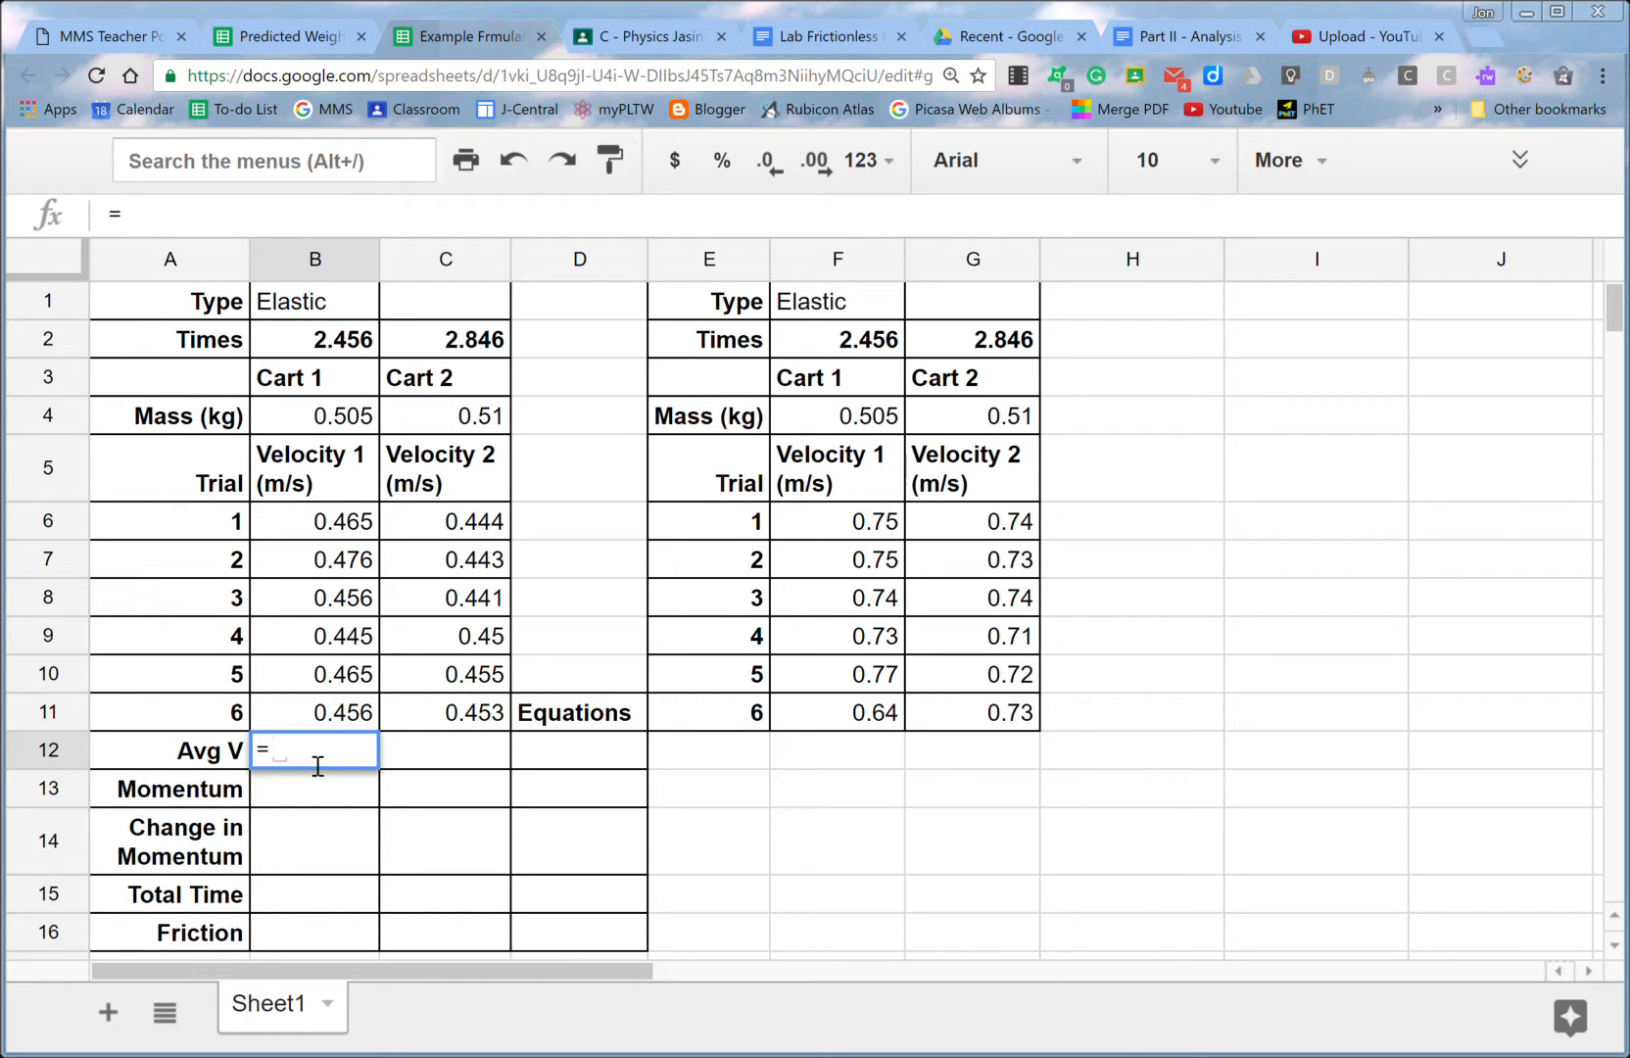
pyautogui.write('AVERAGE(B6:B11')
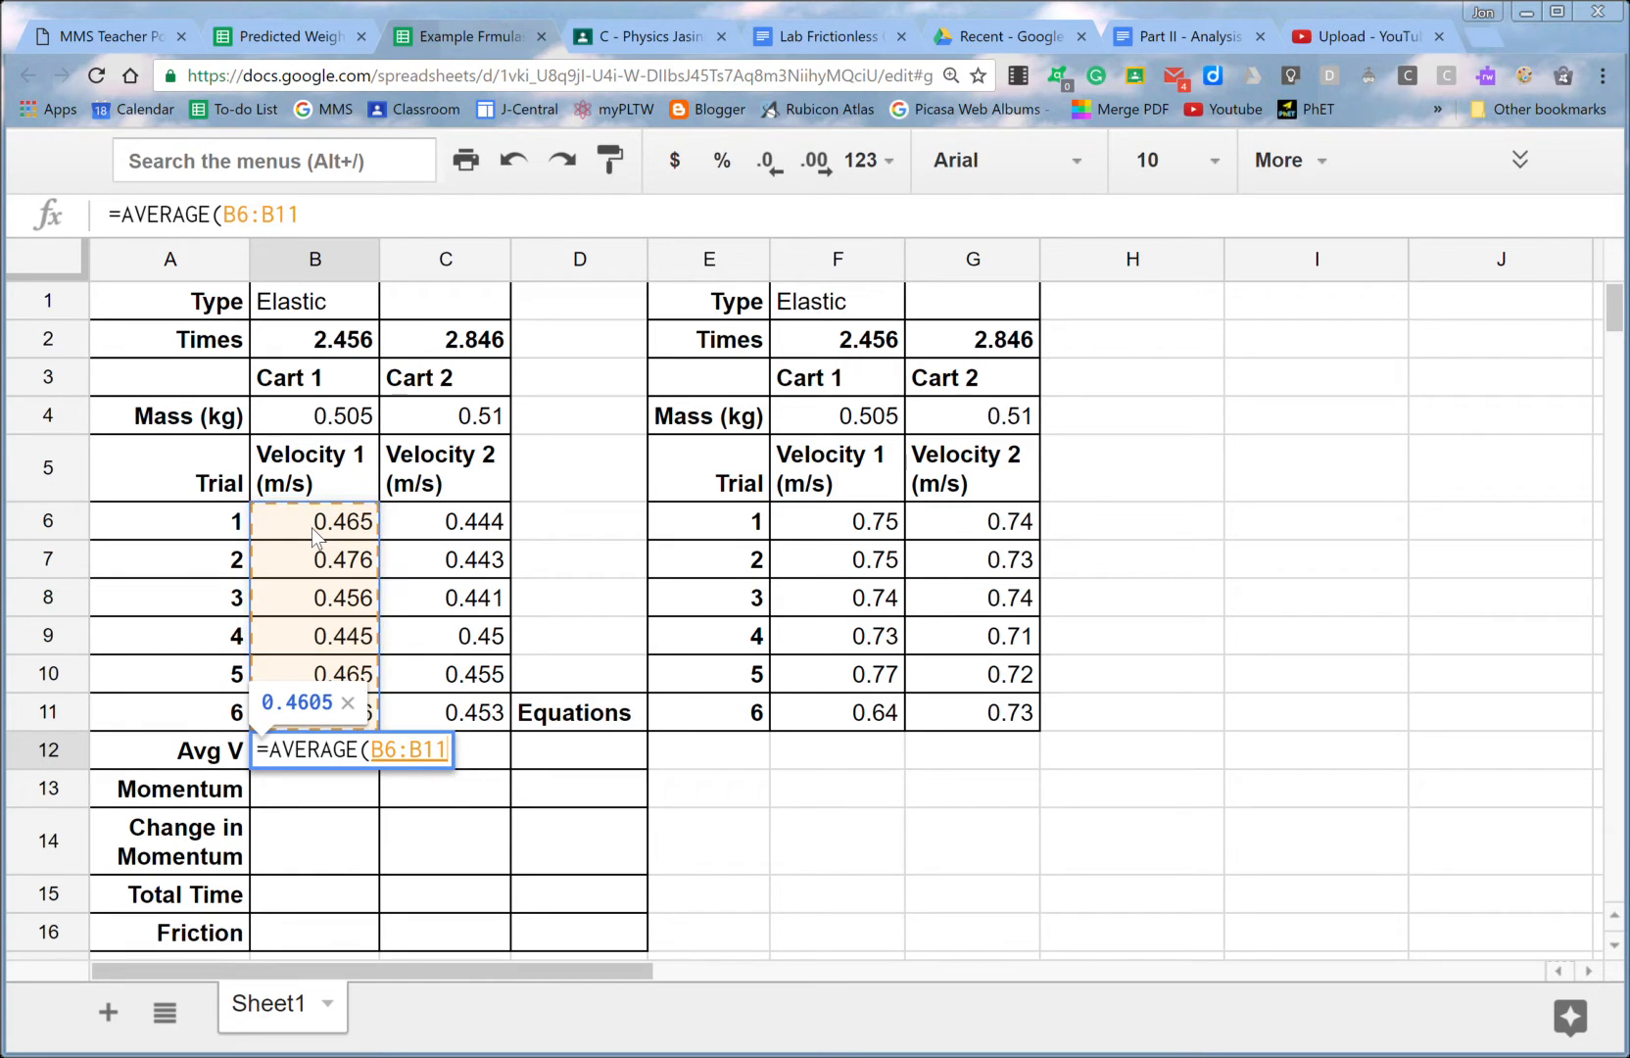
pyautogui.press('Enter')
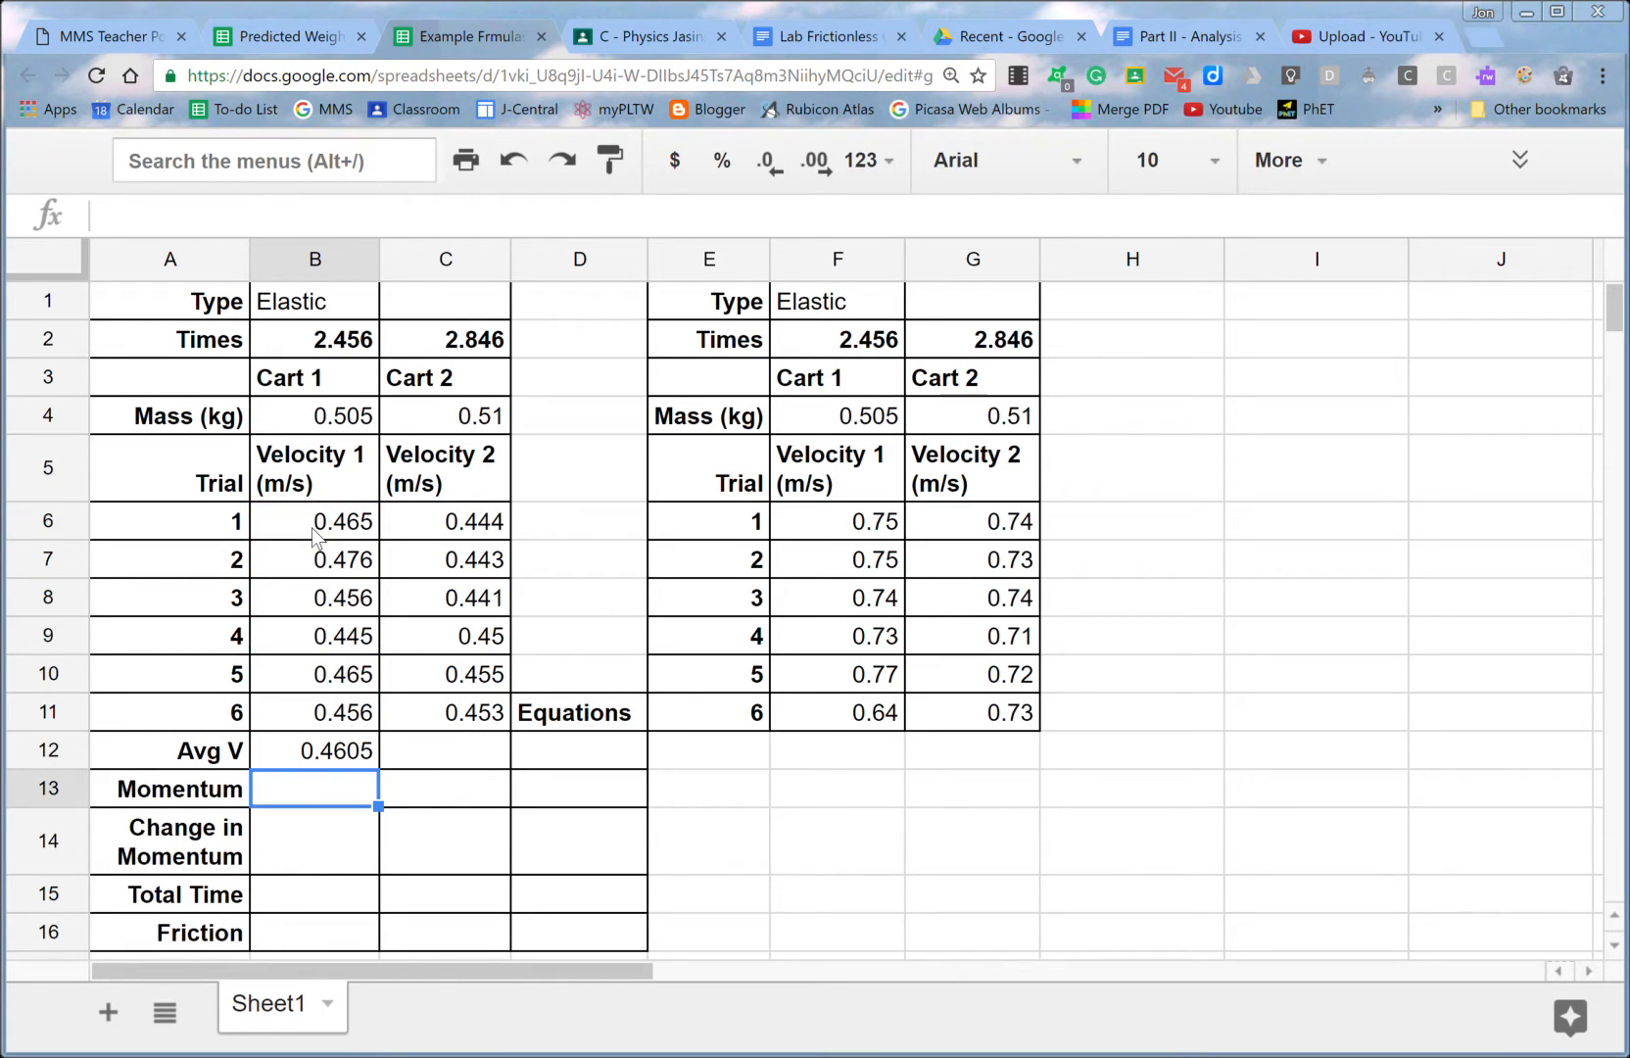
pyautogui.click(315, 751)
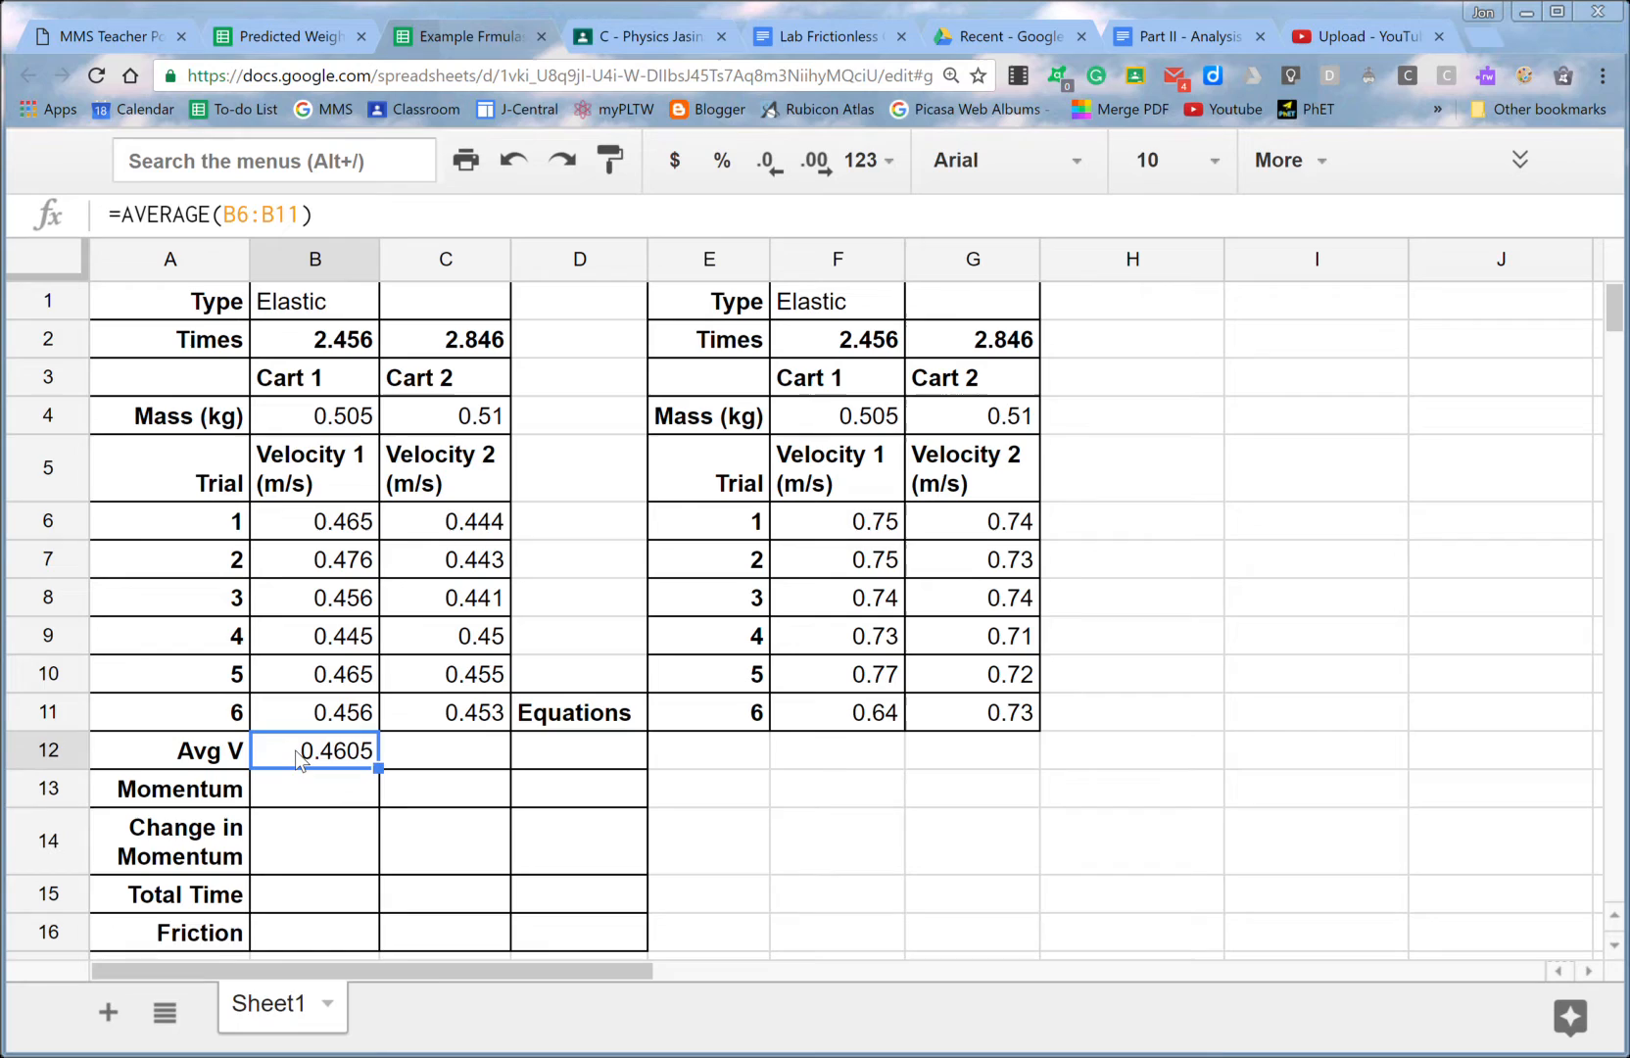
pyautogui.moveTo(470, 541)
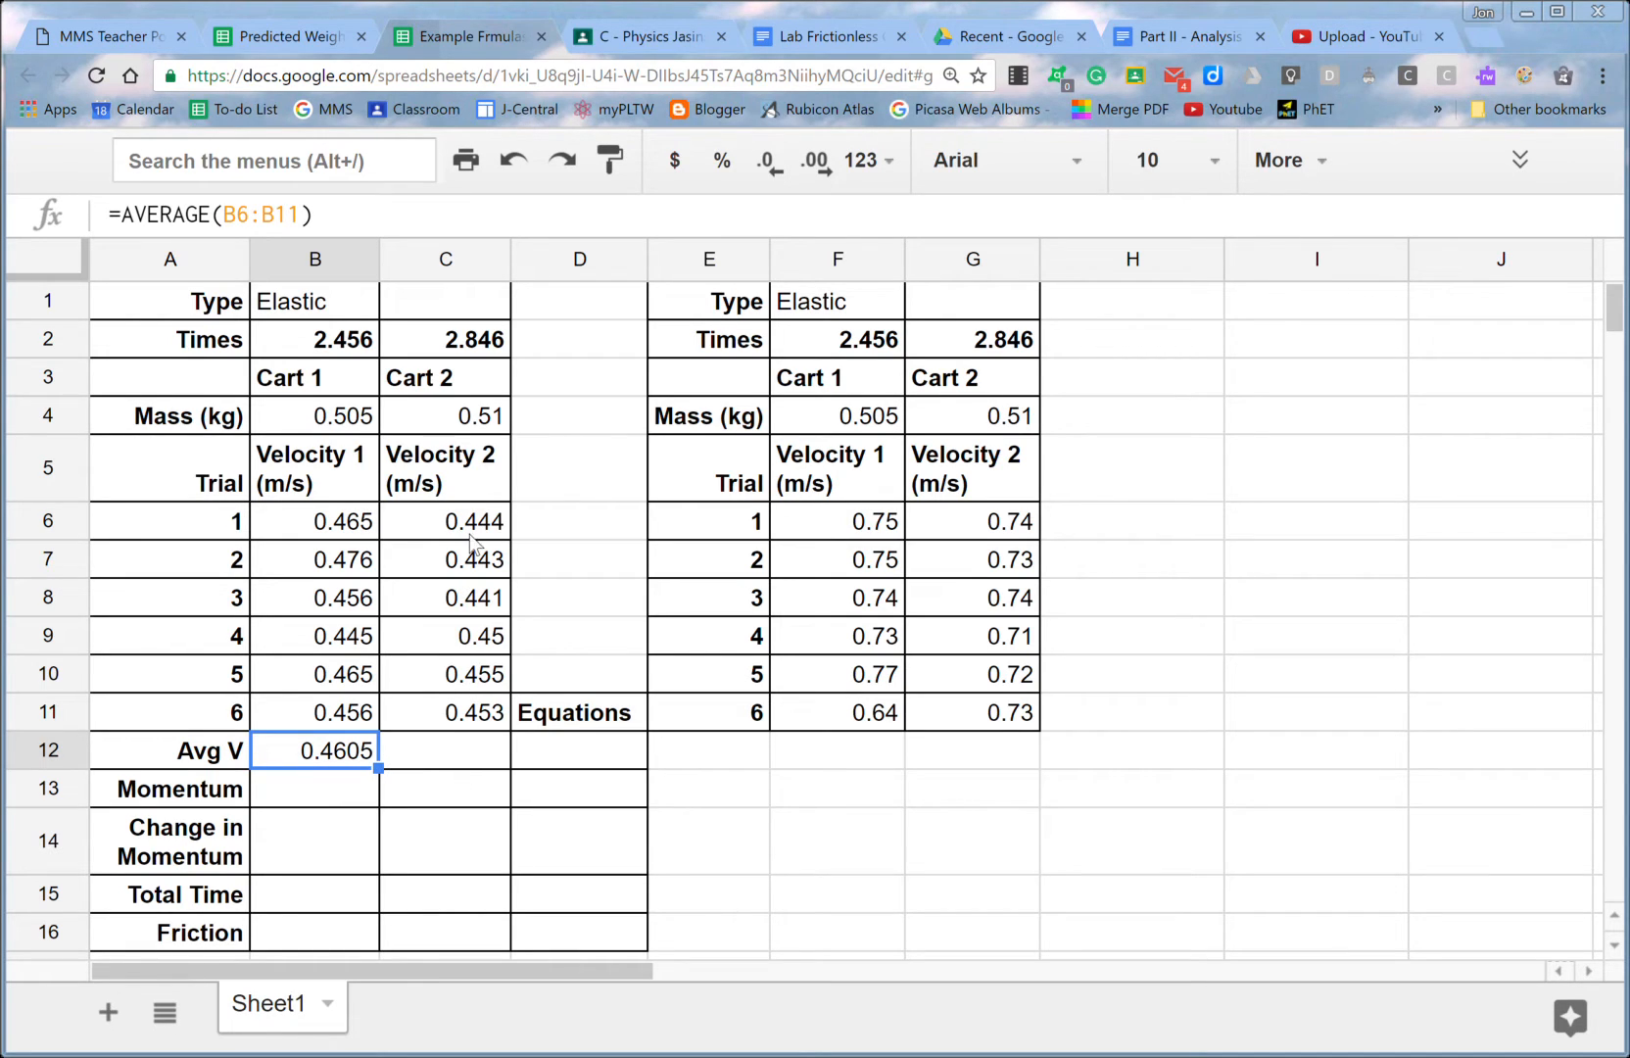
pyautogui.moveTo(423, 739)
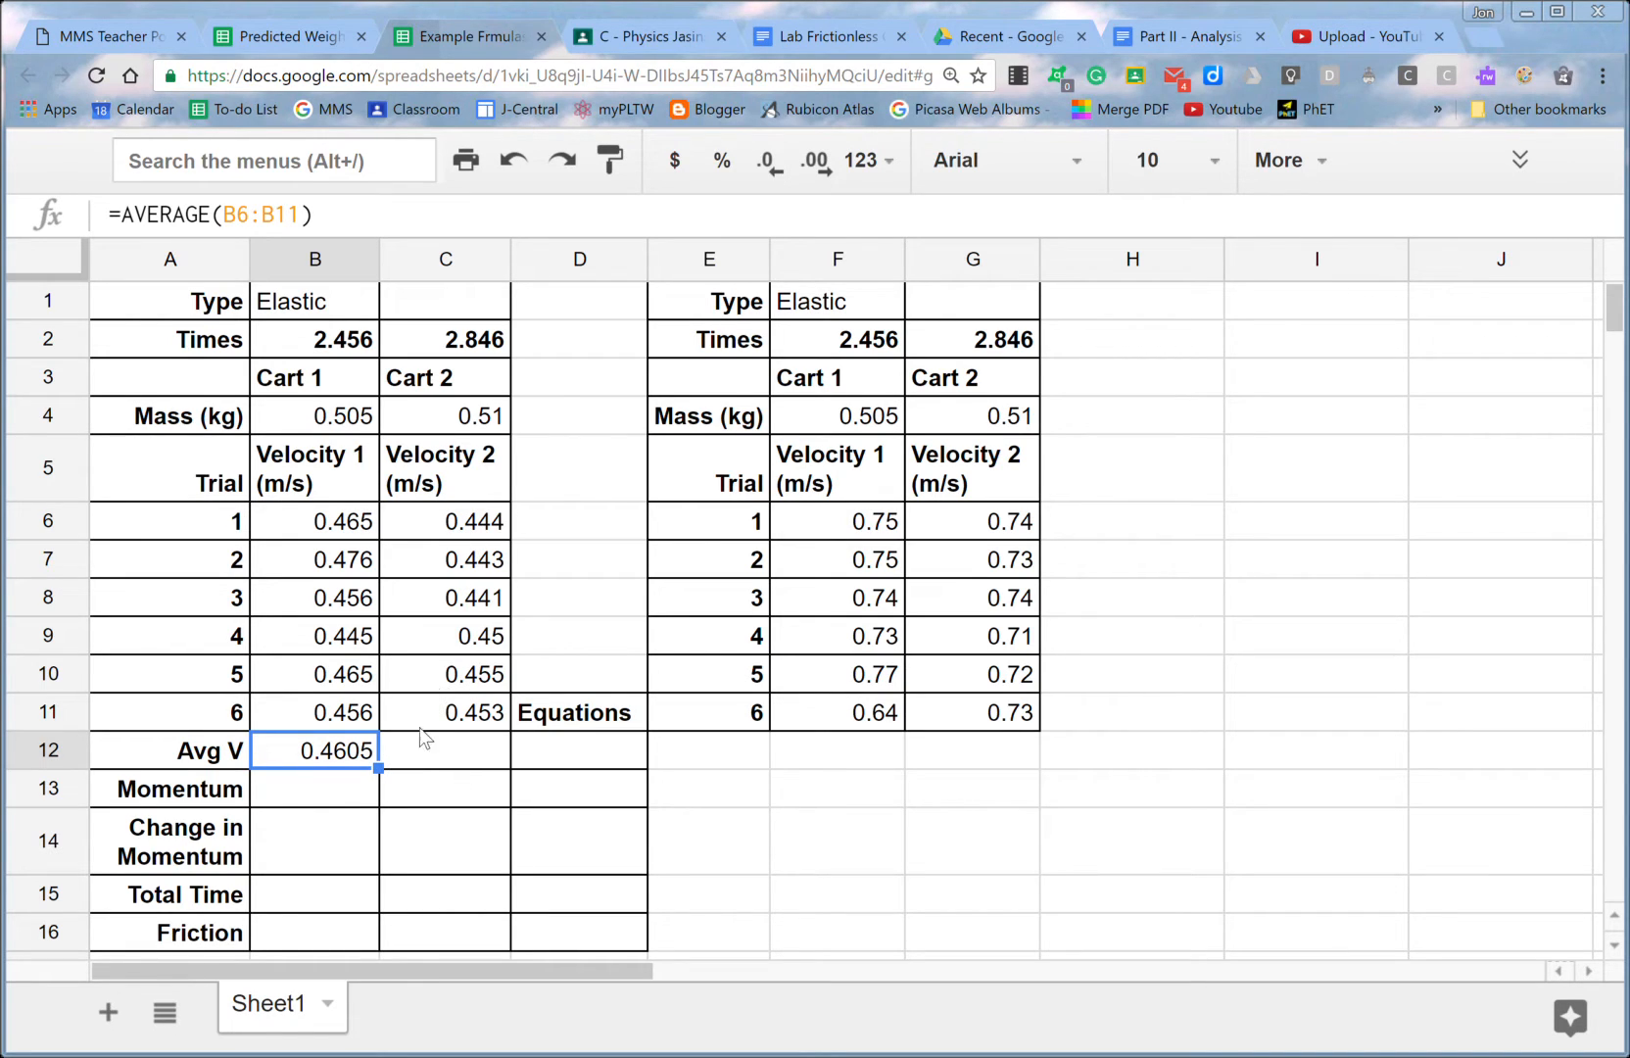
pyautogui.moveTo(386, 767)
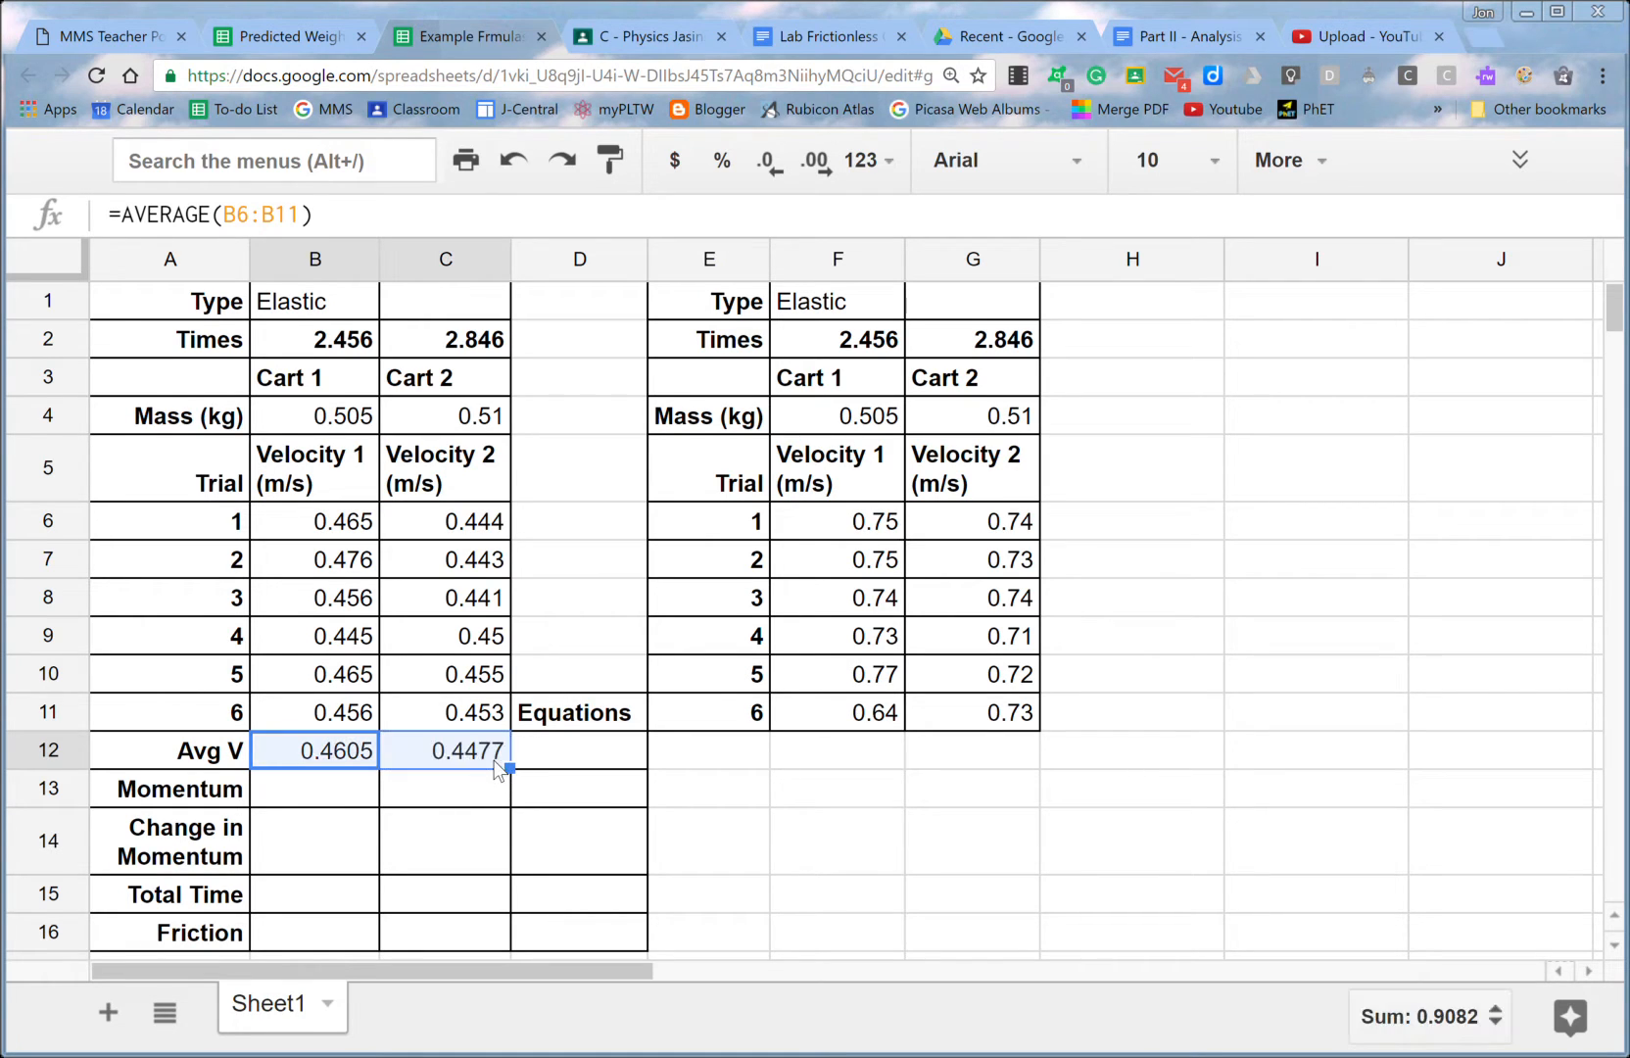
pyautogui.doubleClick(445, 750)
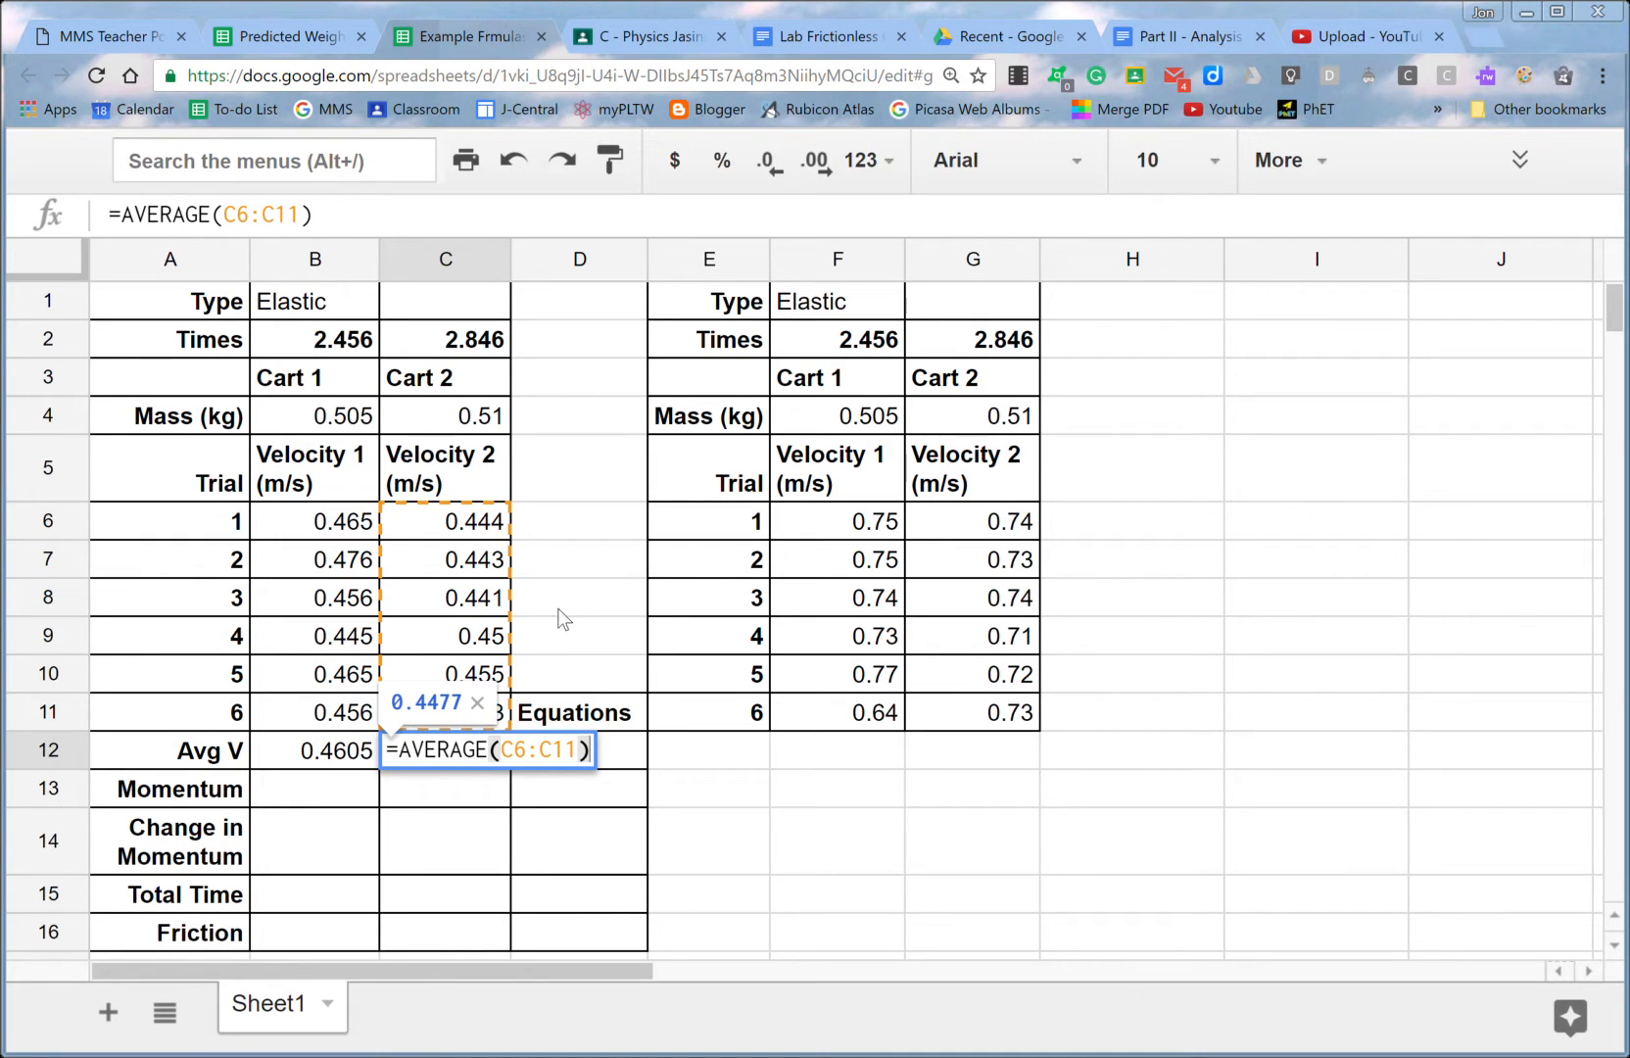
pyautogui.press('enter')
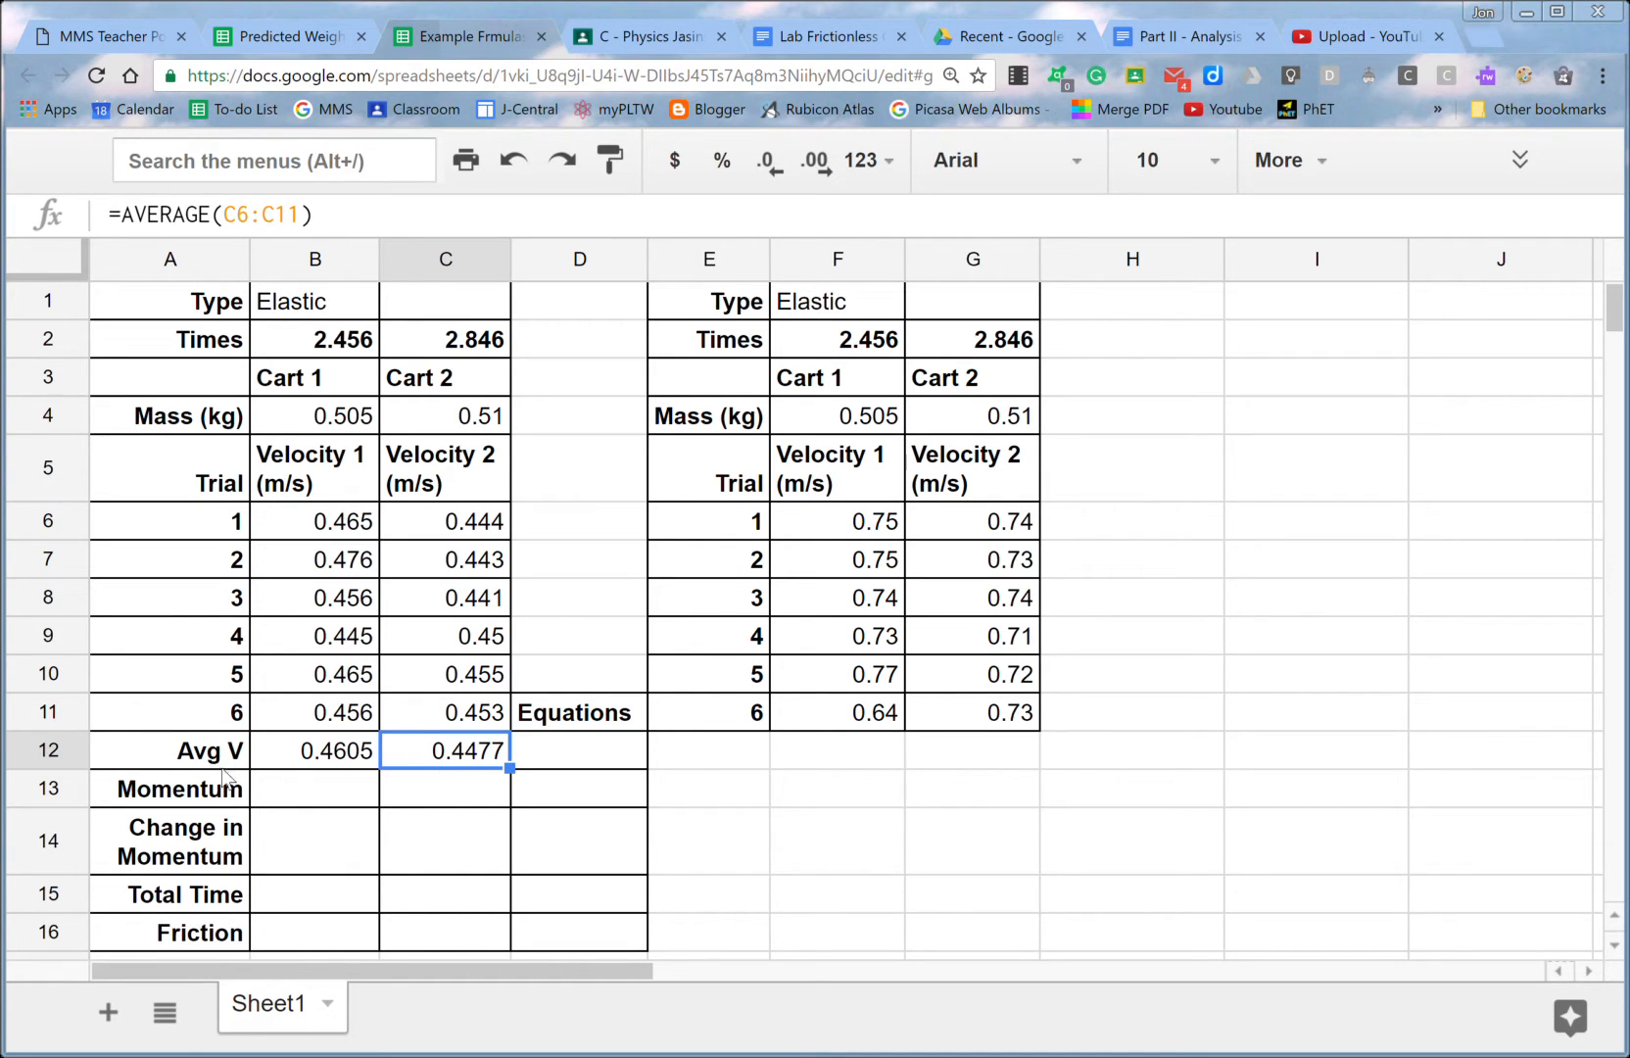
# Write p = mv in the Equations cell beside the Momentum row.
pyautogui.click(314, 788)
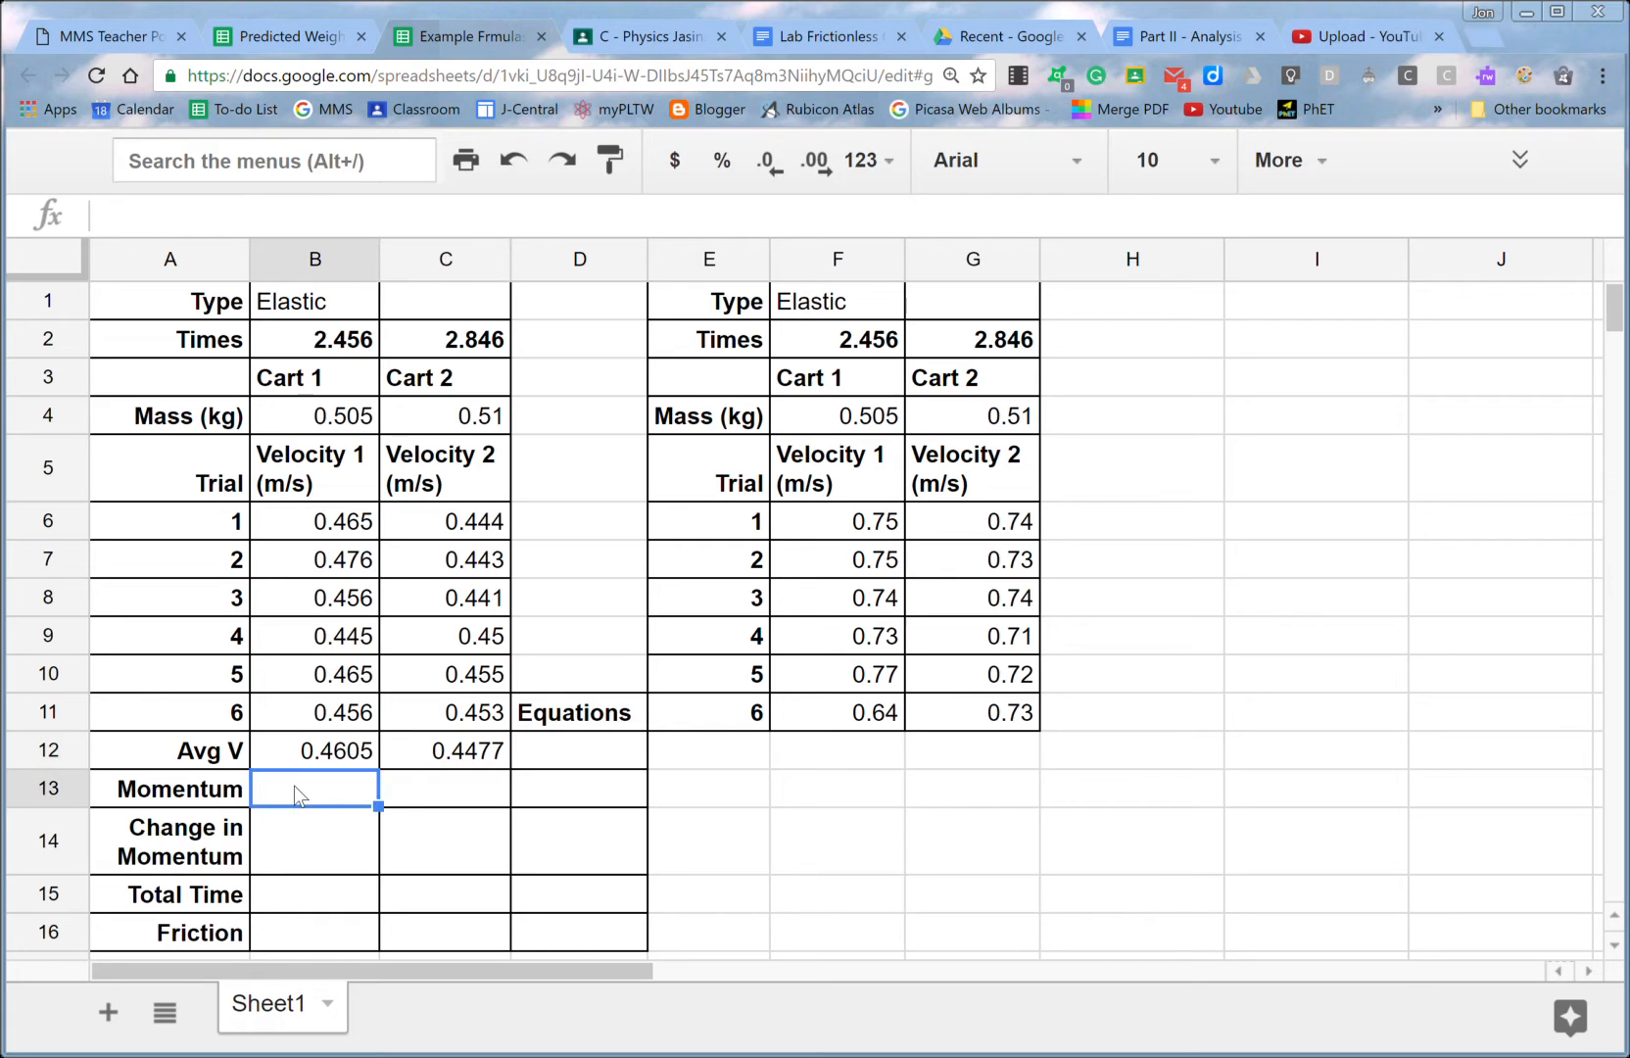
pyautogui.click(580, 789)
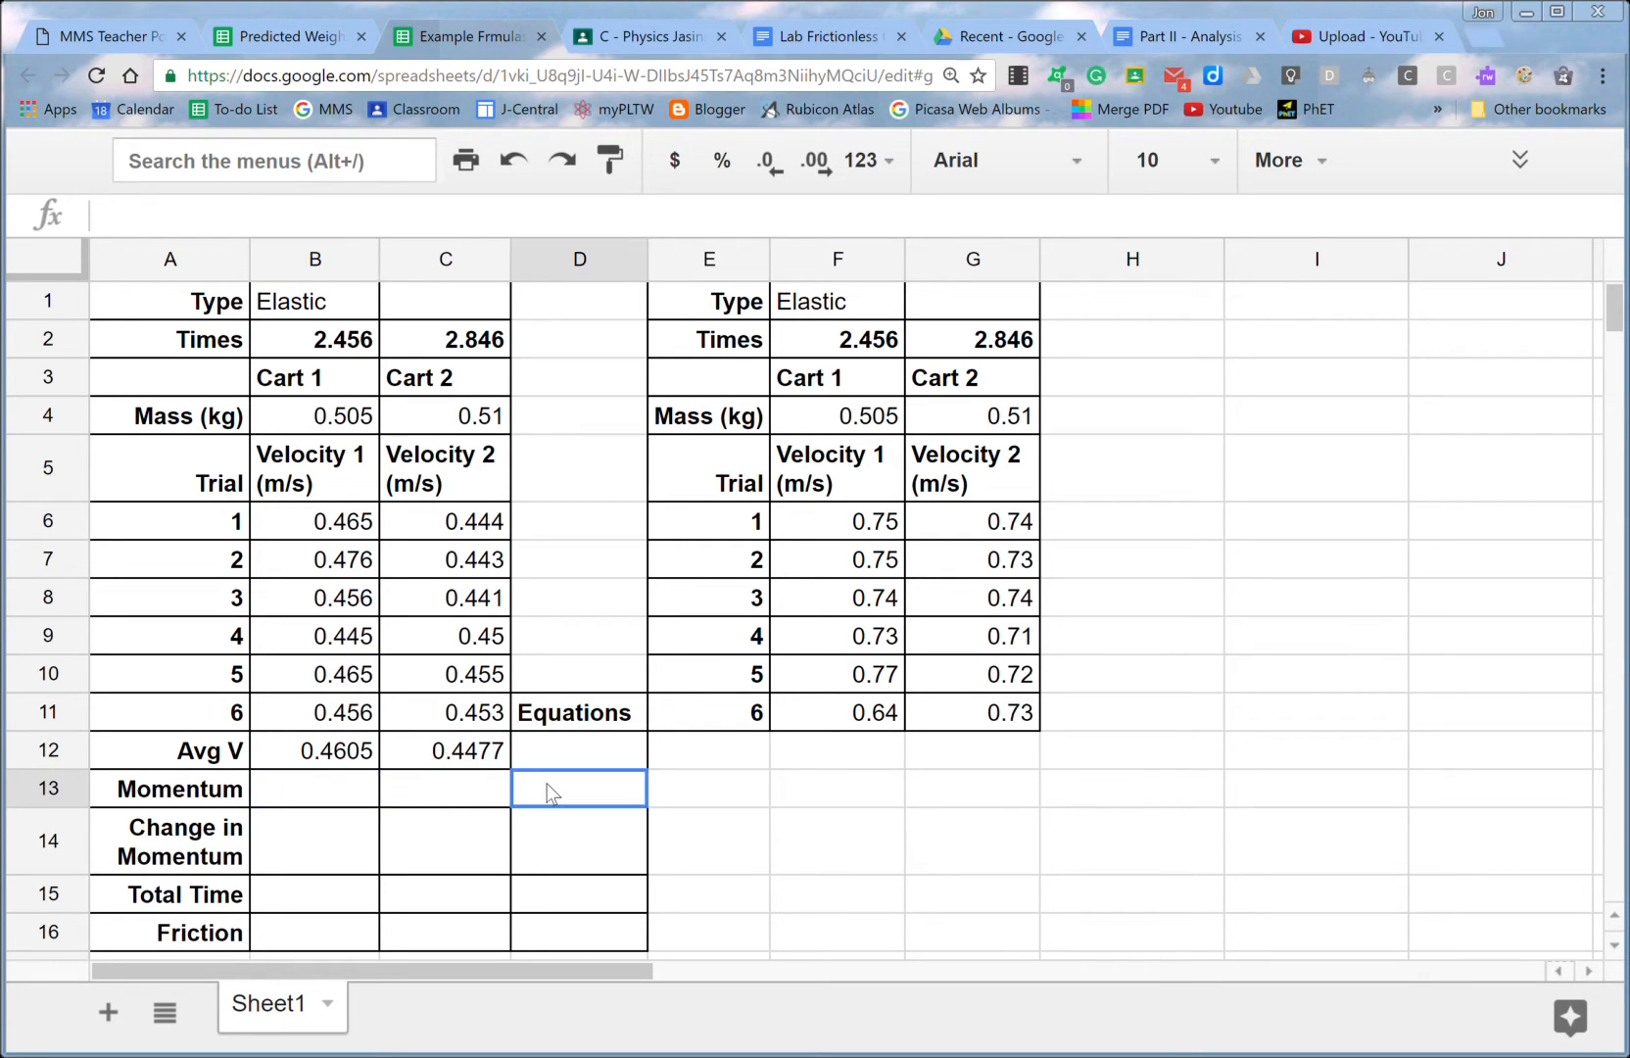
pyautogui.write('p = mv')
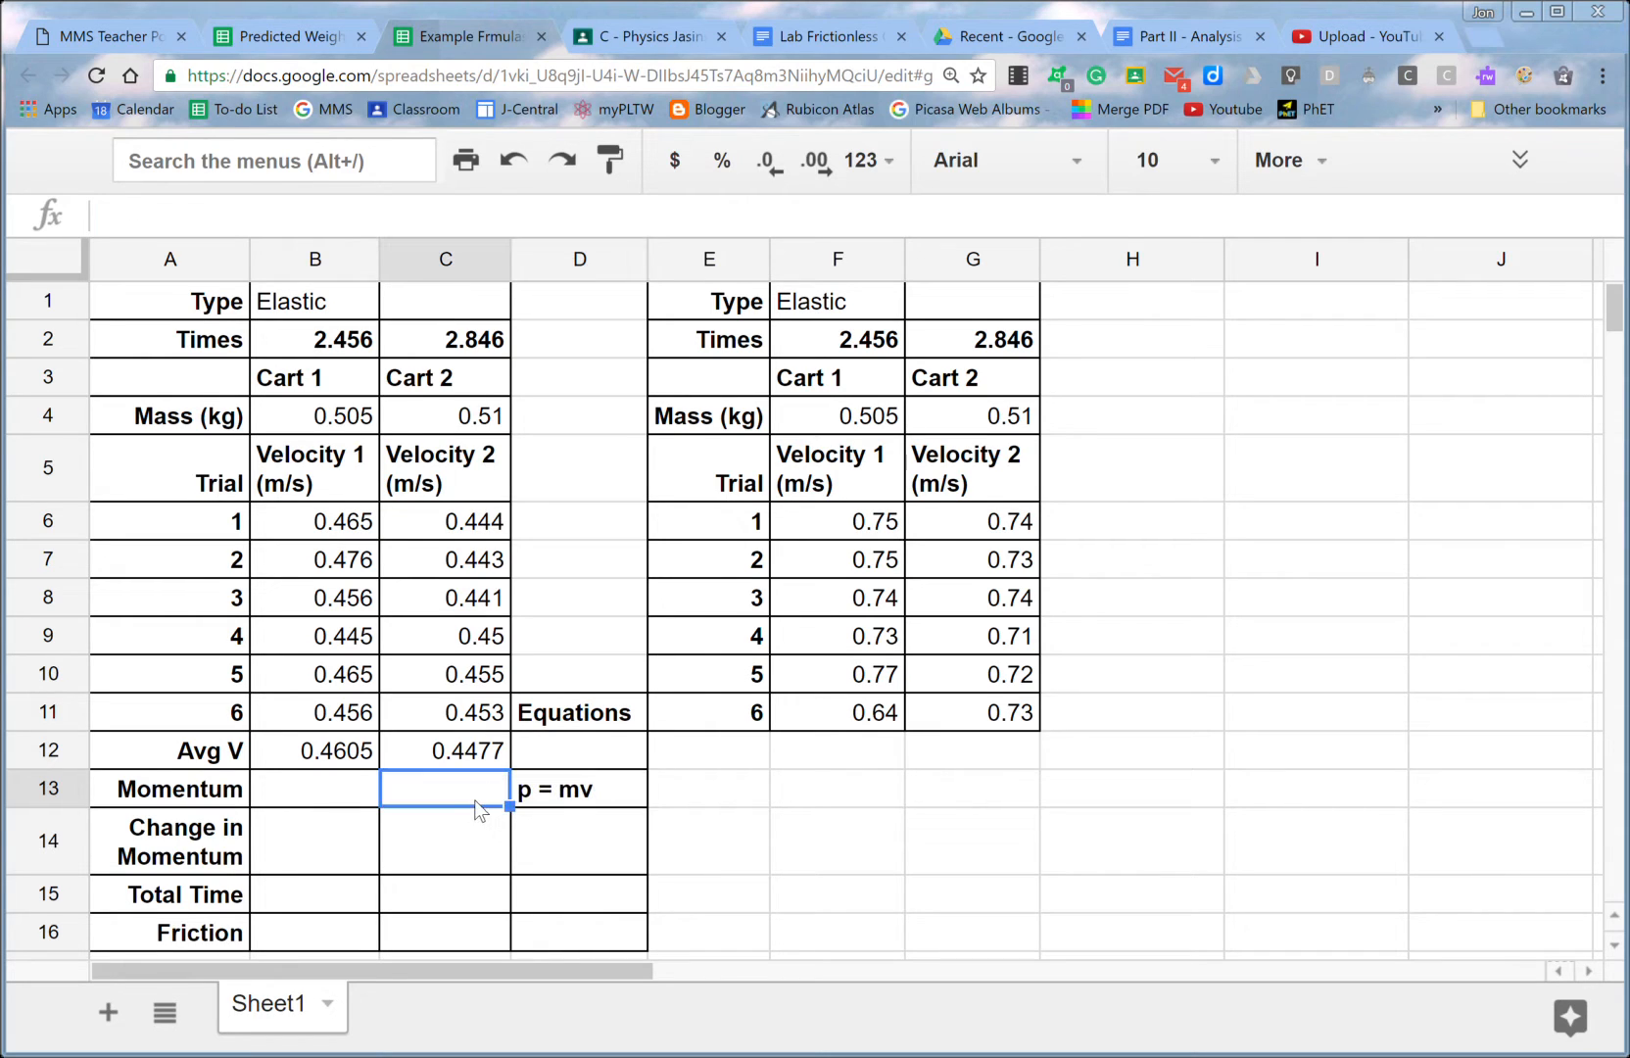
# Begin Cart 1's momentum formula by referencing its mass cell.
pyautogui.click(313, 790)
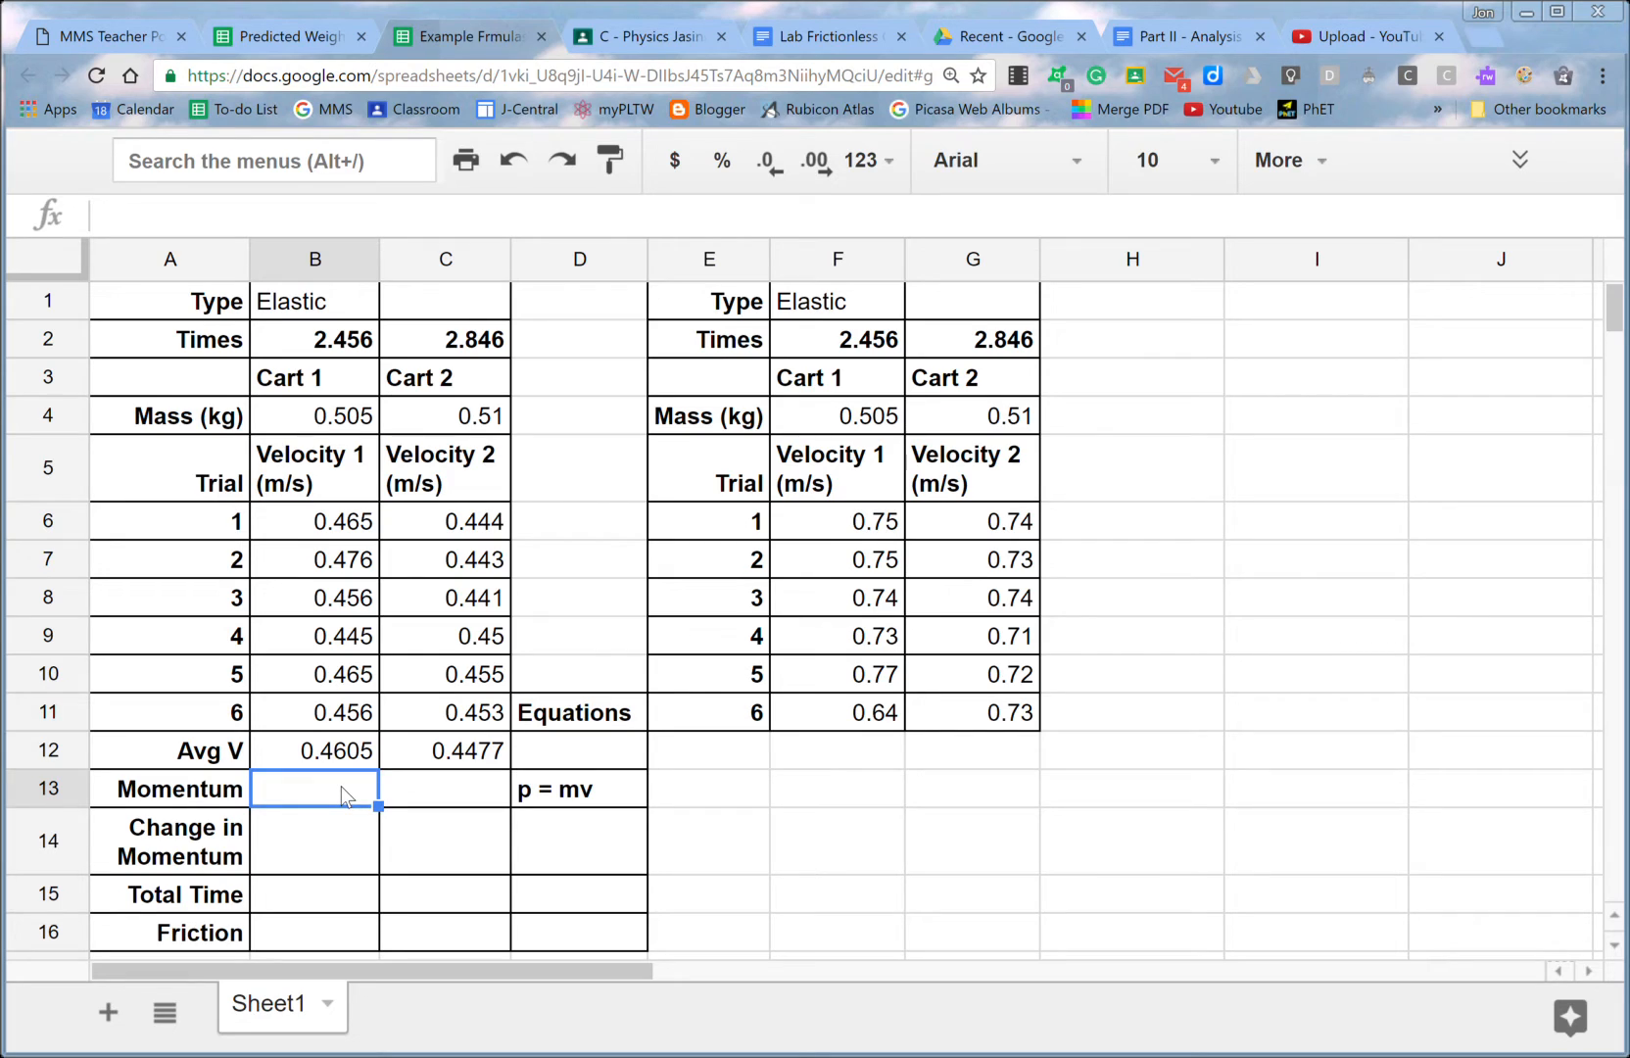
pyautogui.write('=')
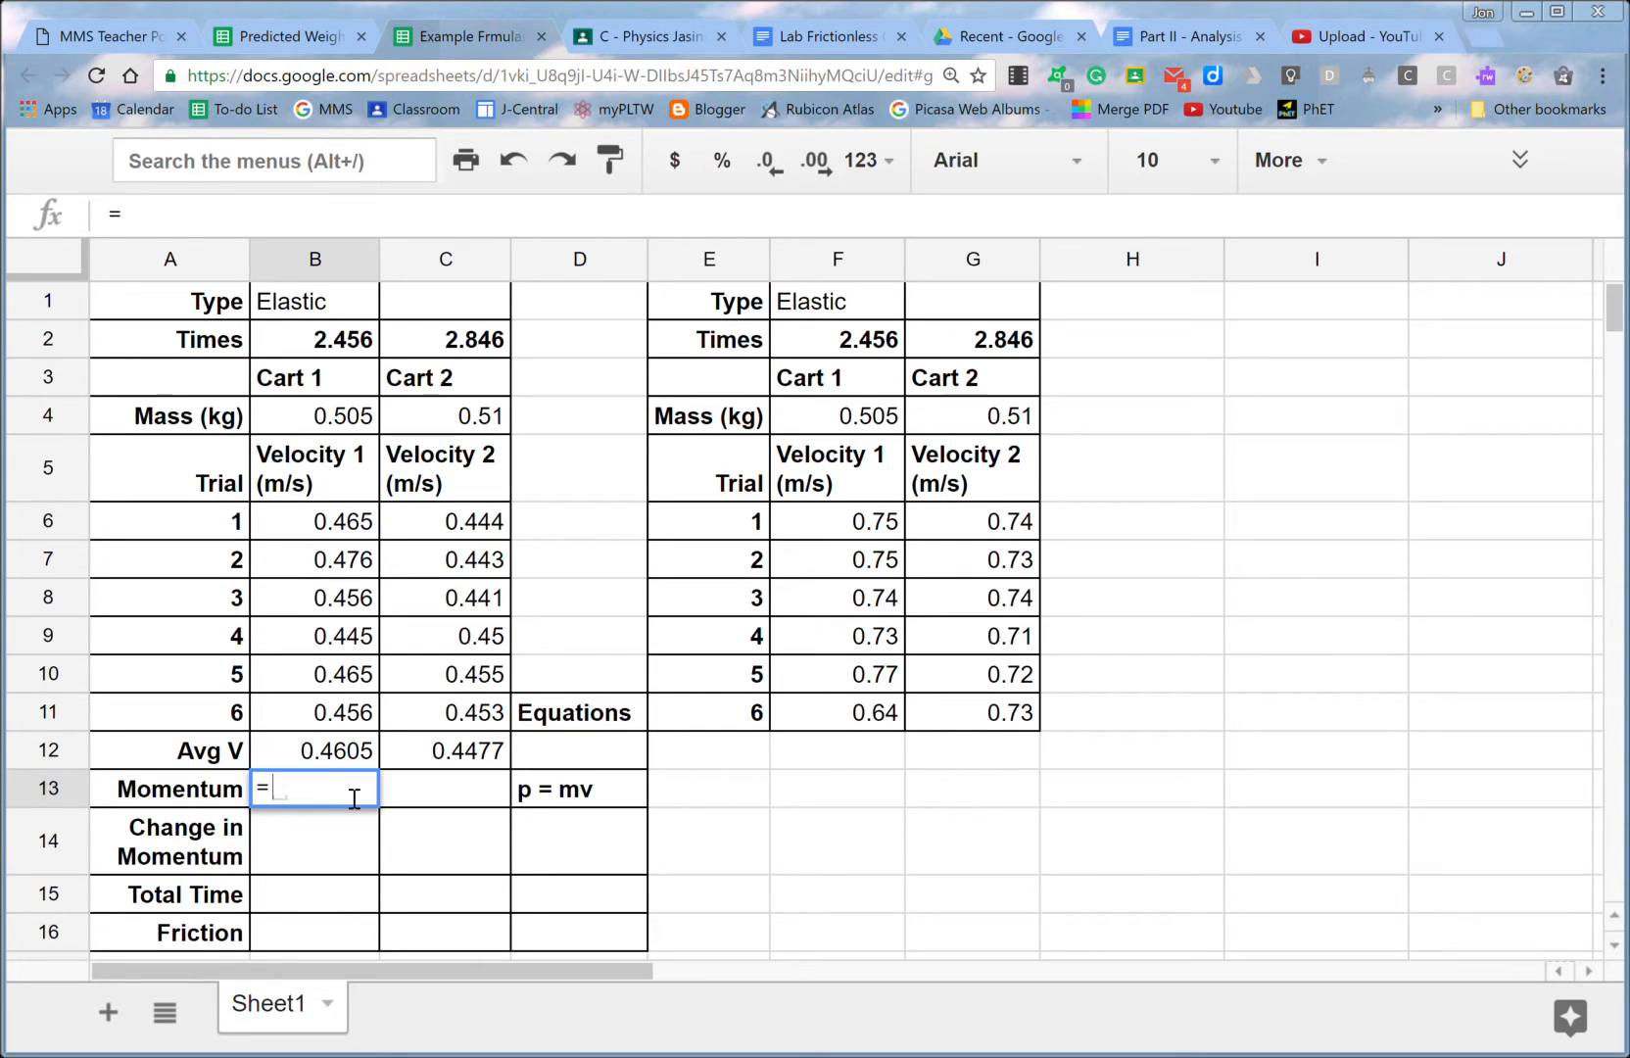
pyautogui.moveTo(304, 433)
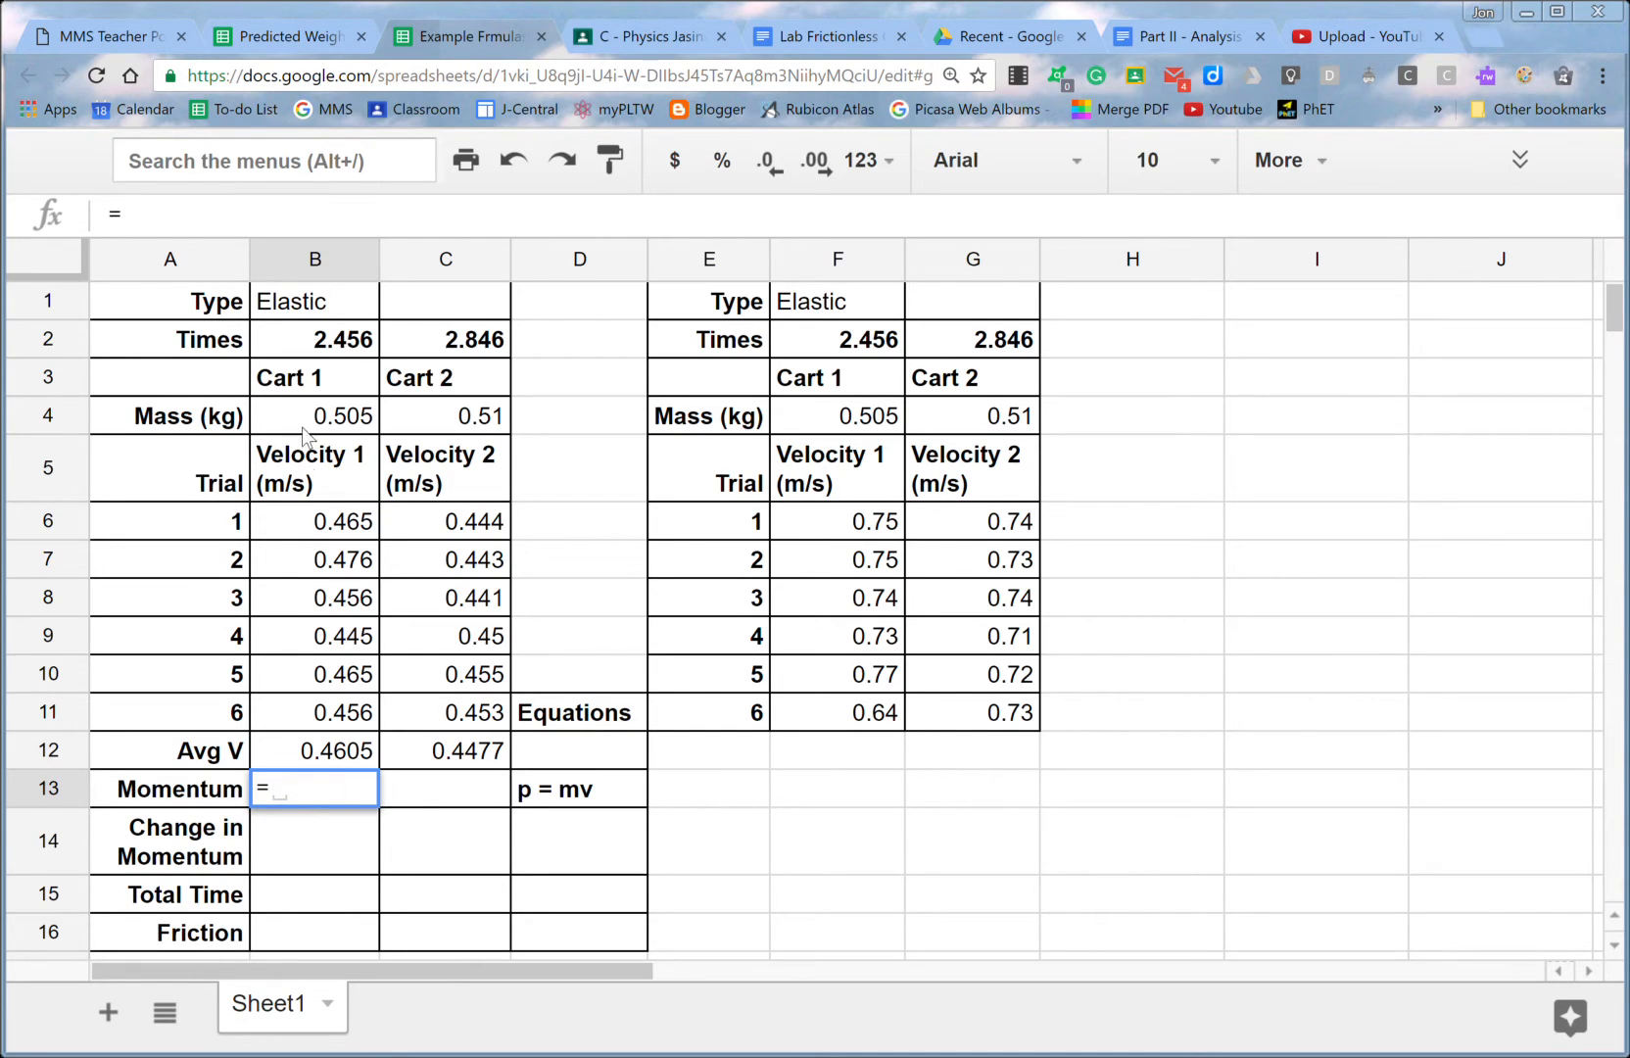
pyautogui.moveTo(302, 421)
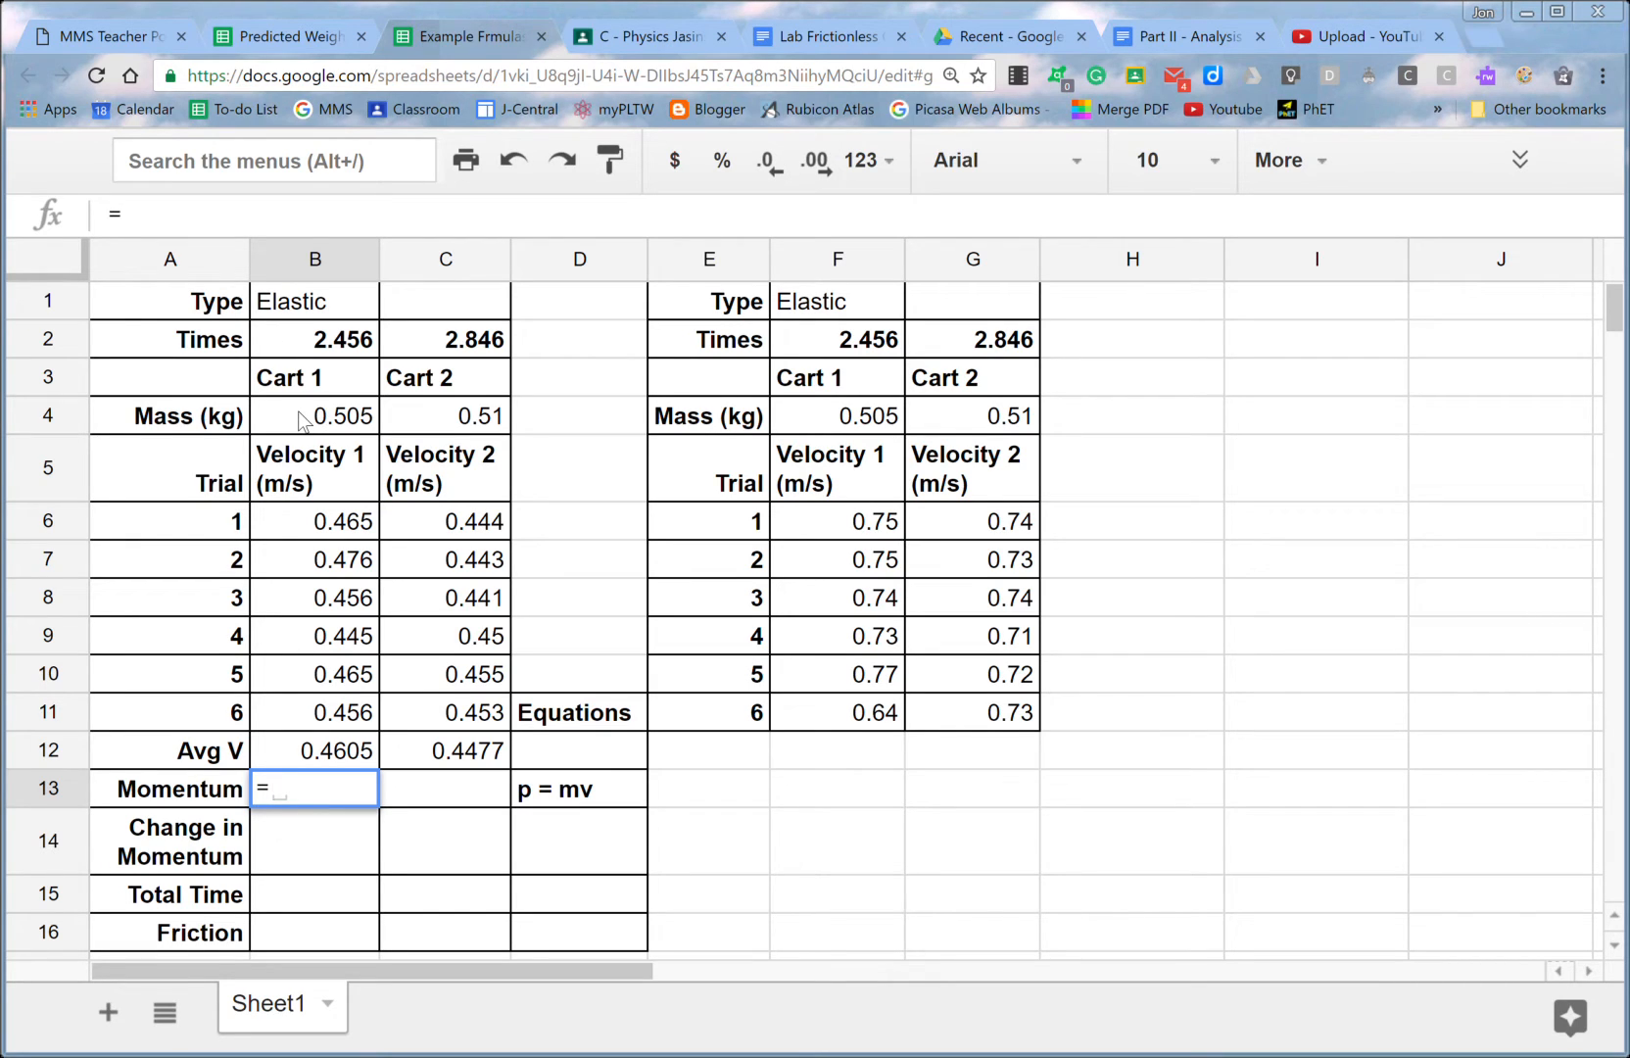
pyautogui.click(316, 416)
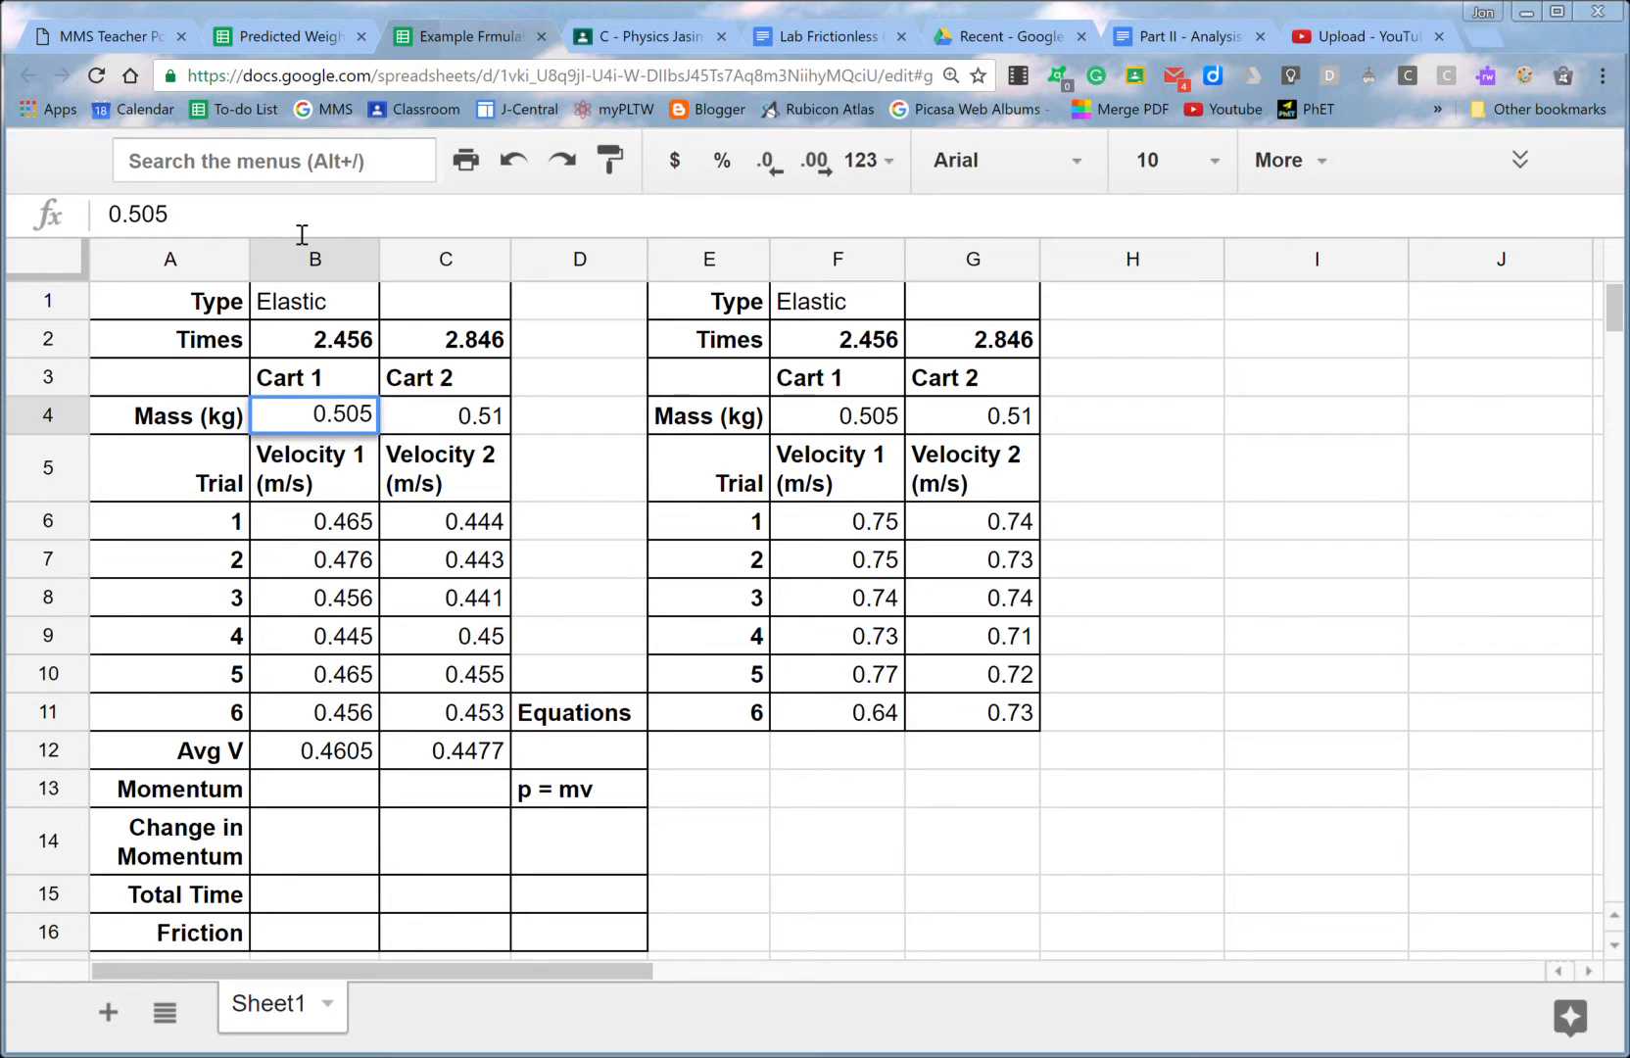
# Enter Cart 2's mass as '.51 kg' with units.
pyautogui.click(313, 469)
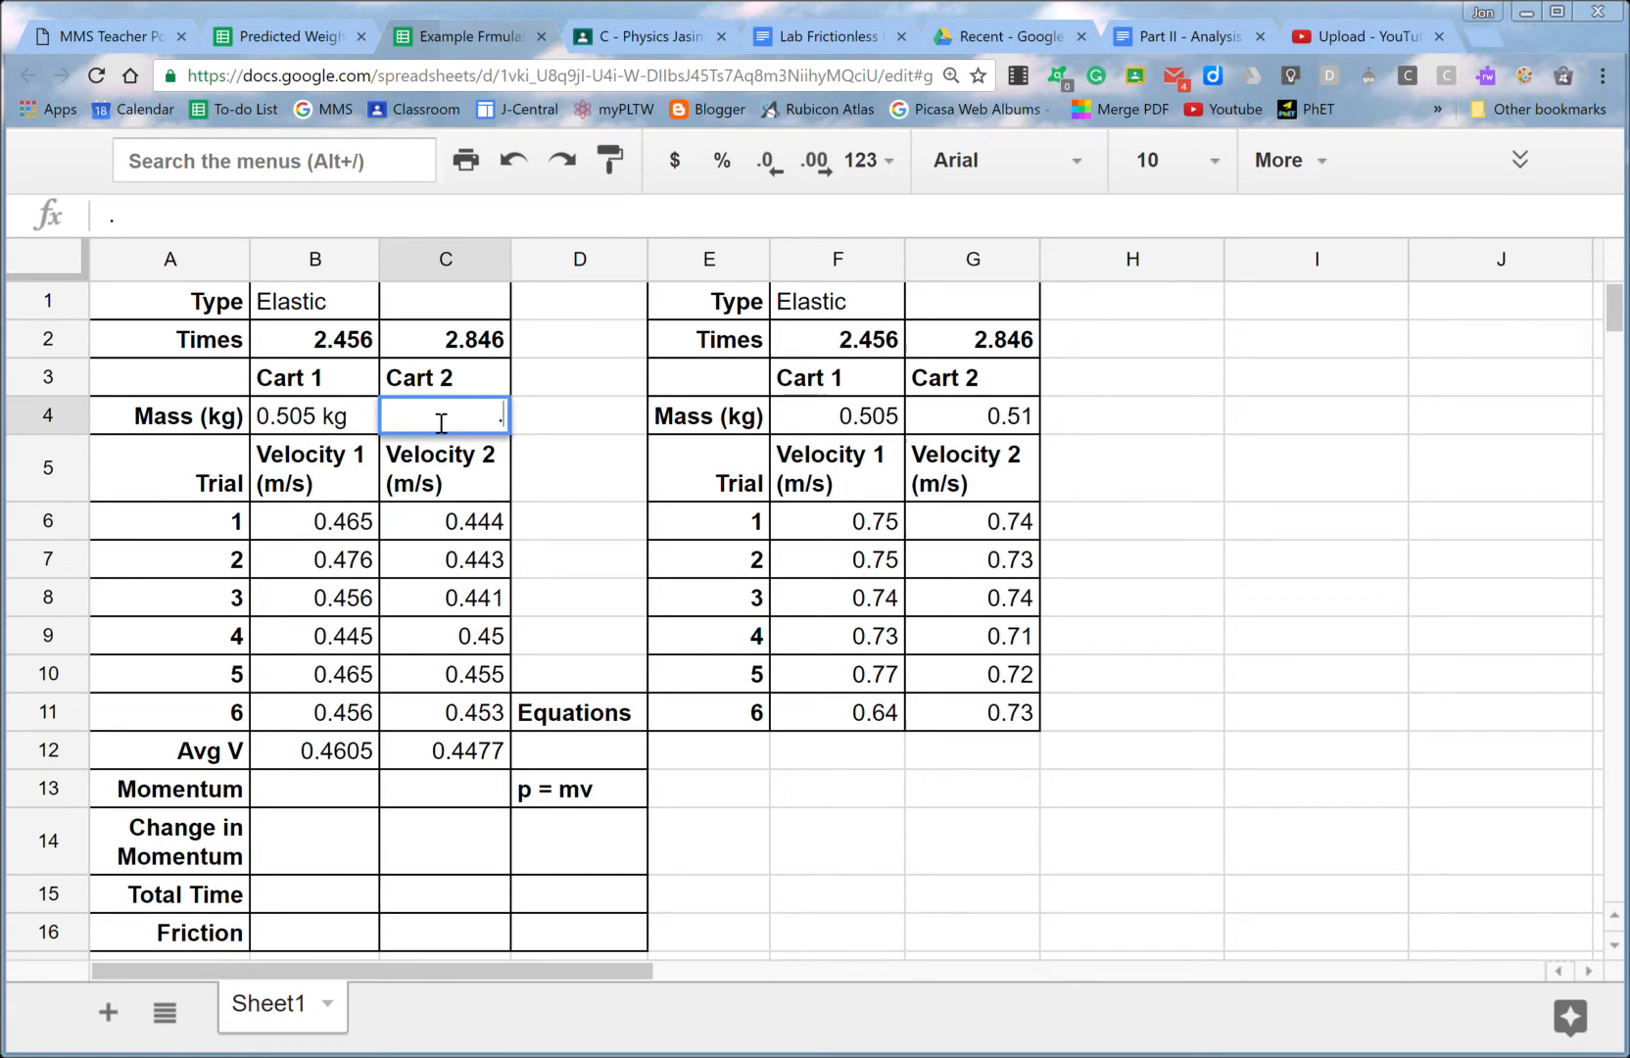
pyautogui.write('.51 kg')
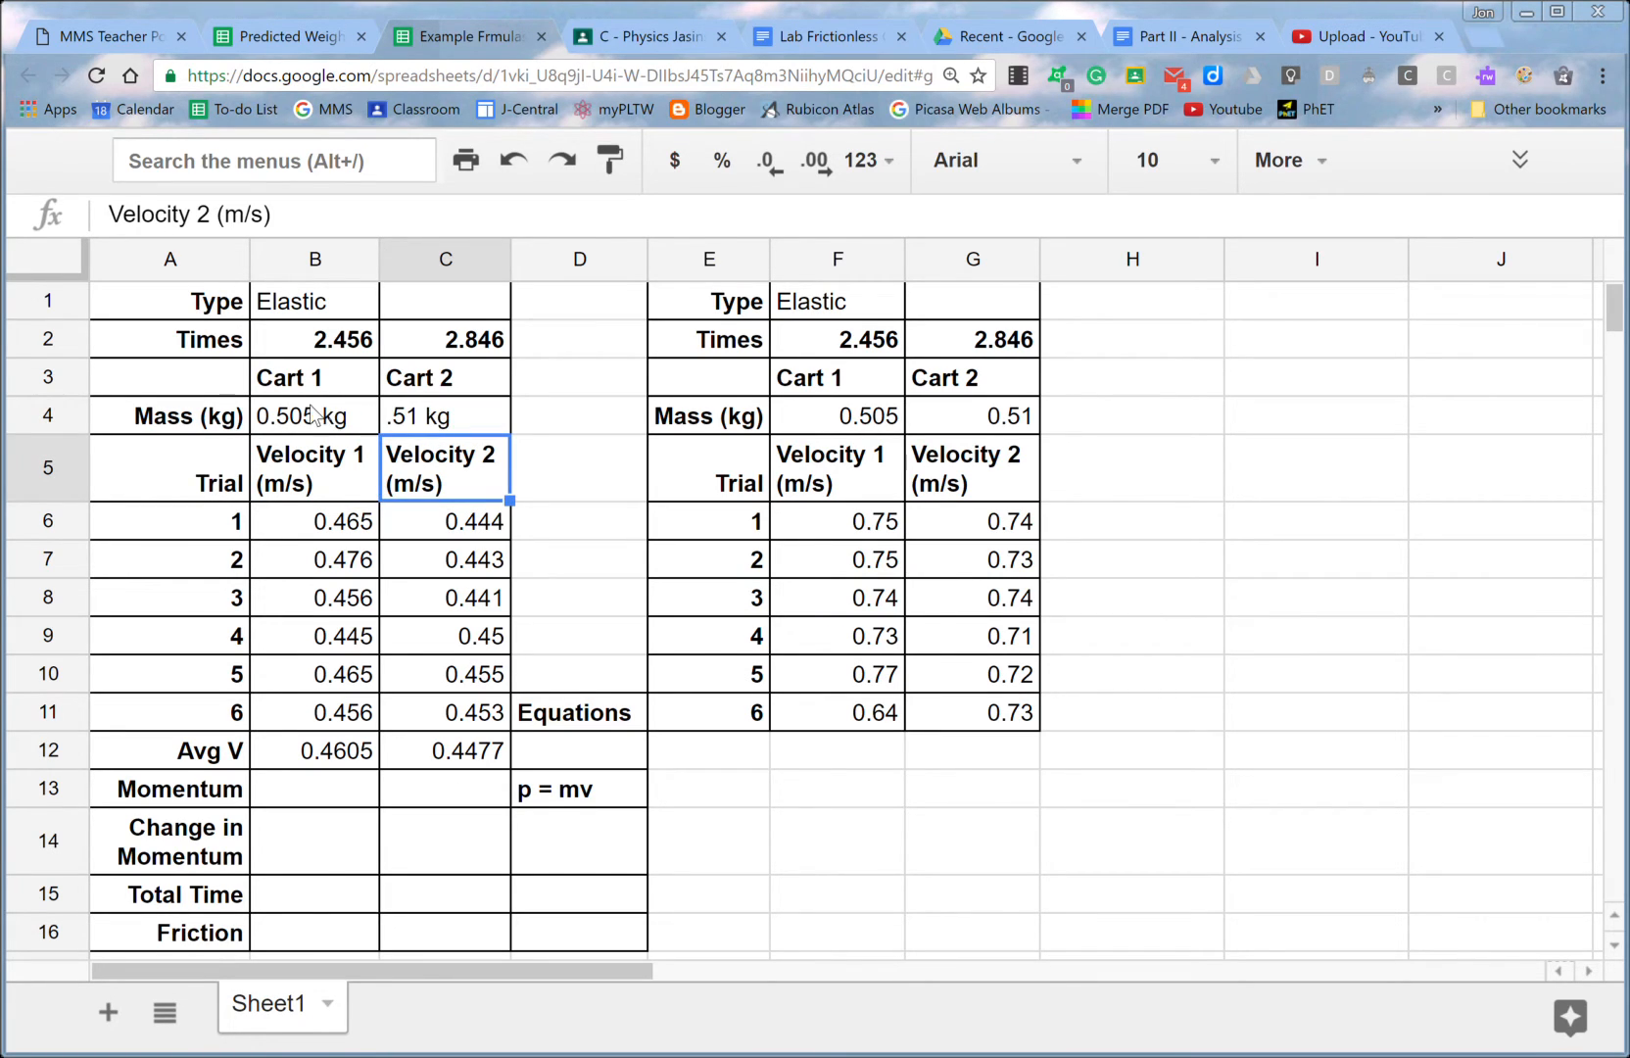
# Build Cart 1's momentum as mass × average velocity, which returns #VALUE! from the text mass.
pyautogui.click(314, 789)
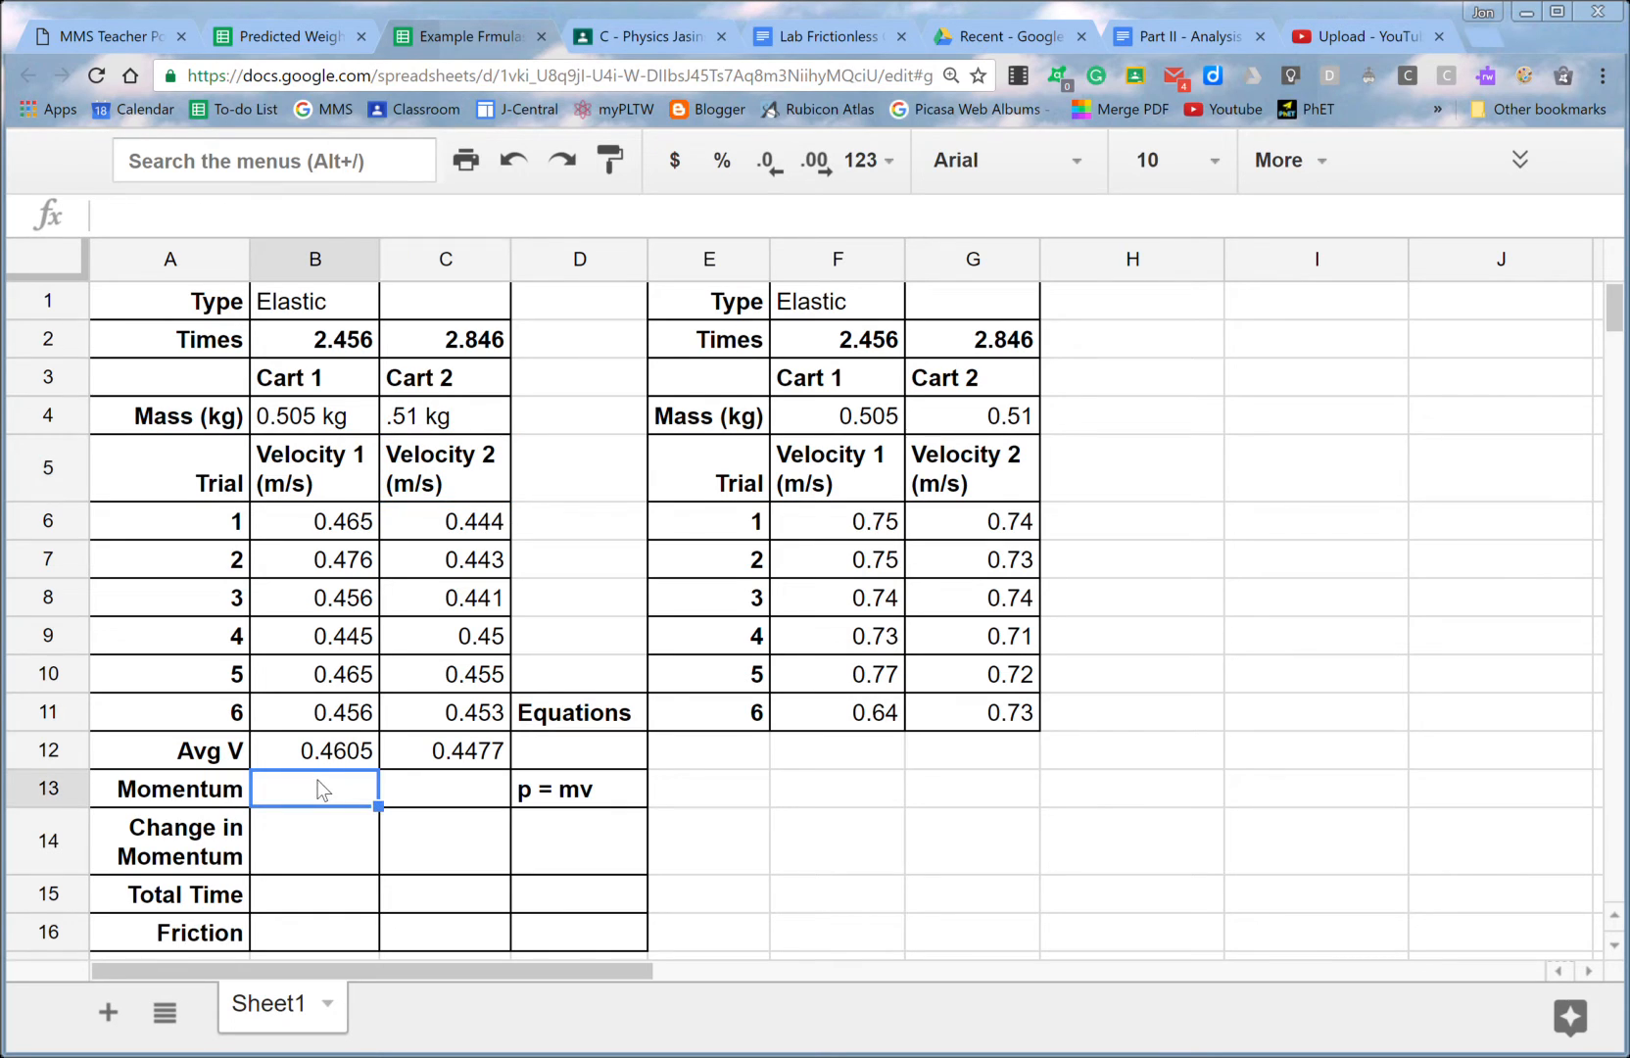
pyautogui.write('=')
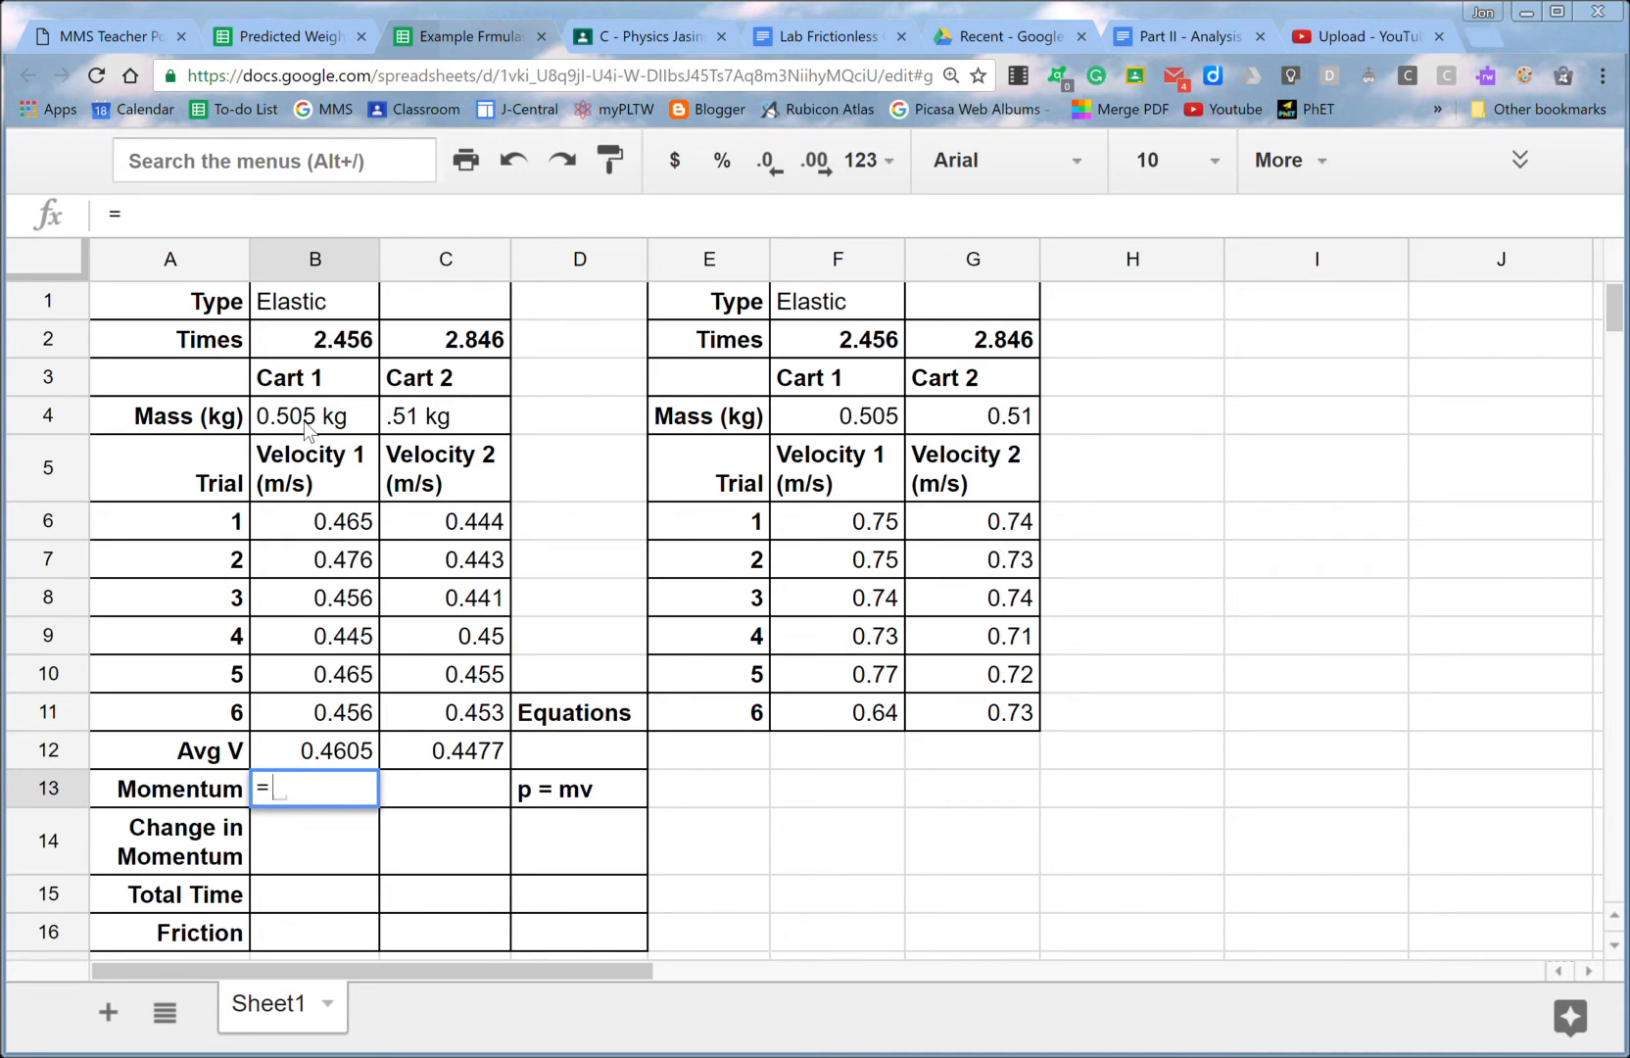
pyautogui.click(312, 415)
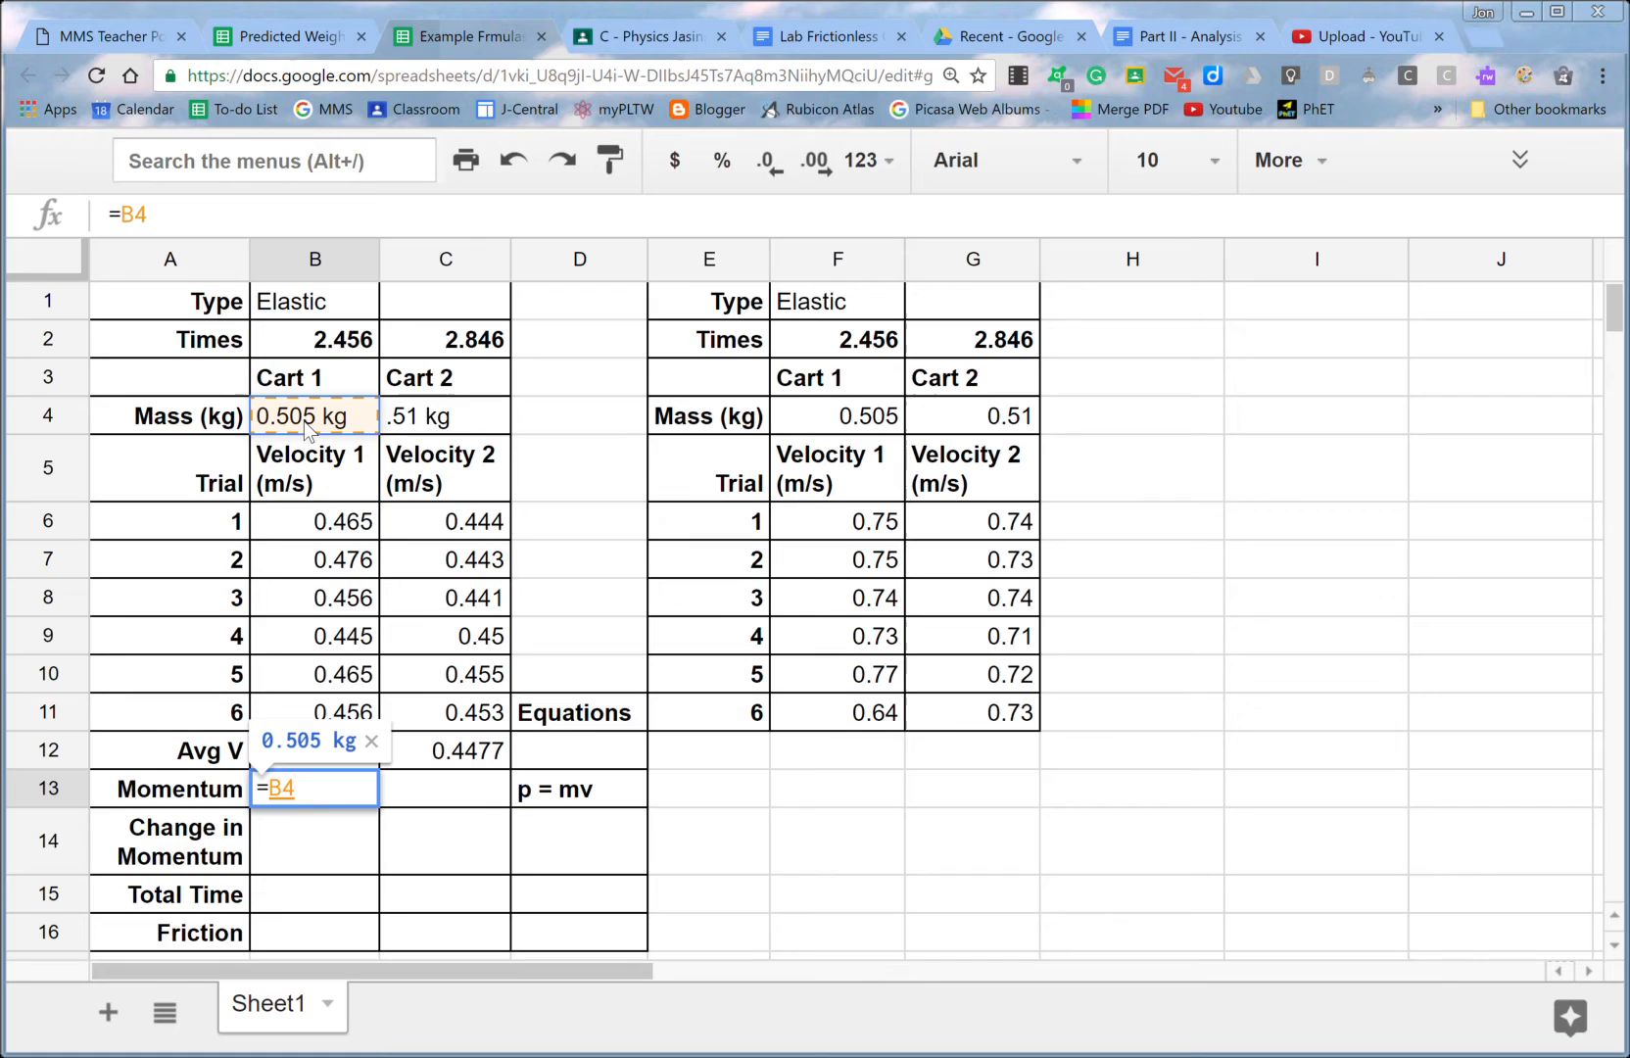
pyautogui.write('*')
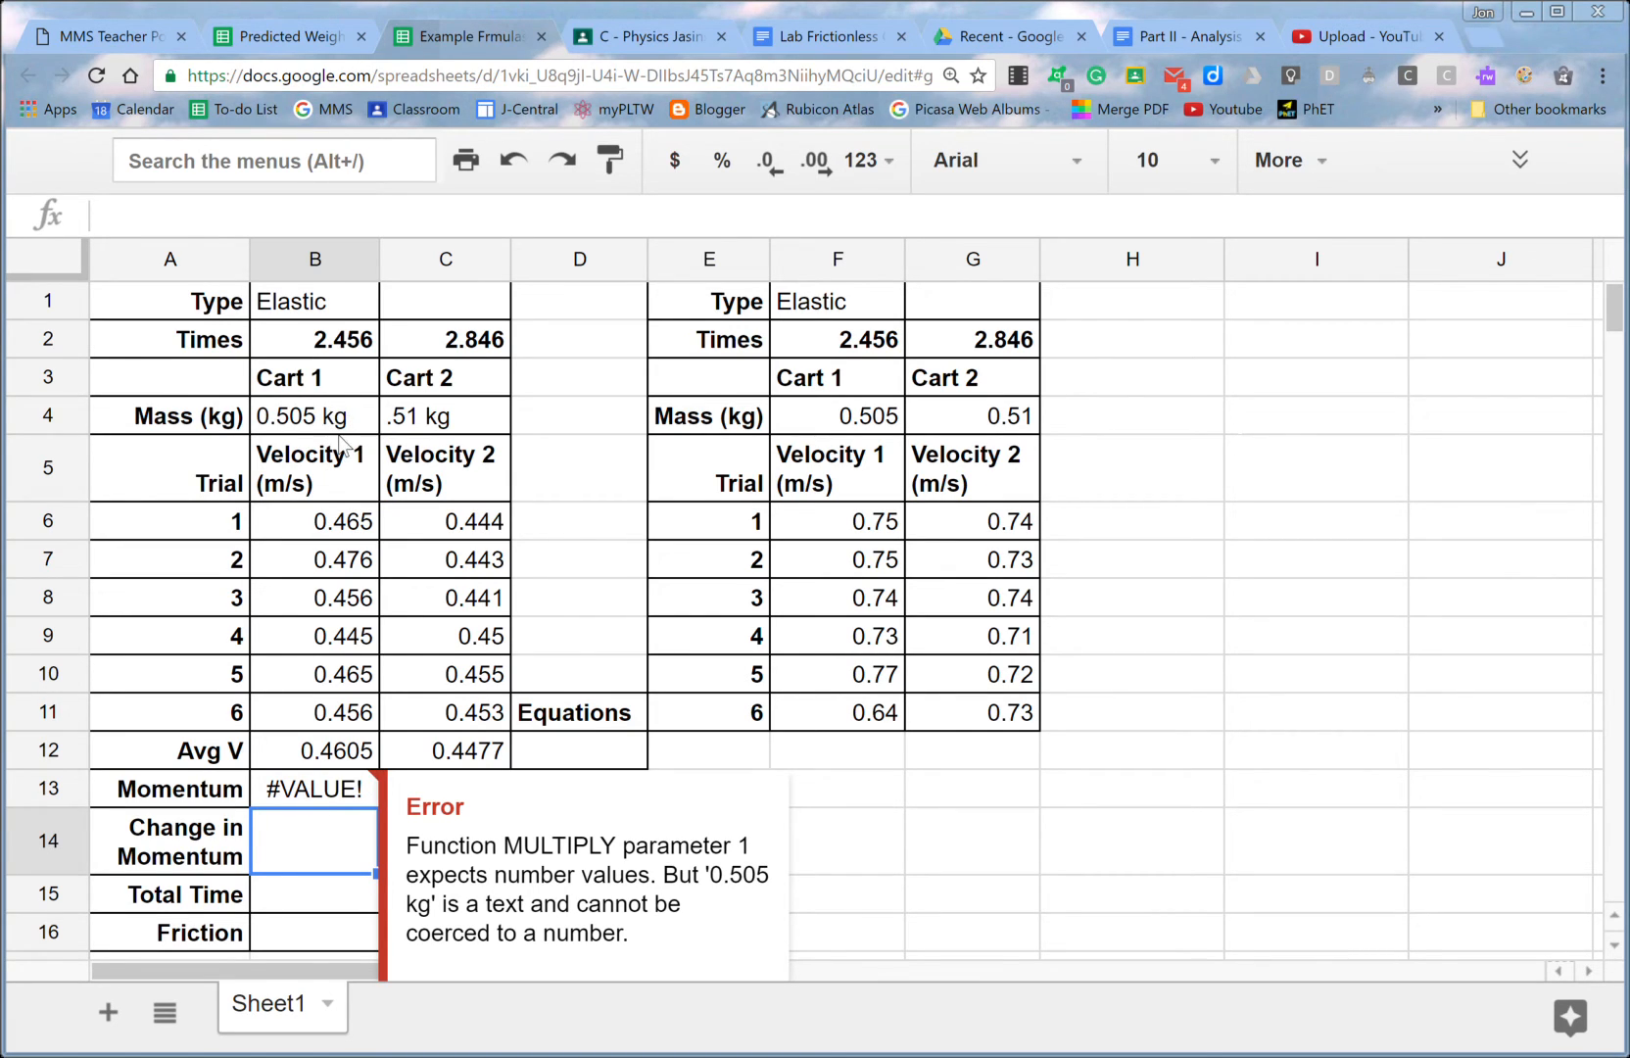
pyautogui.moveTo(342, 415)
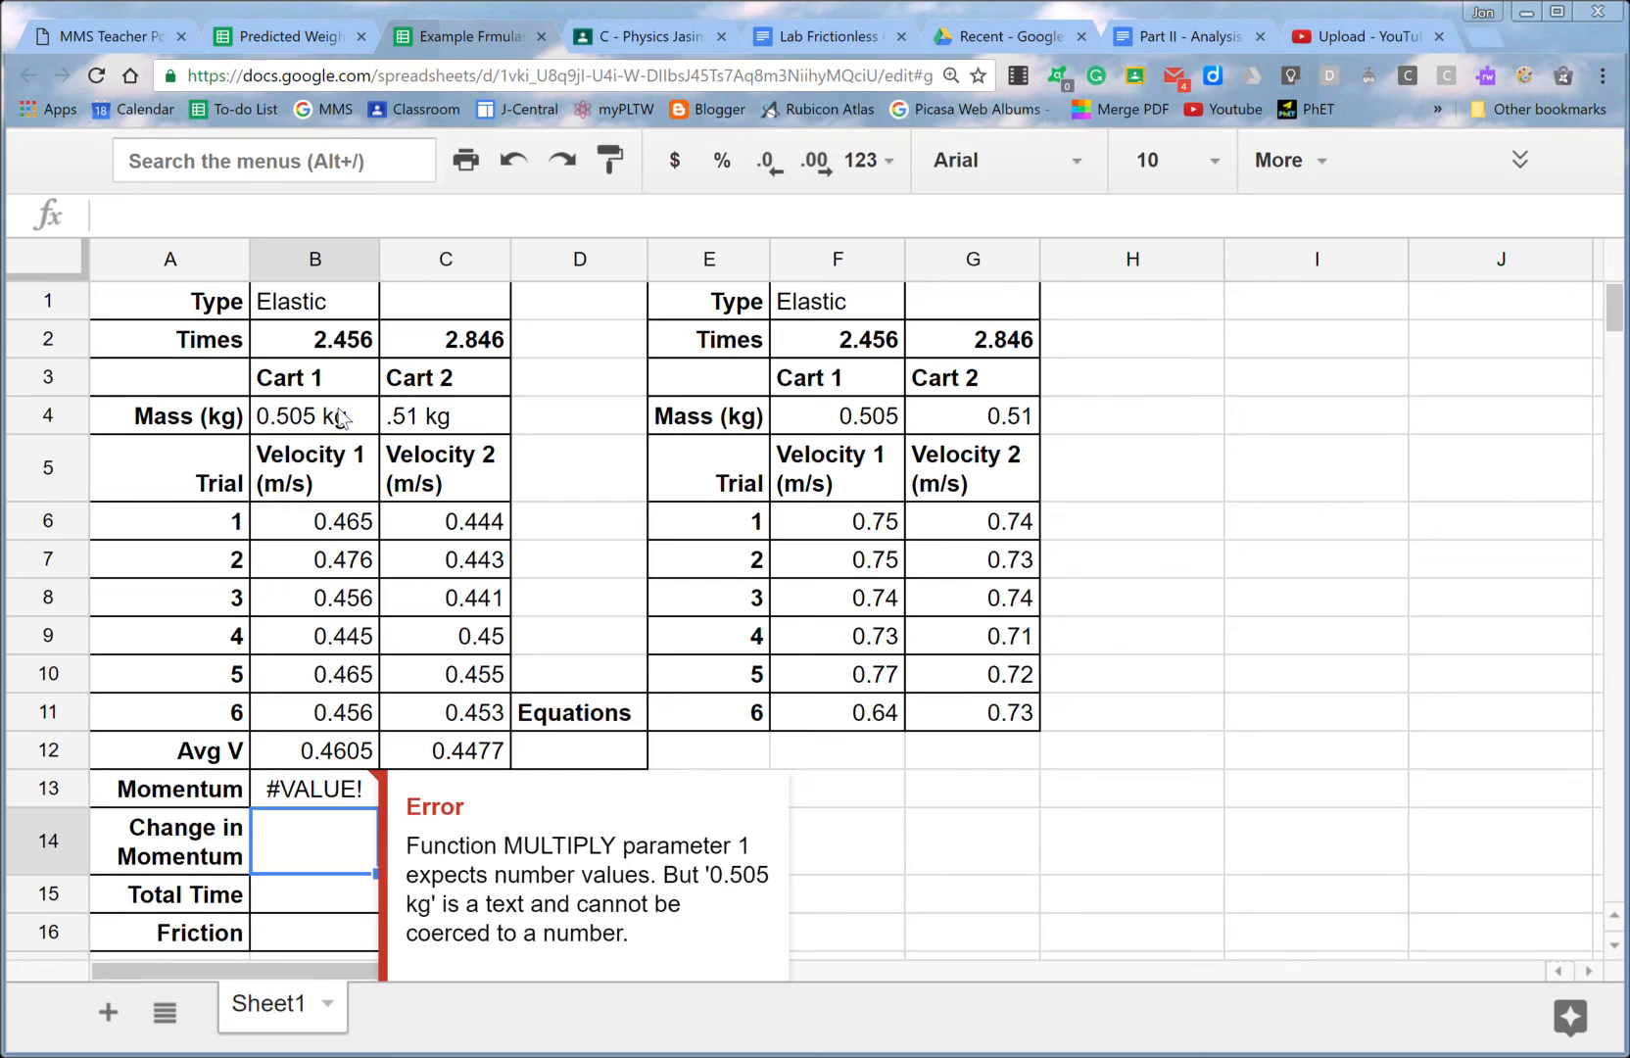
# Strip the kg units from both masses so momenta read 0.2326 and 0.2283.
pyautogui.click(314, 416)
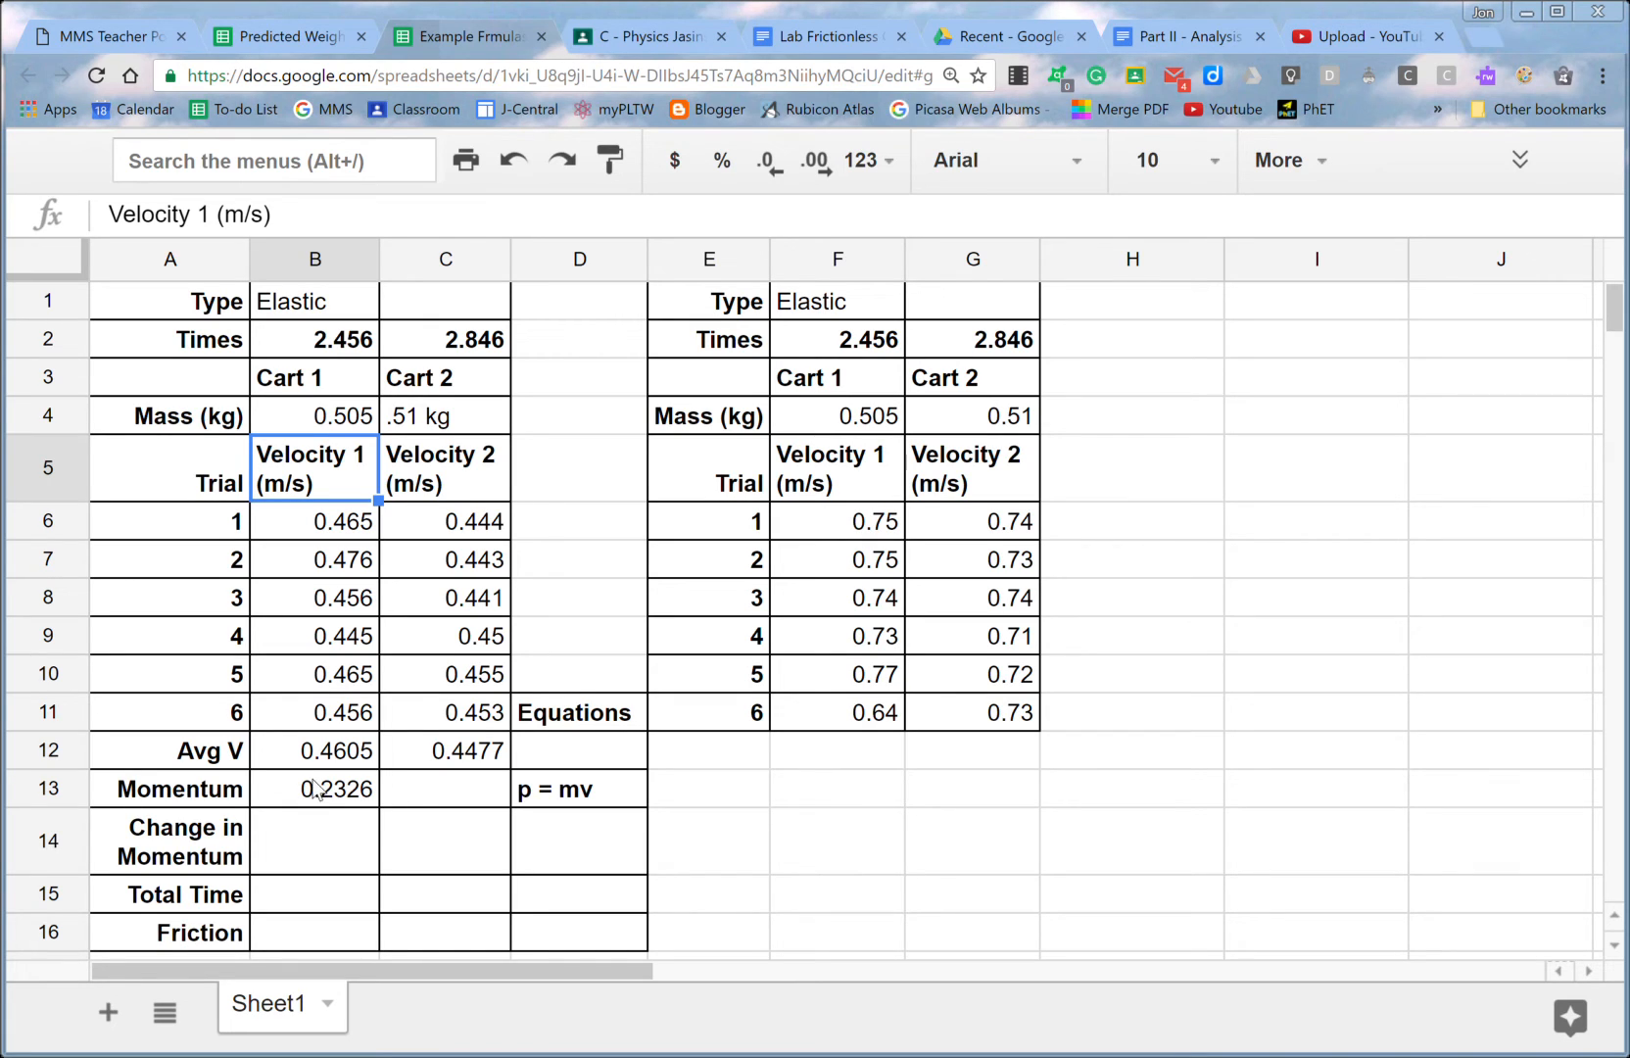
pyautogui.click(315, 789)
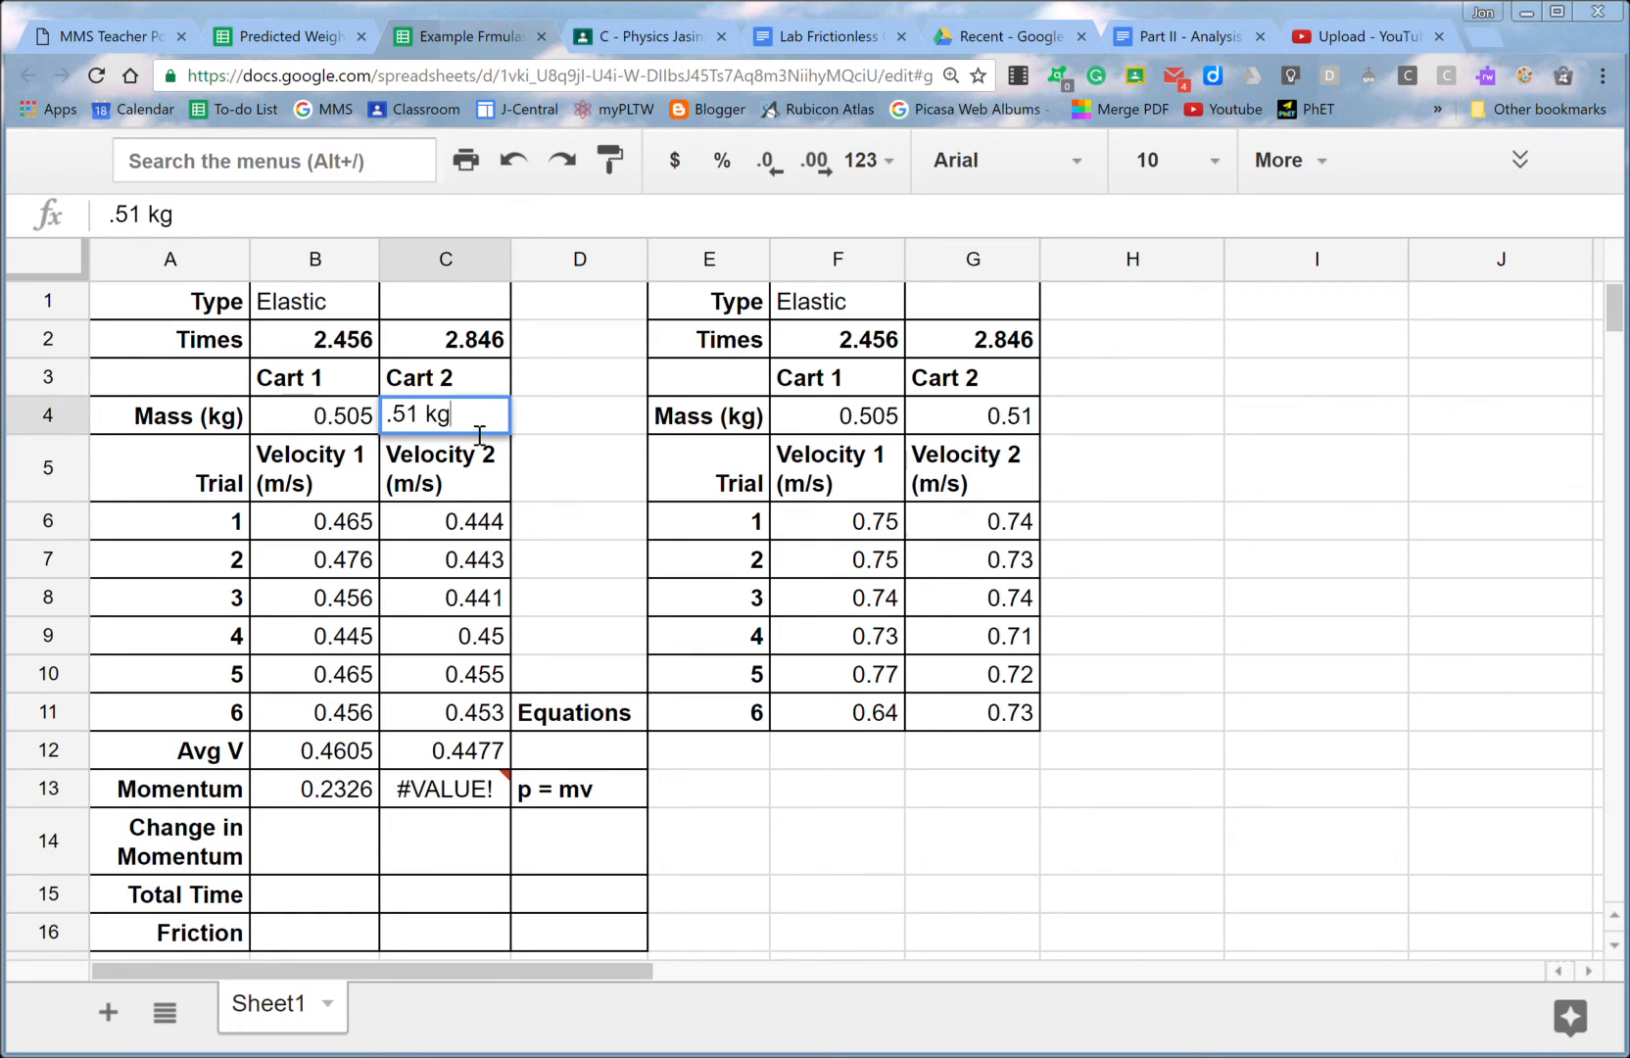
pyautogui.press('enter')
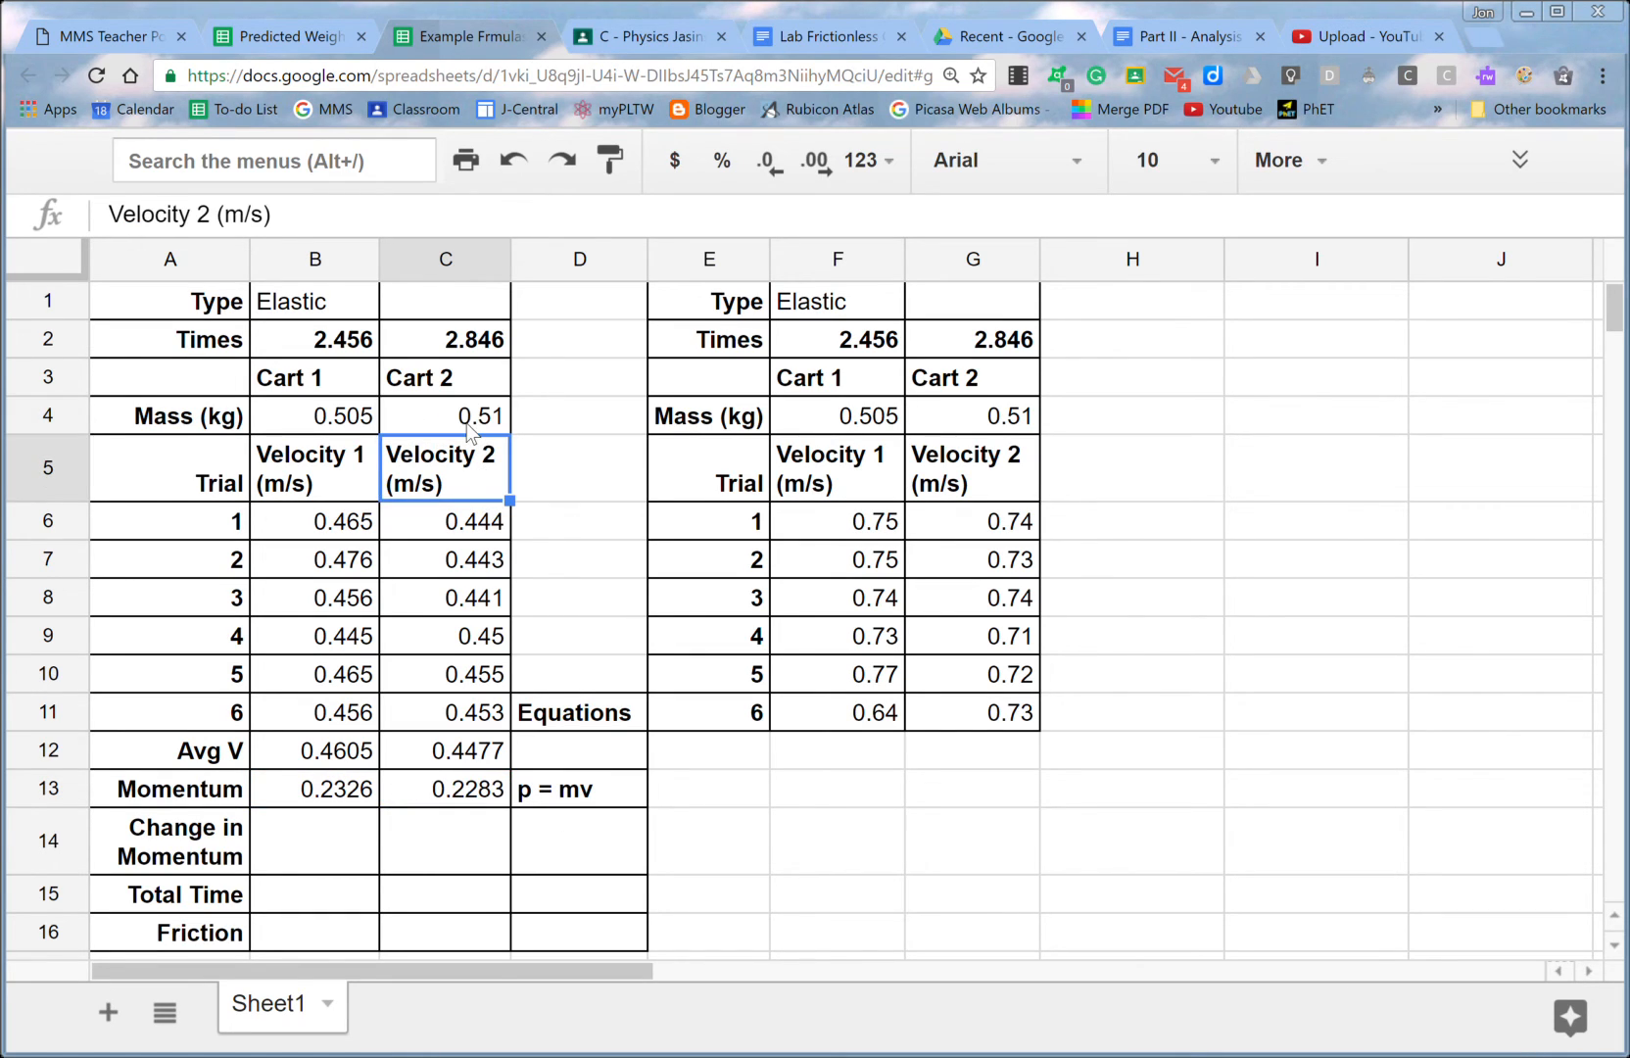
pyautogui.moveTo(427, 749)
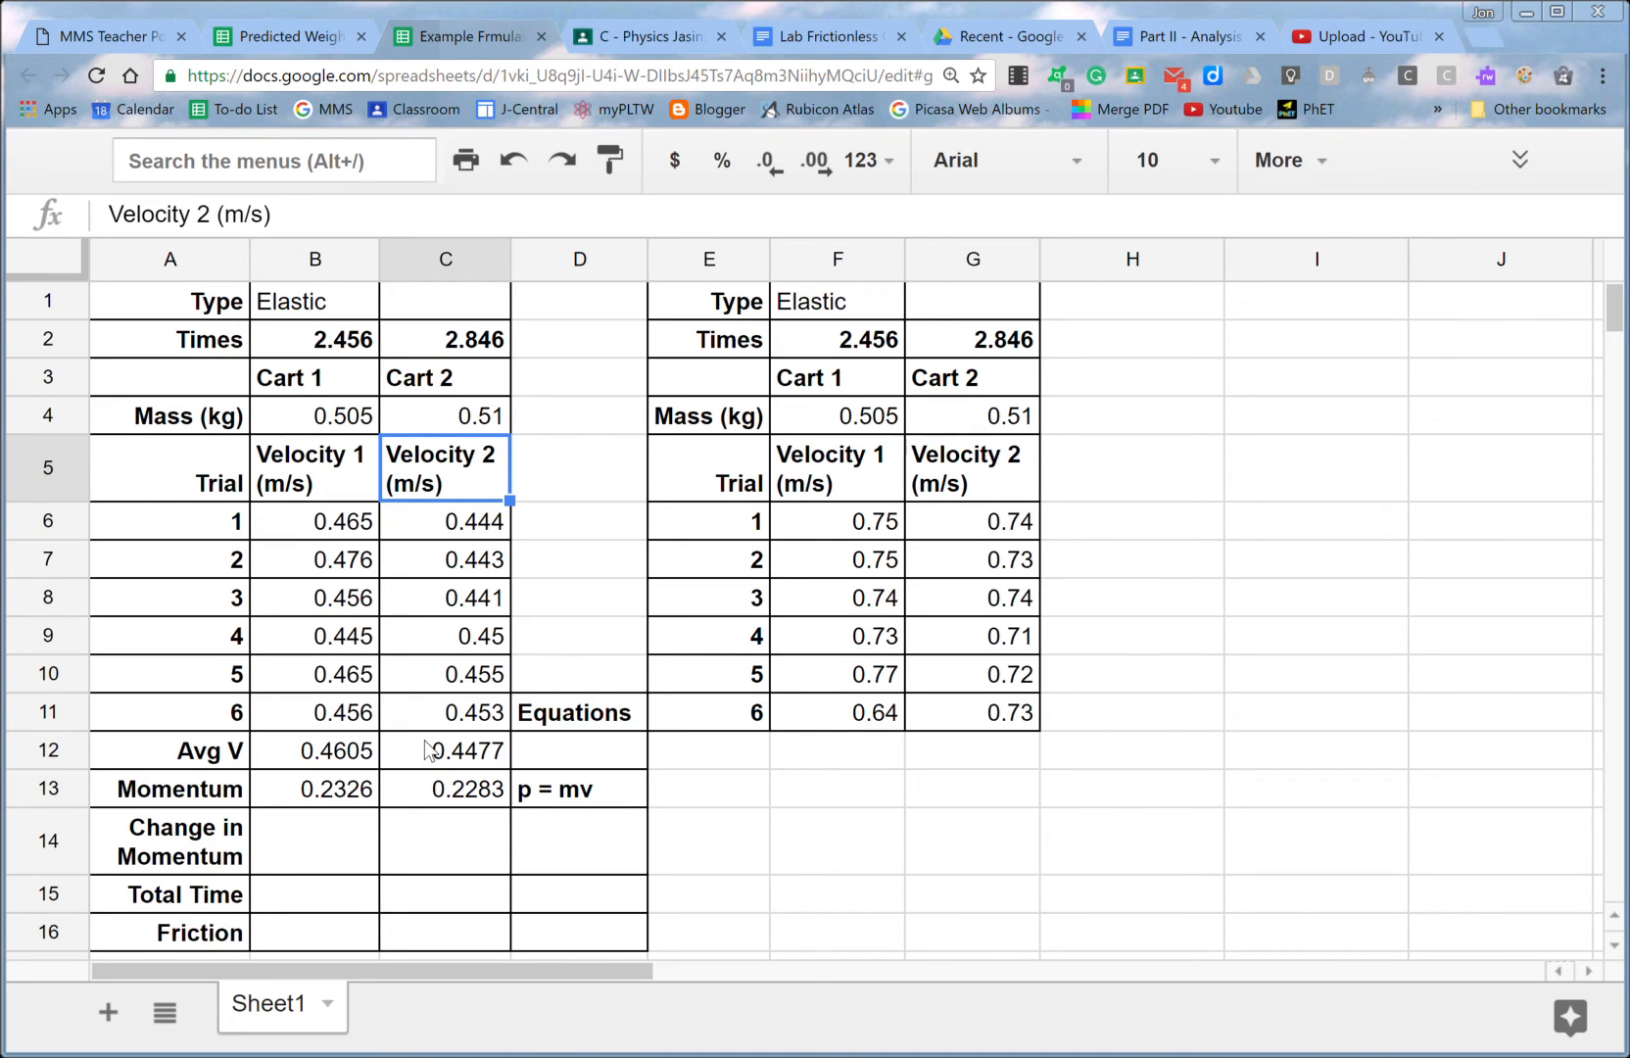
pyautogui.moveTo(423, 801)
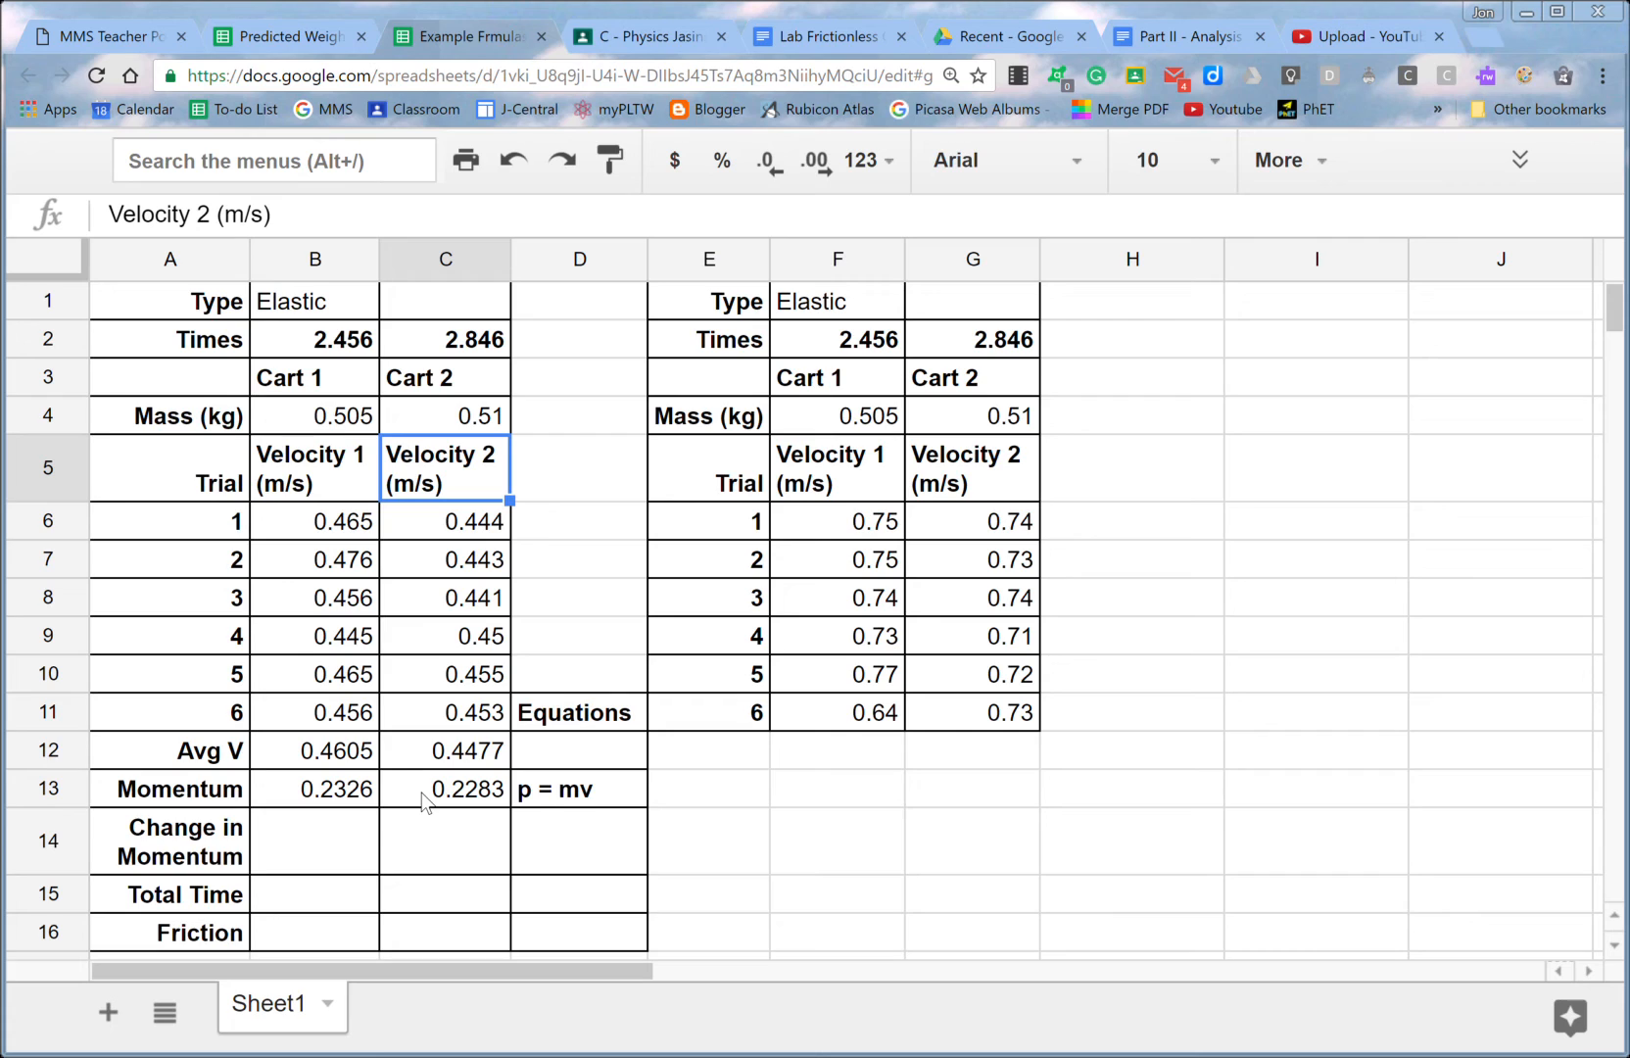
# Copy the Avg V through Friction rows with labels into the second data set.
pyautogui.click(429, 789)
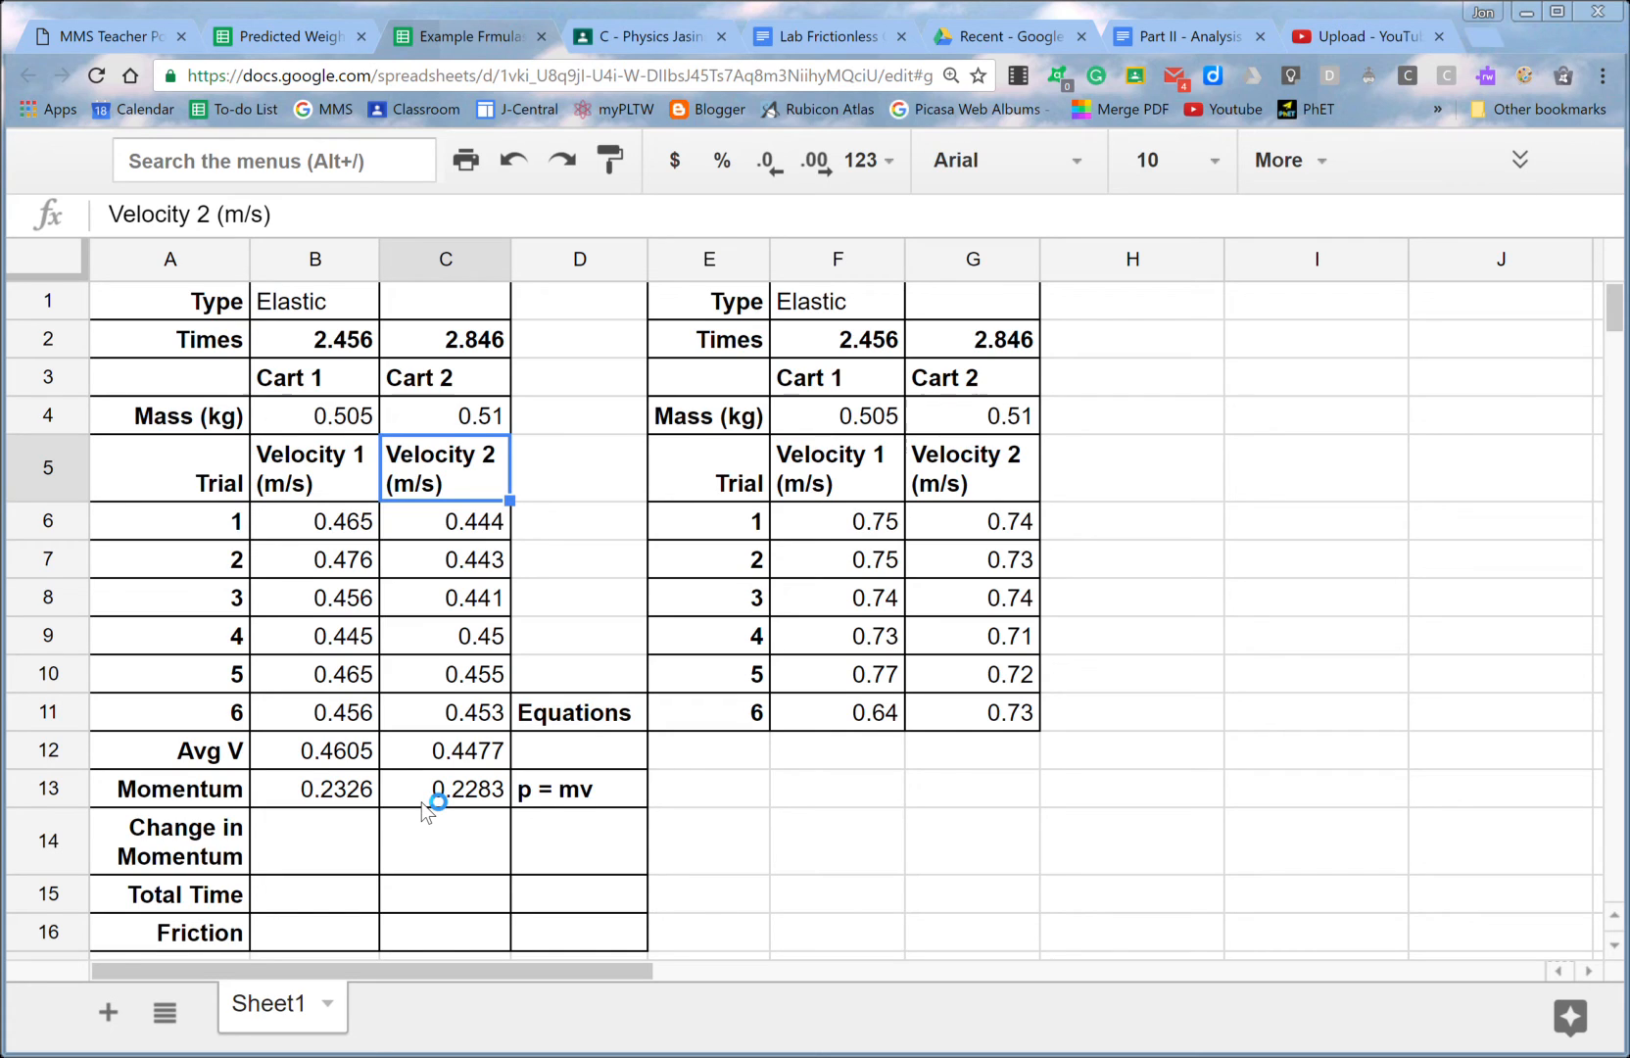
pyautogui.click(316, 789)
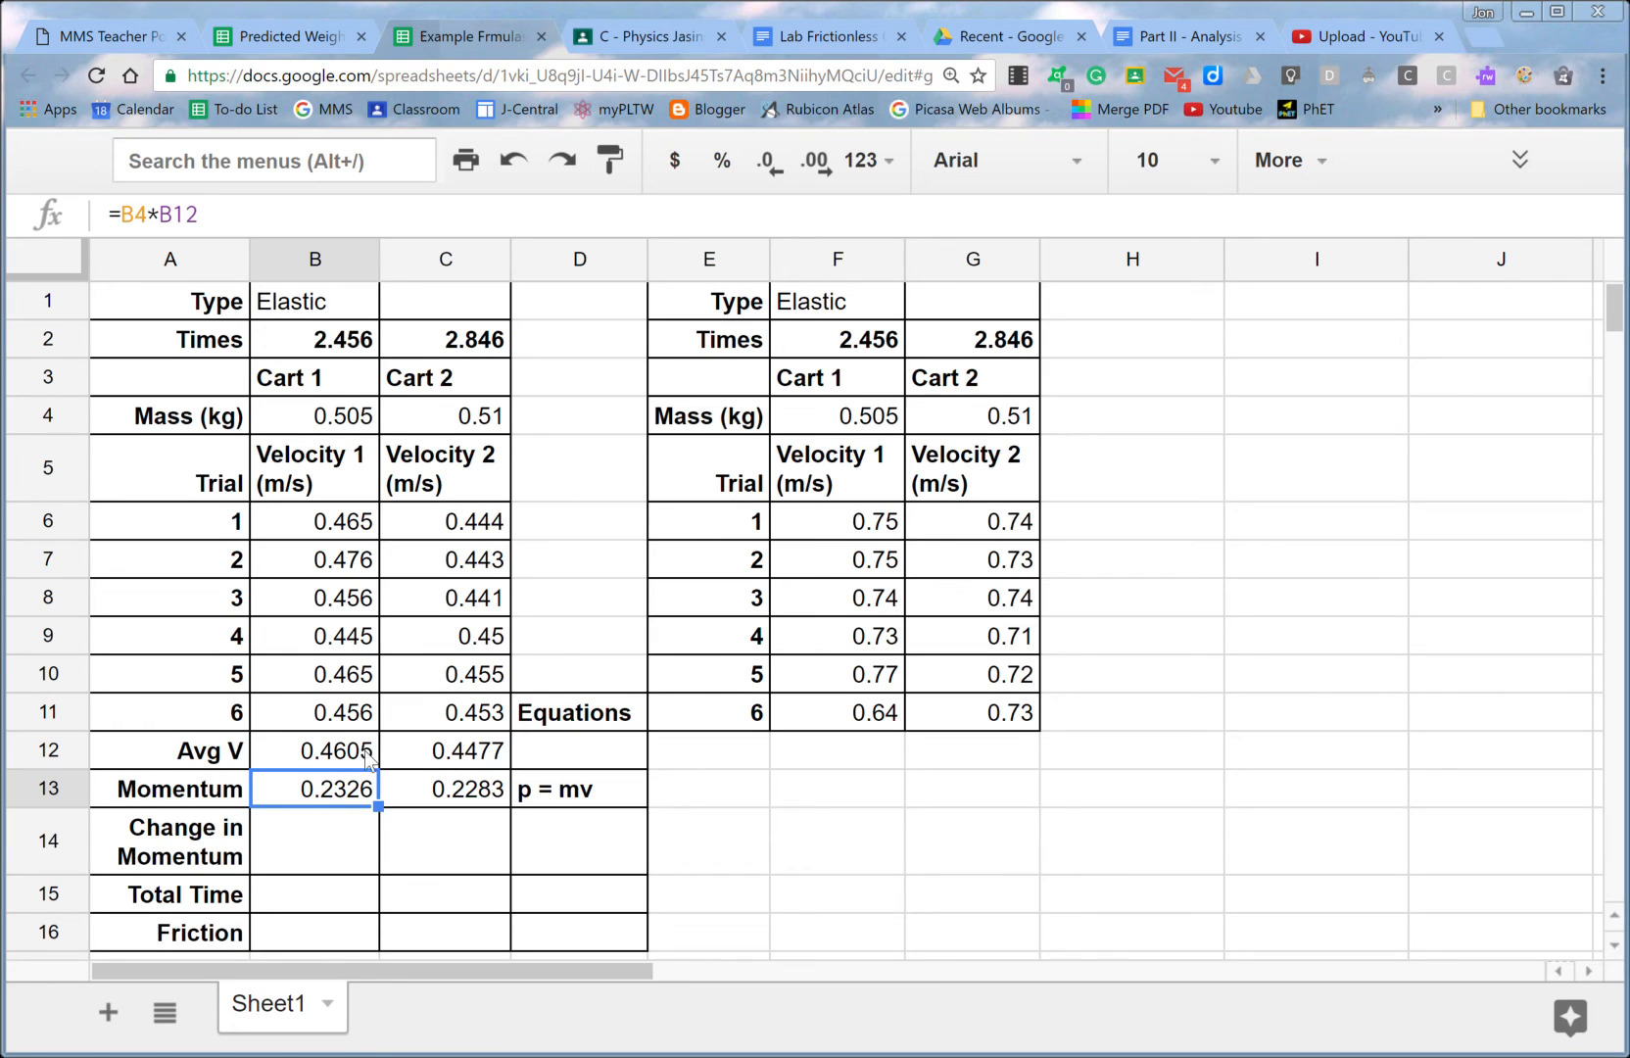
pyautogui.moveTo(221, 762)
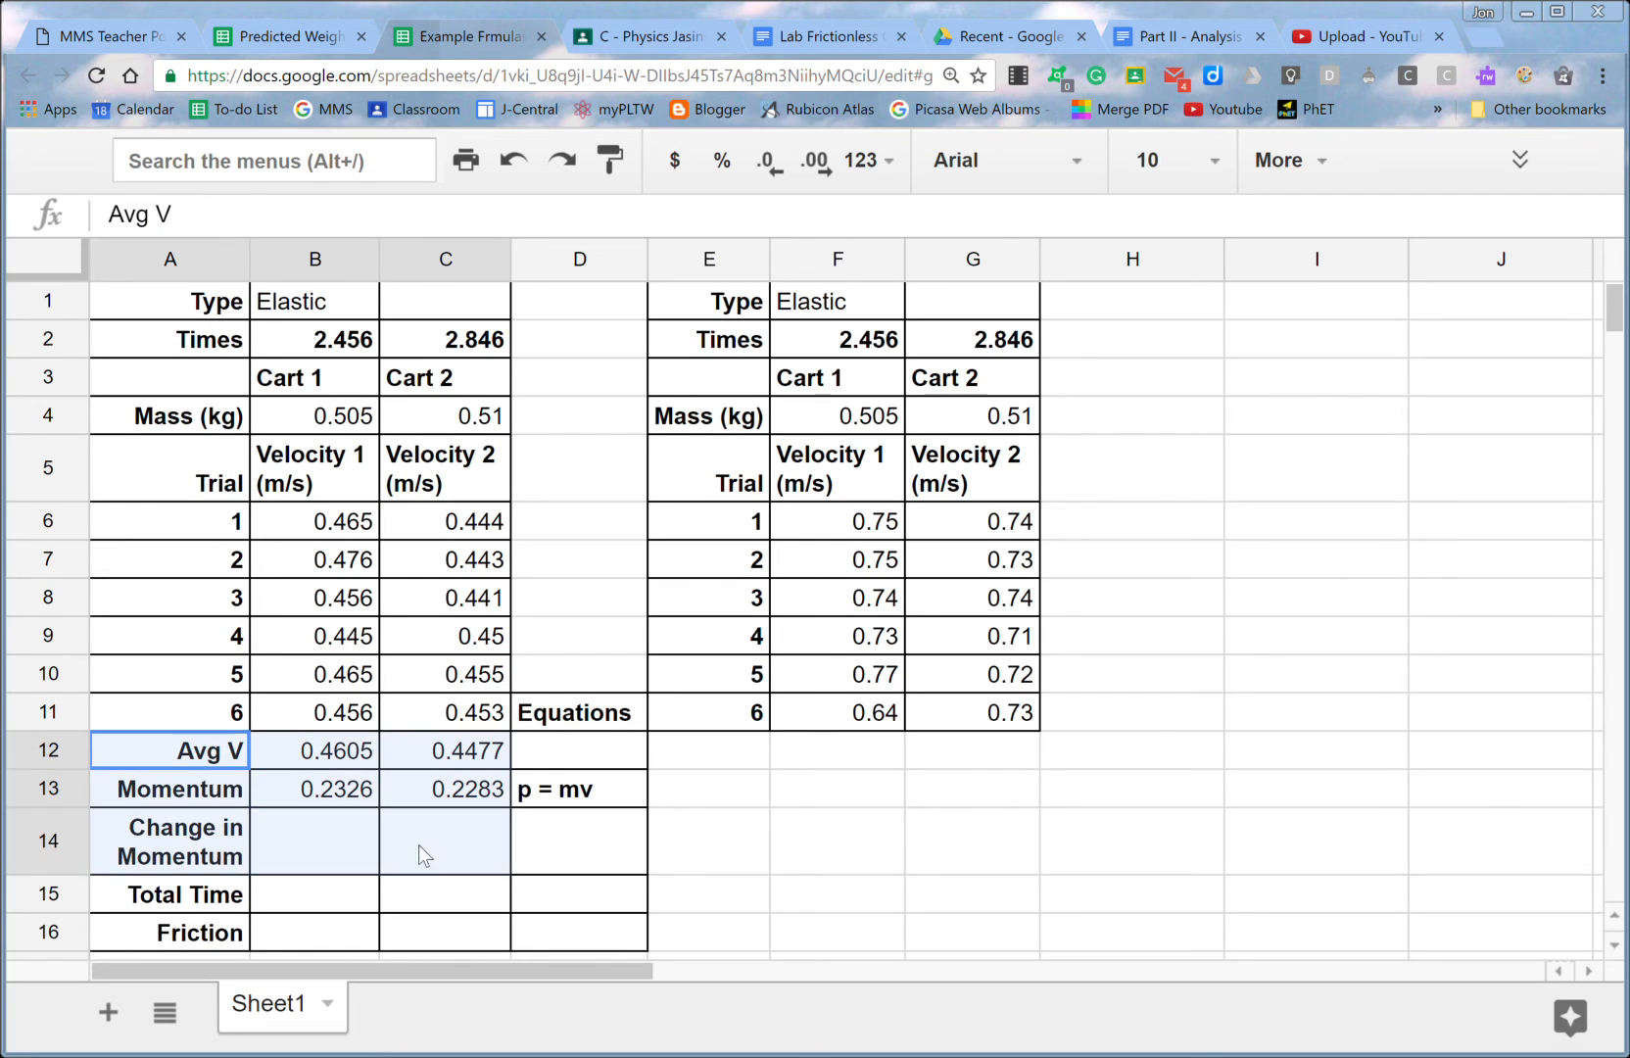
pyautogui.moveTo(168, 751); pyautogui.dragTo(445, 931)
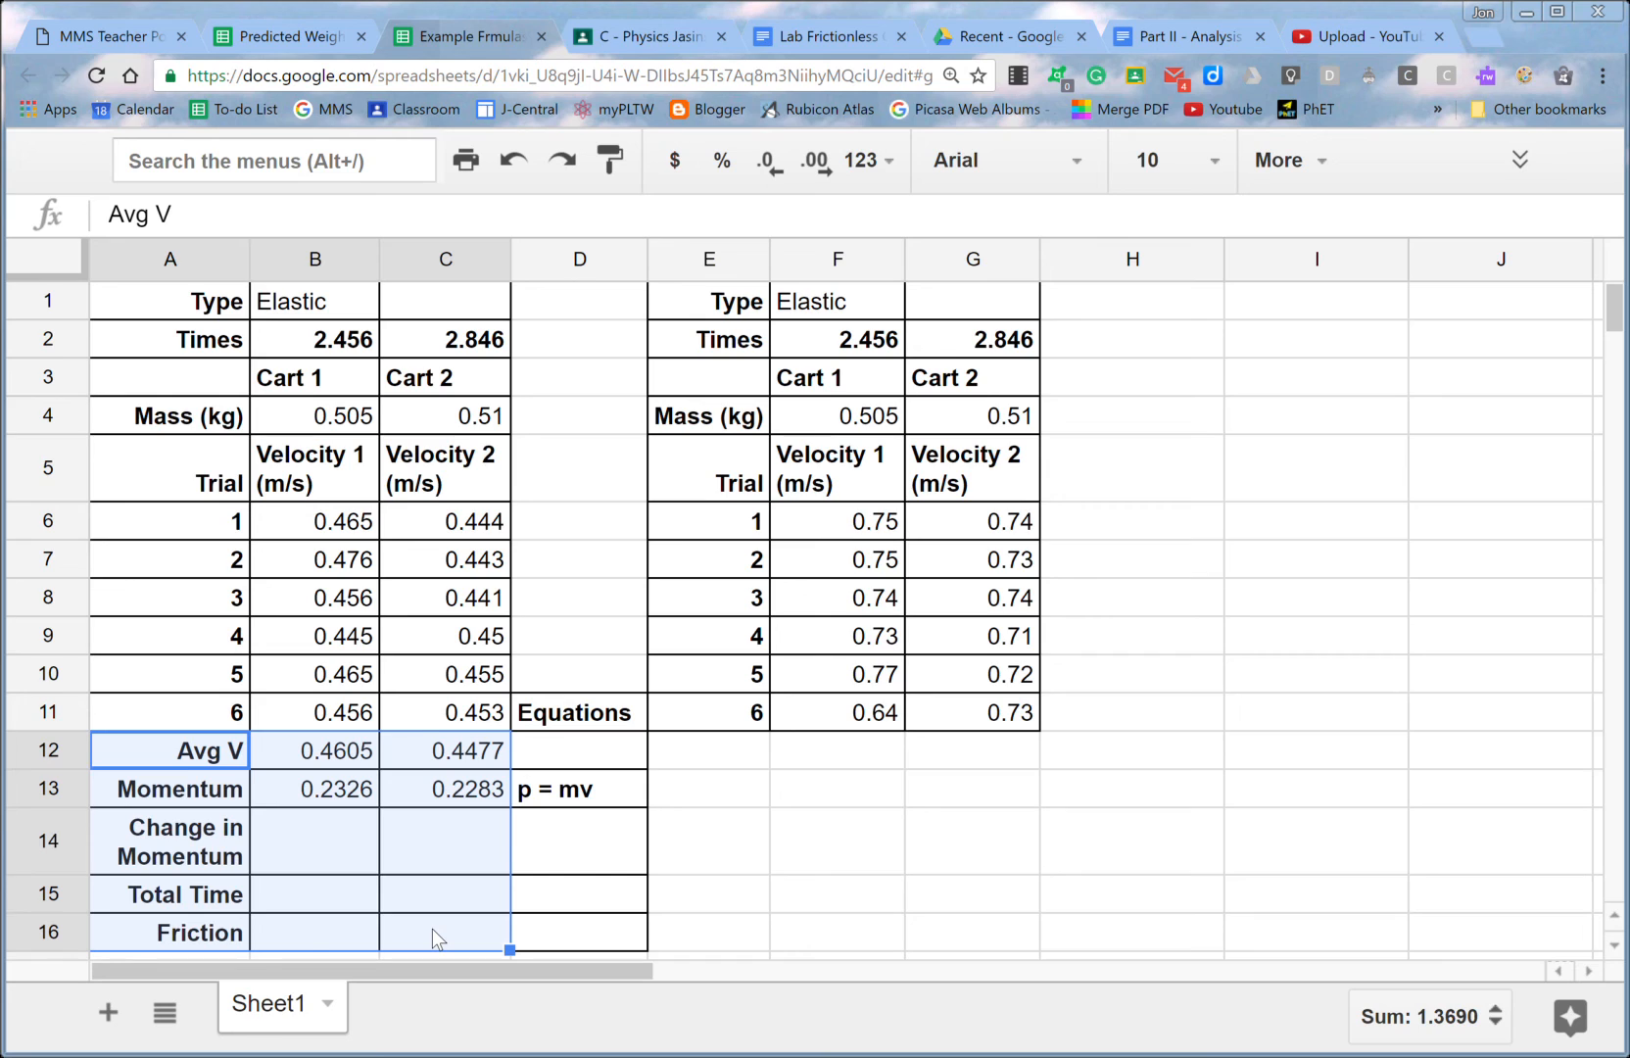
pyautogui.click(708, 751)
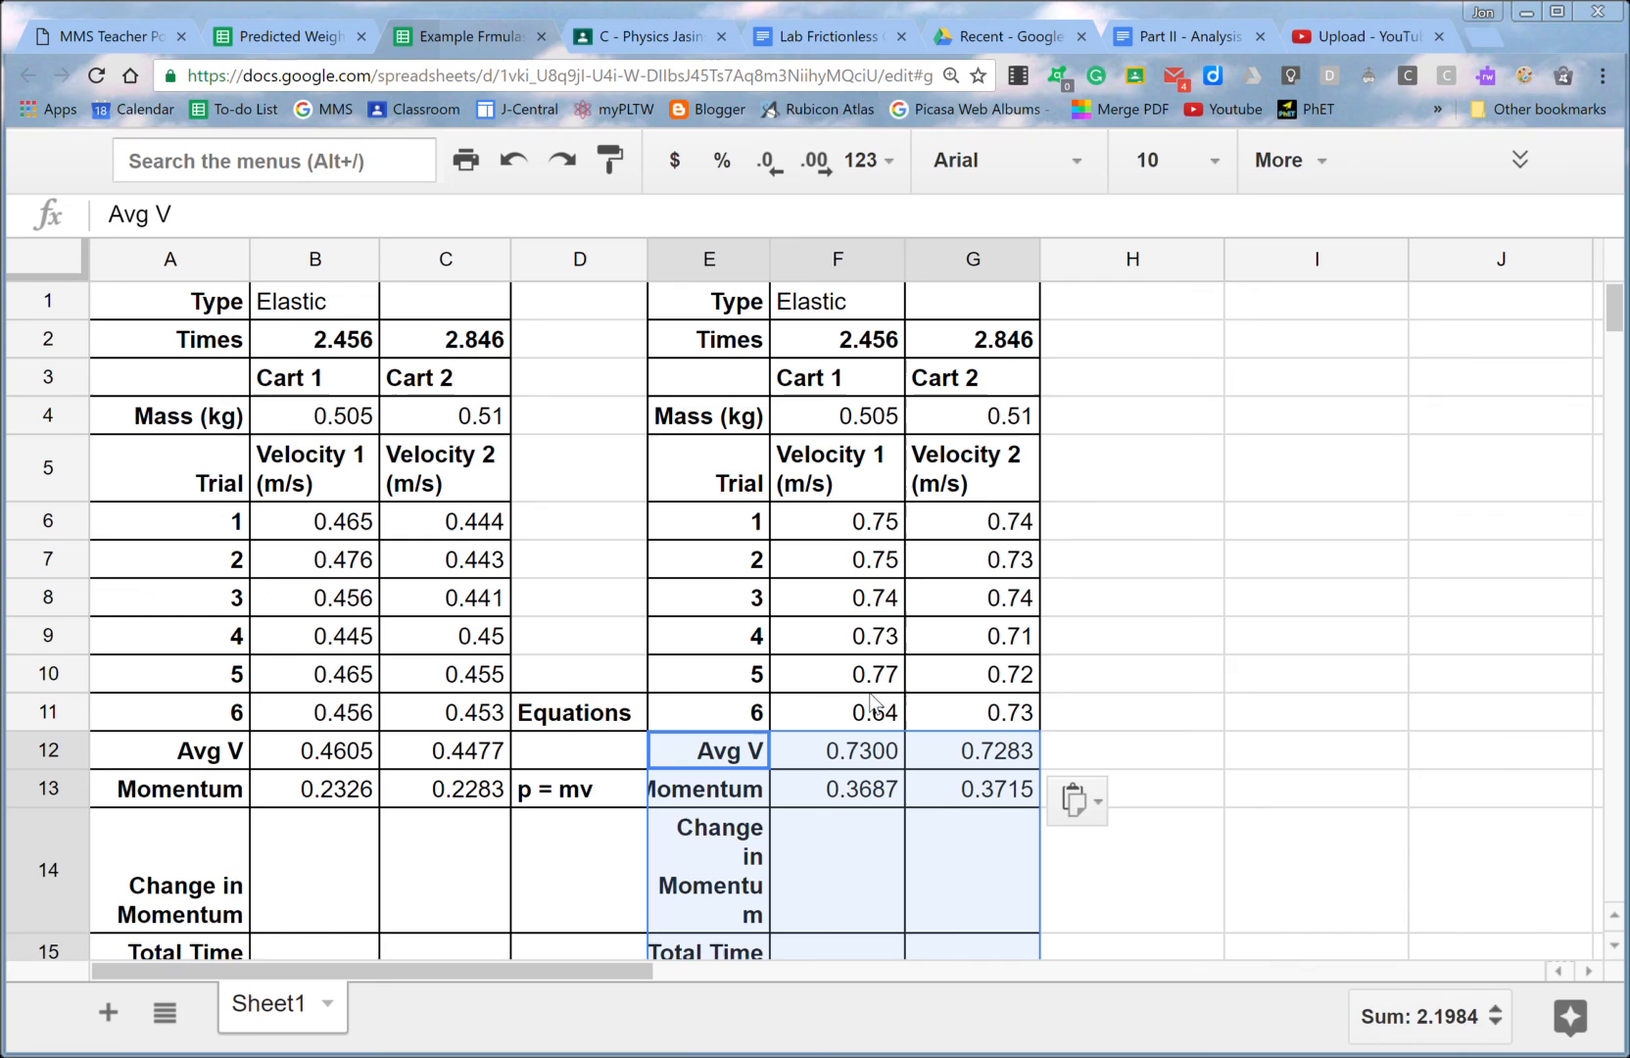
pyautogui.click(837, 750)
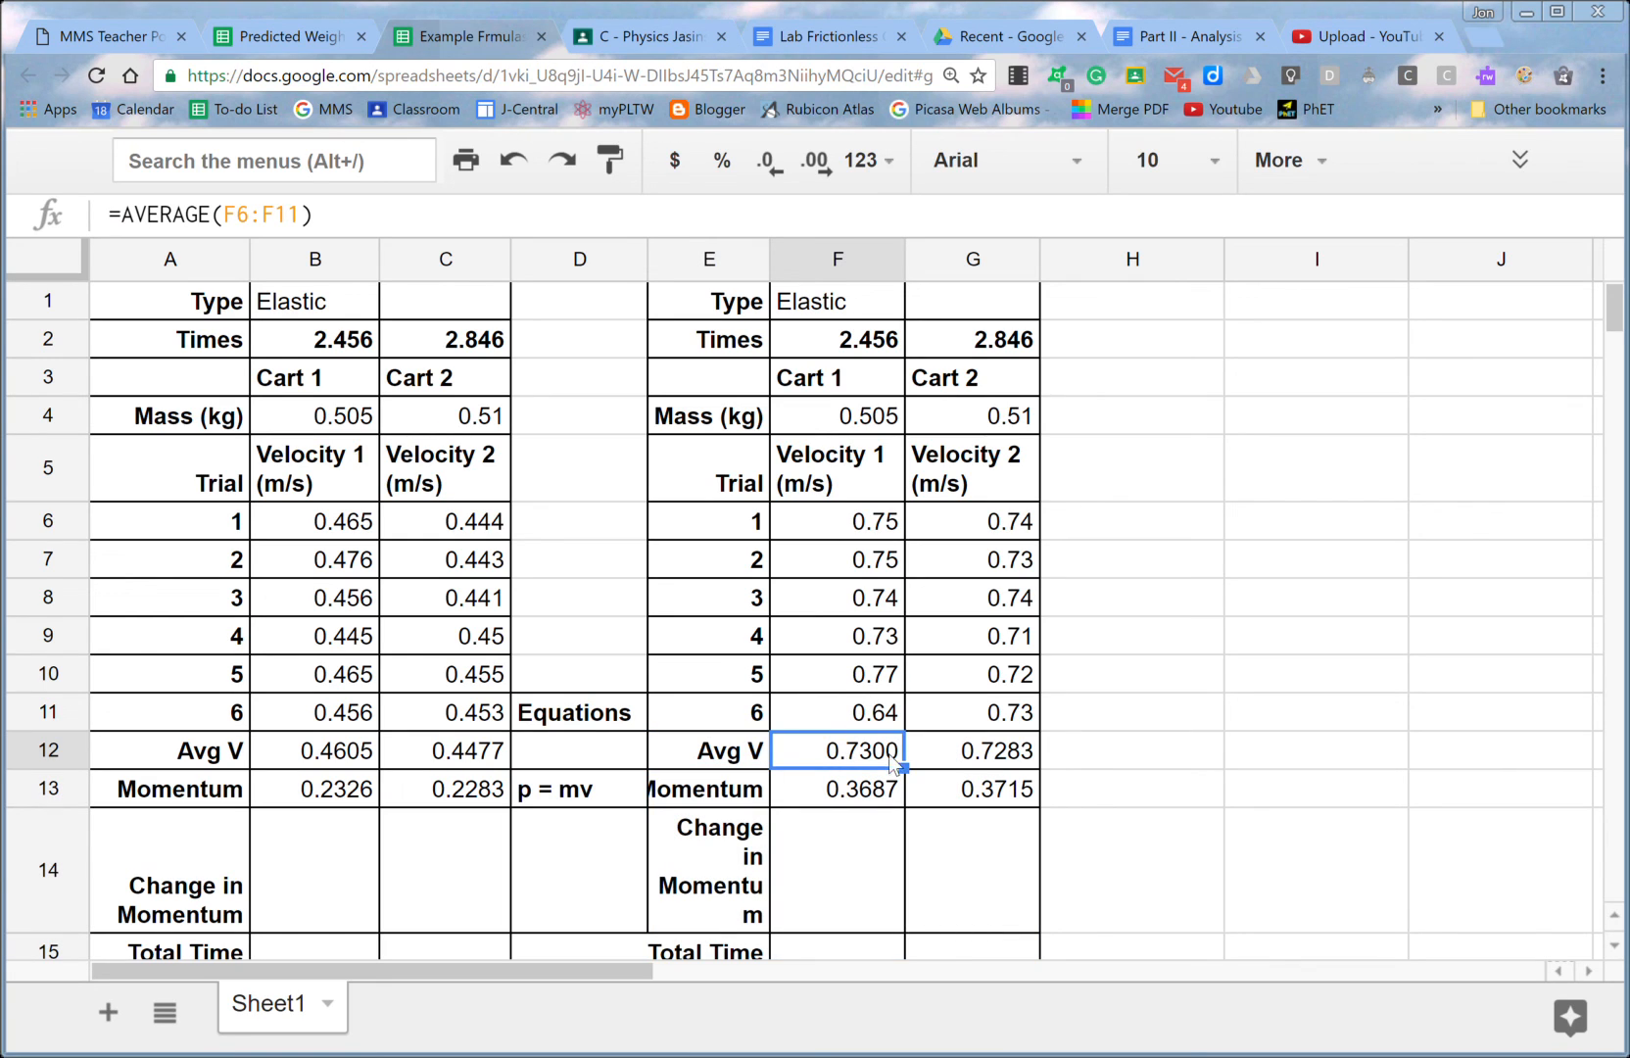
pyautogui.doubleClick(837, 751)
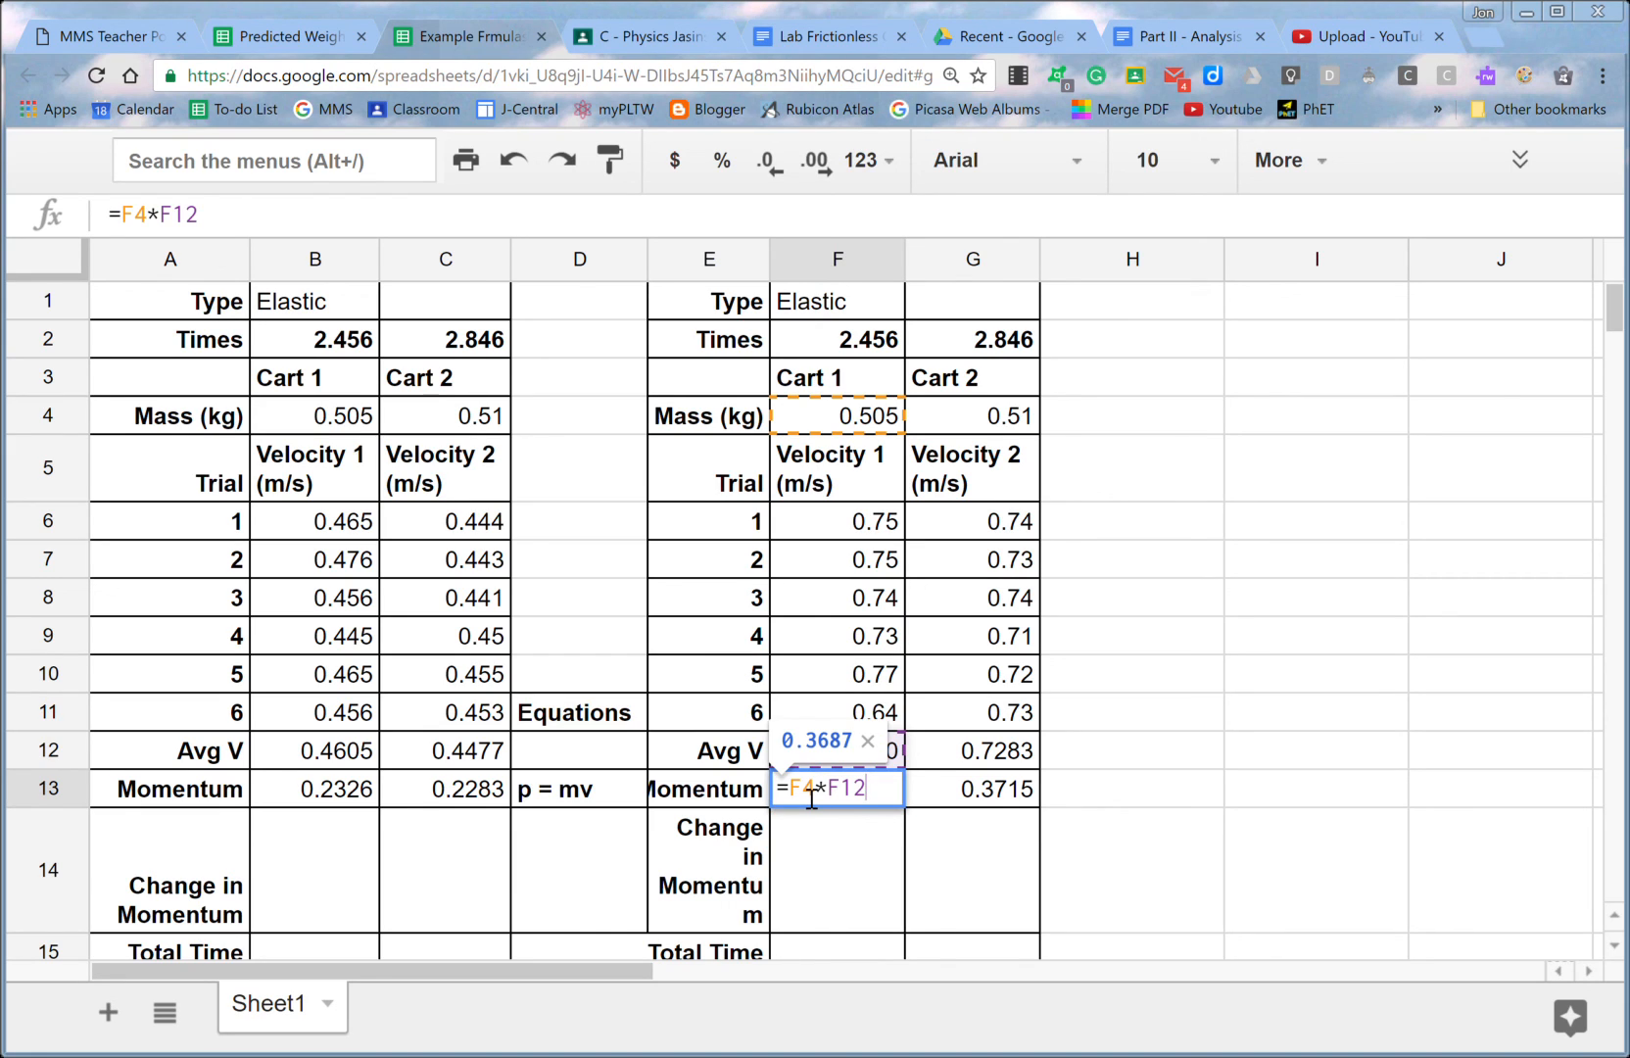
pyautogui.press('Enter')
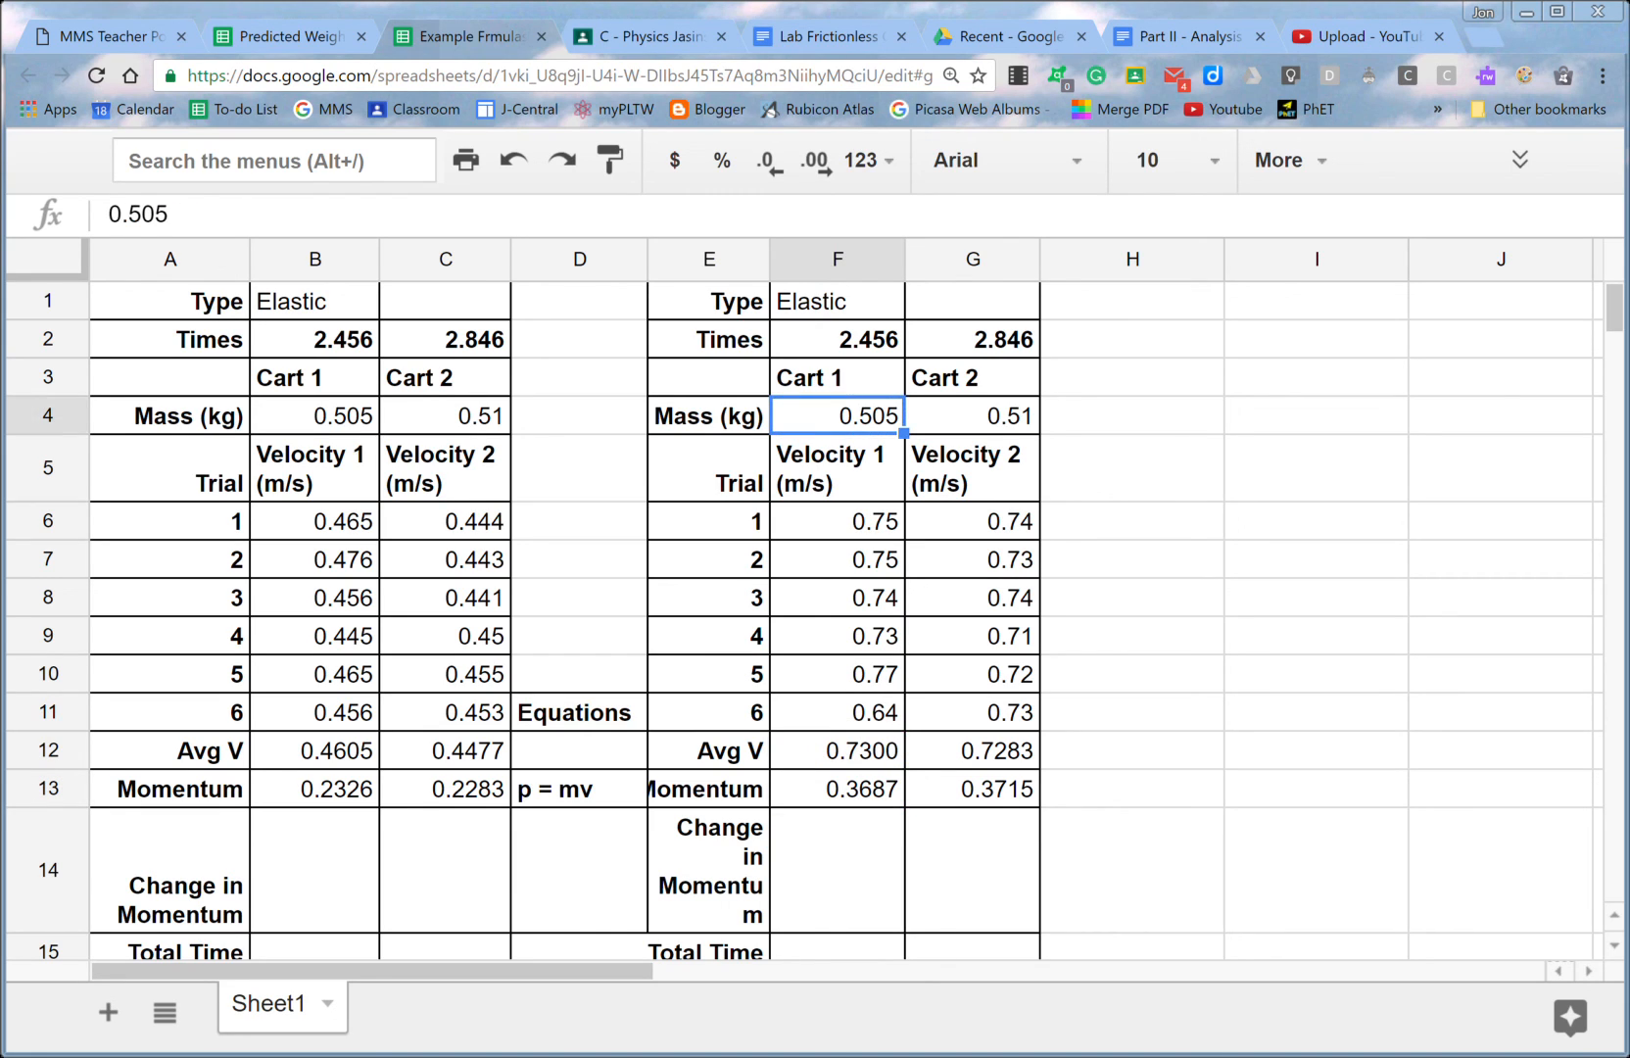
pyautogui.click(836, 750)
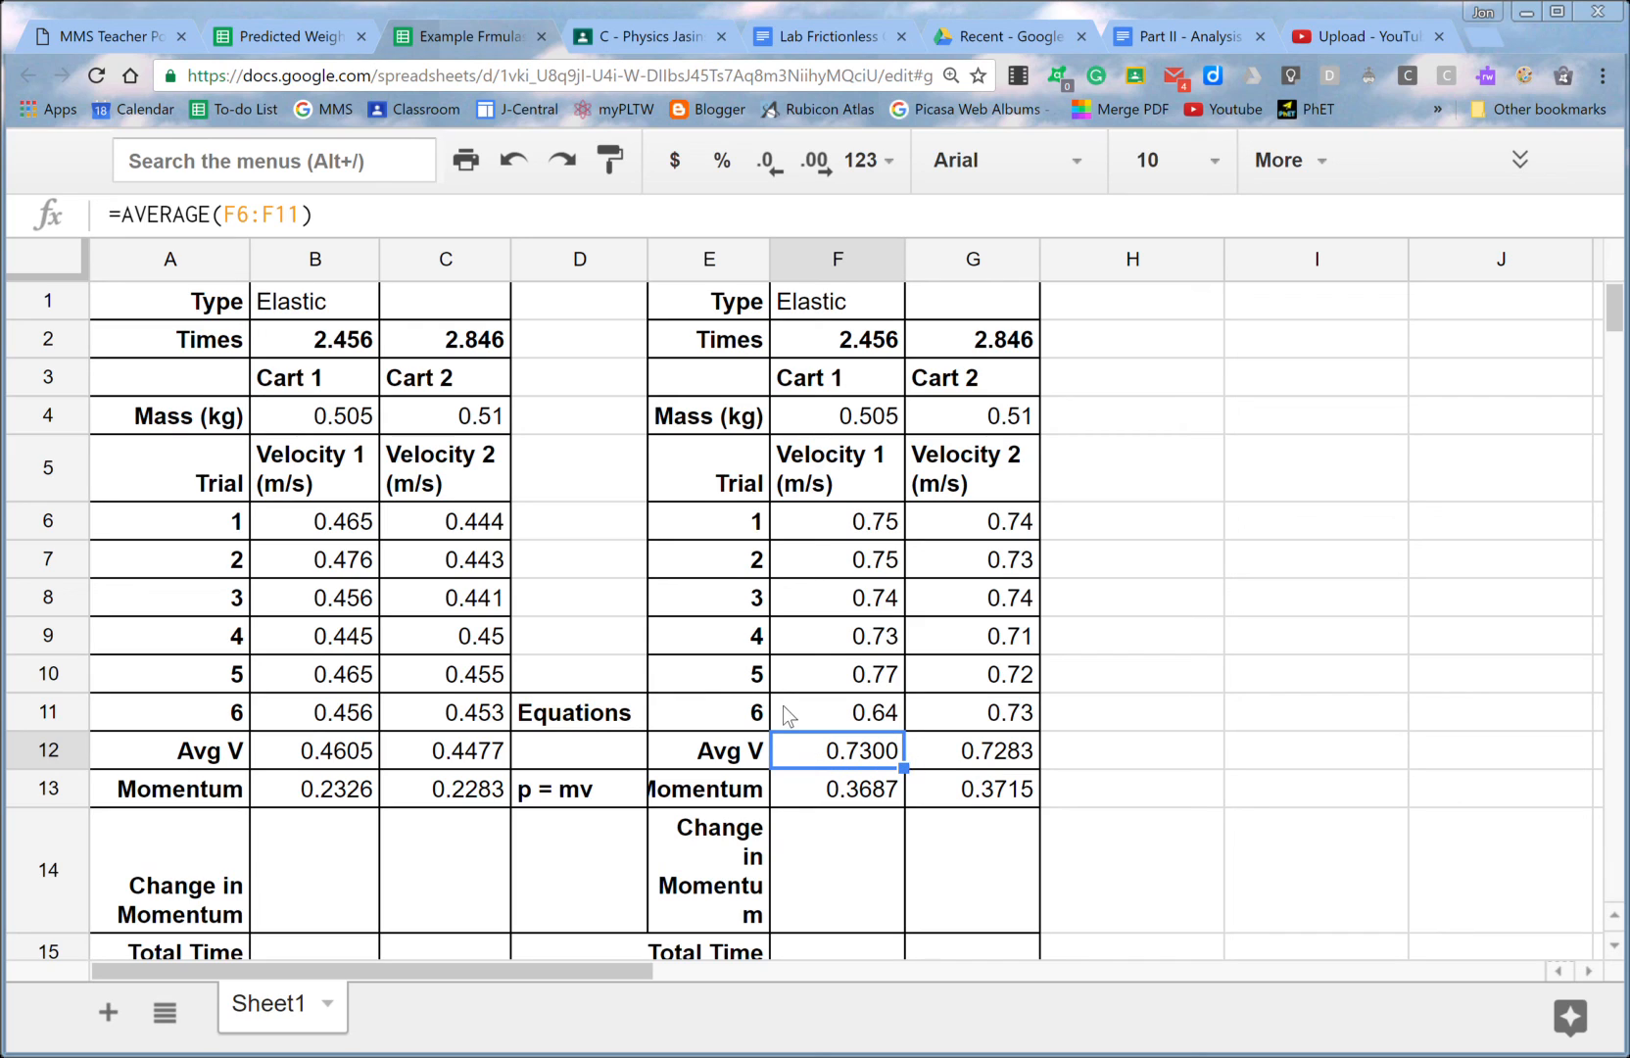
pyautogui.moveTo(653, 415)
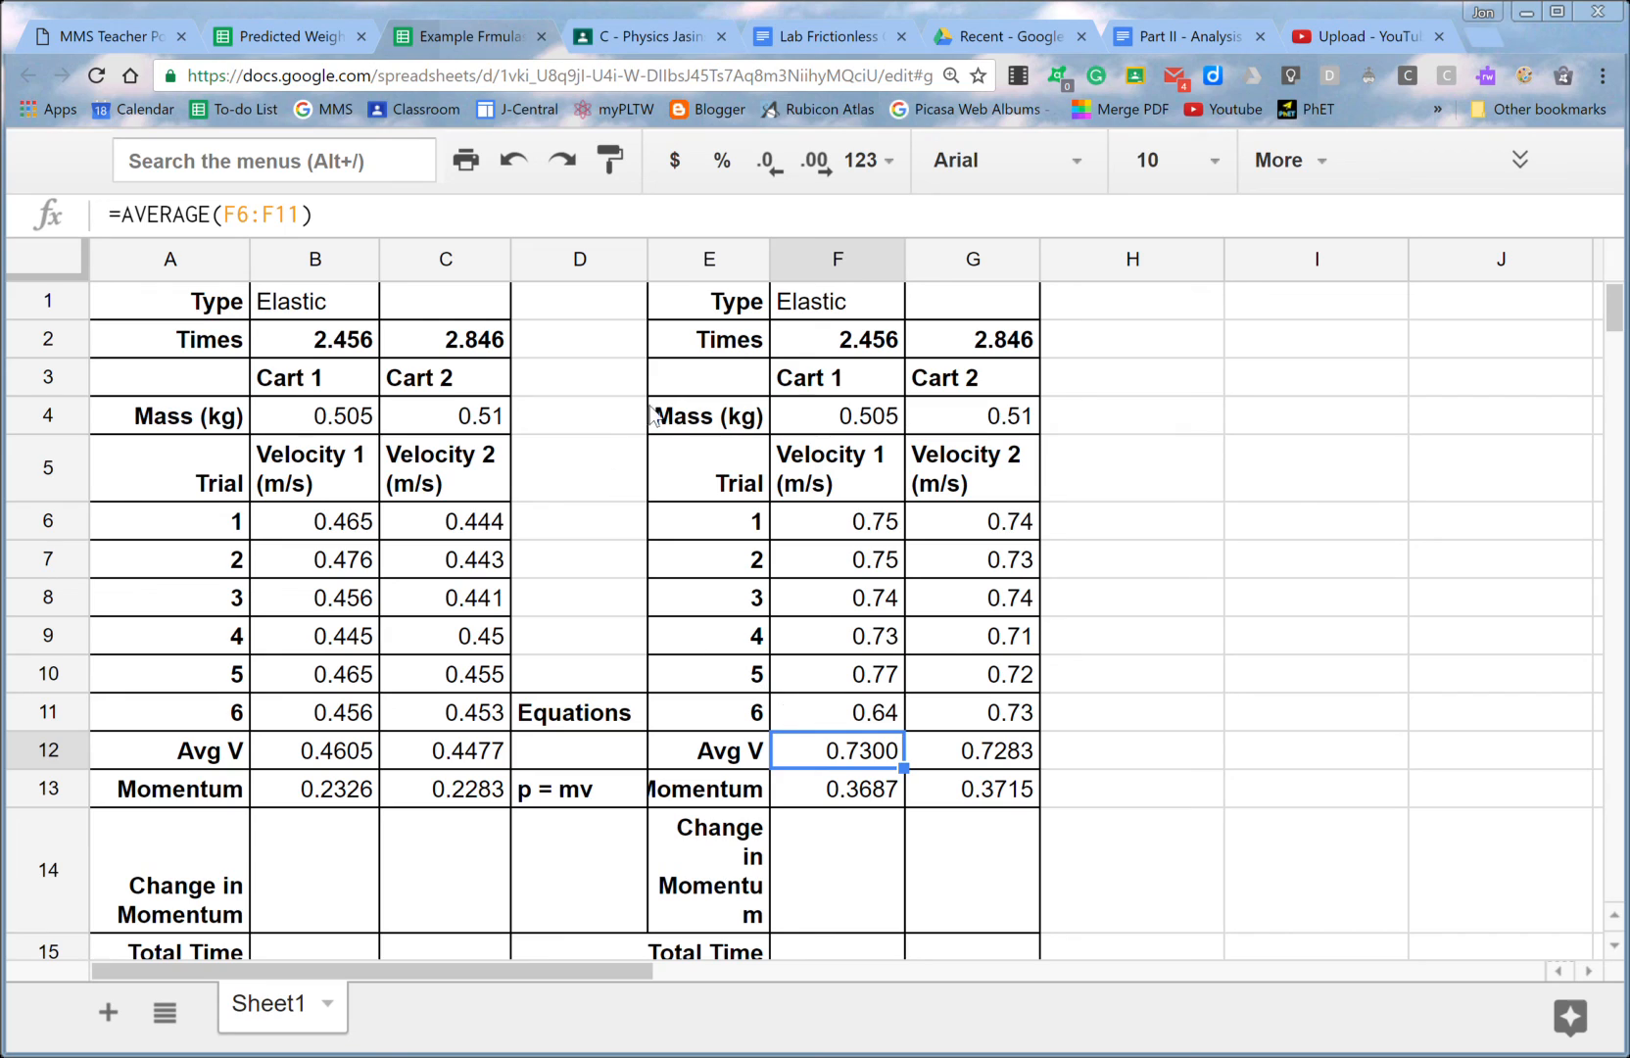
pyautogui.click(578, 469)
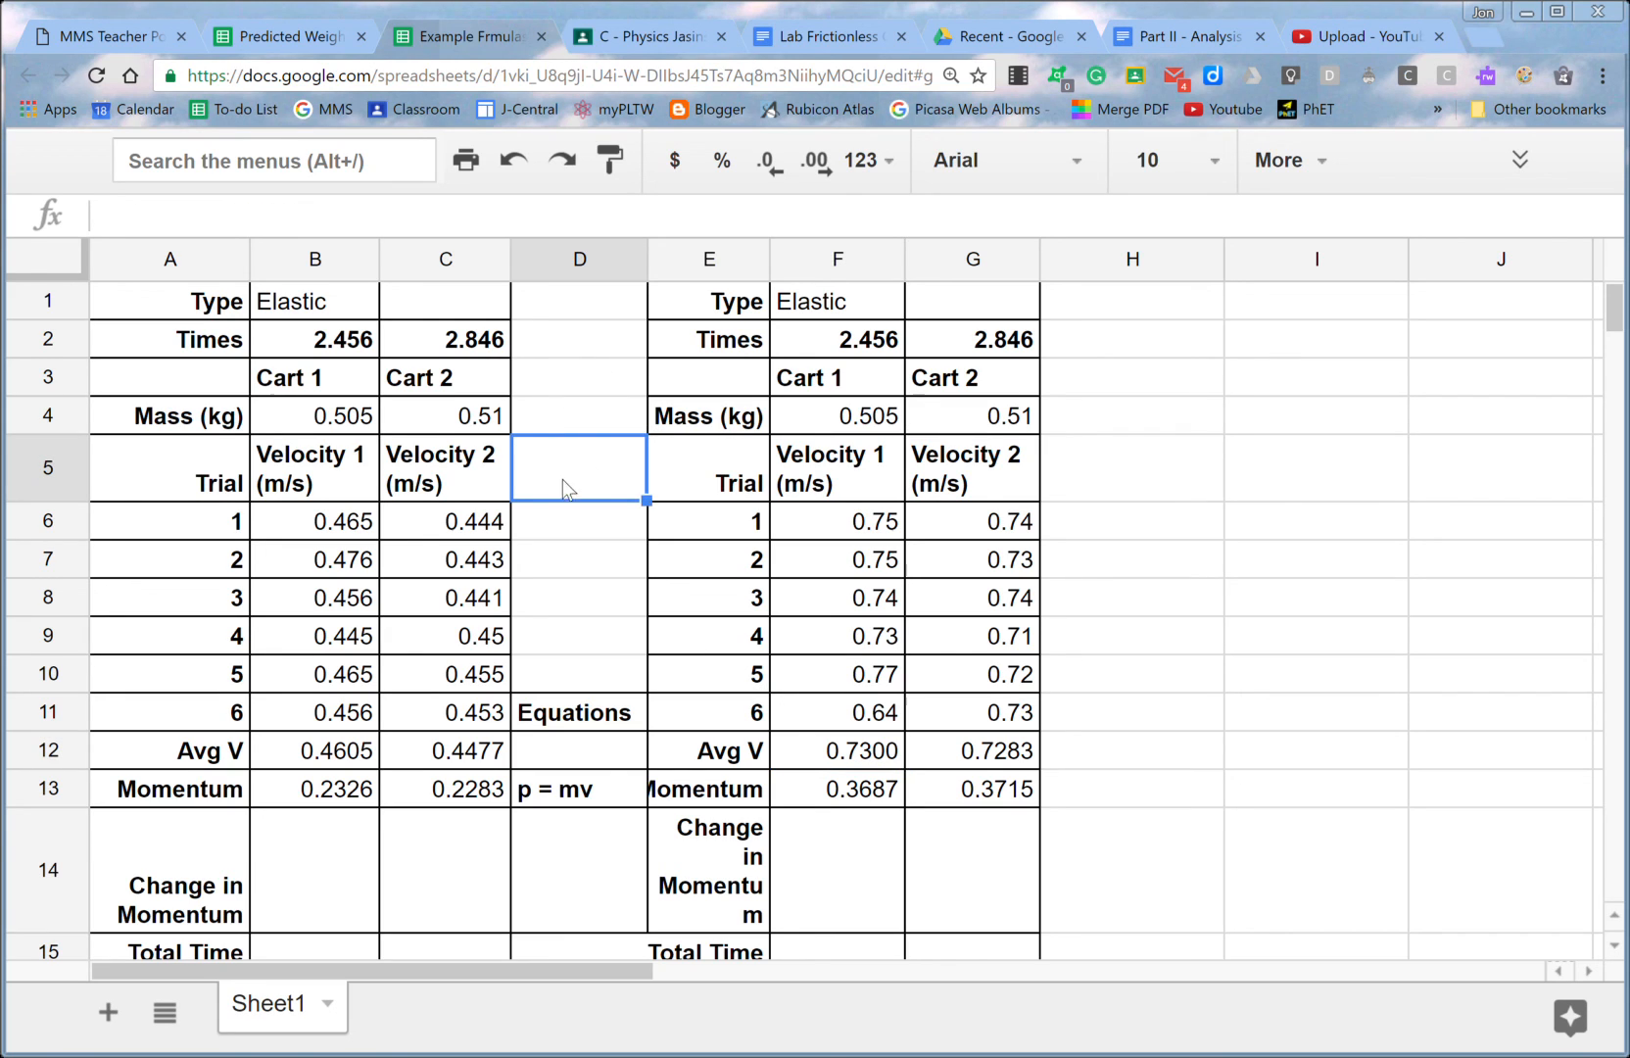